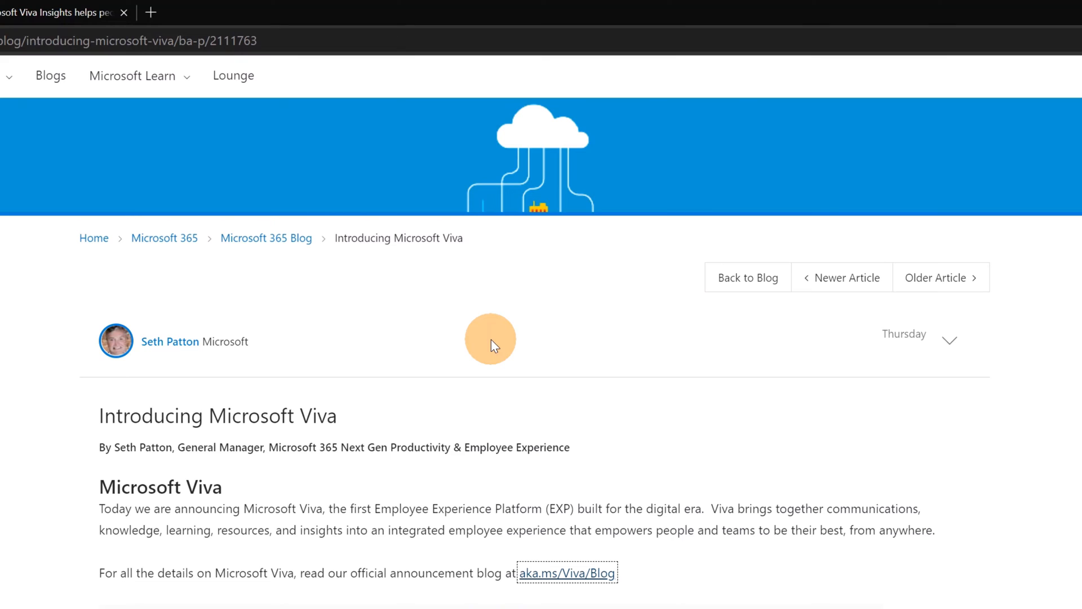
Step: Scroll up and down through the current Teams view
scroll(down, 3)
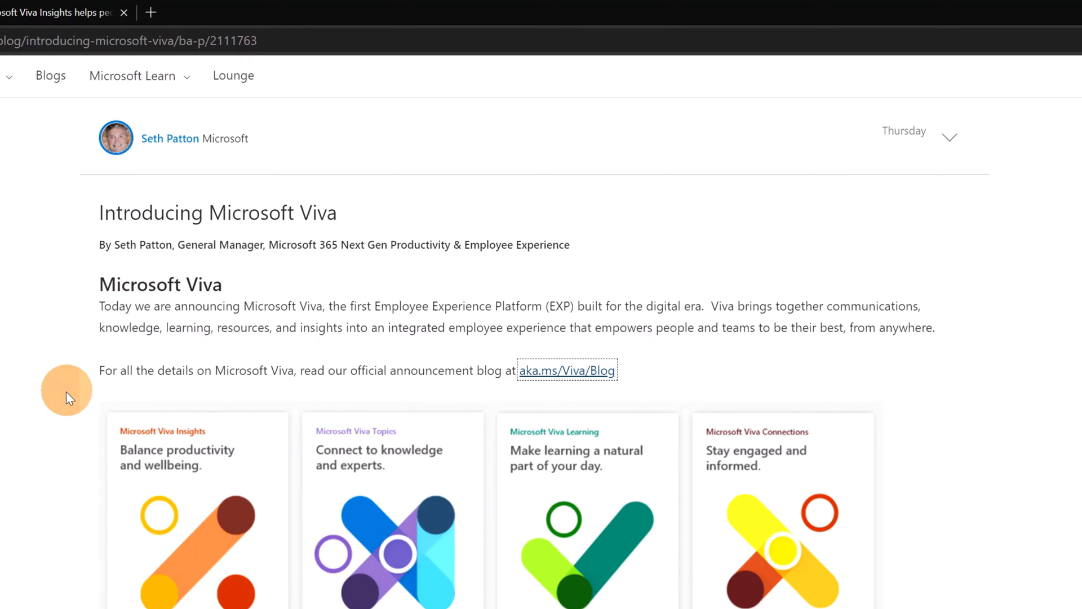
scroll(down, 3)
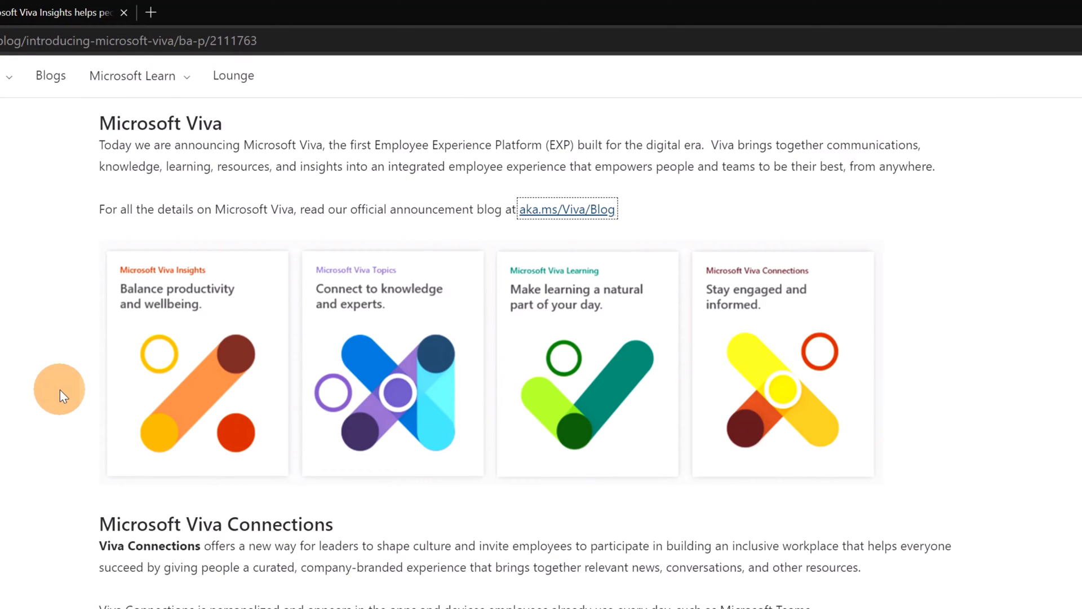
mouse_move(116, 409)
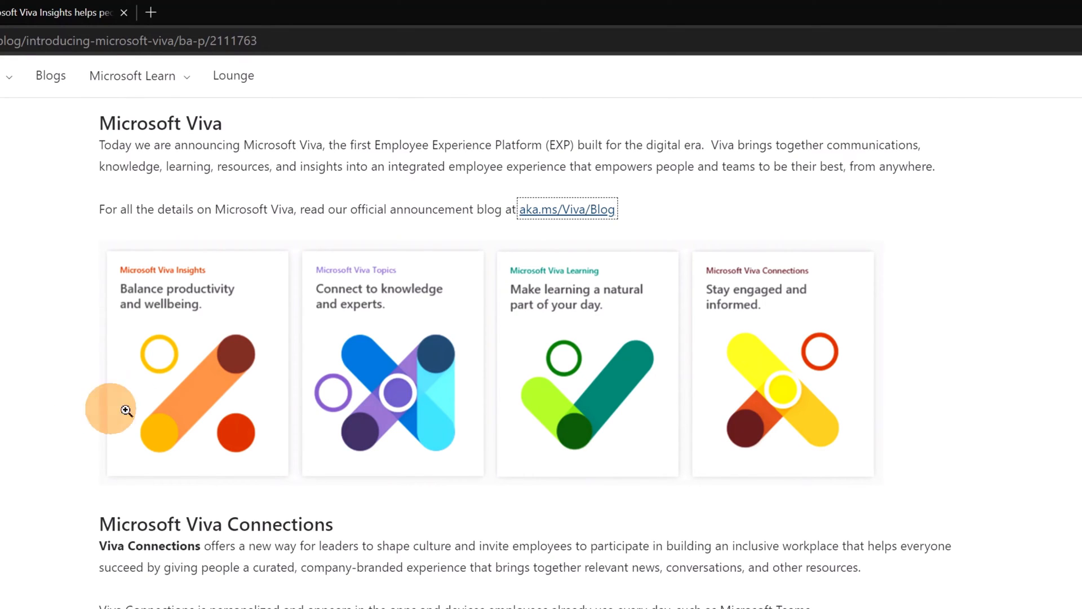
scroll(down, 3)
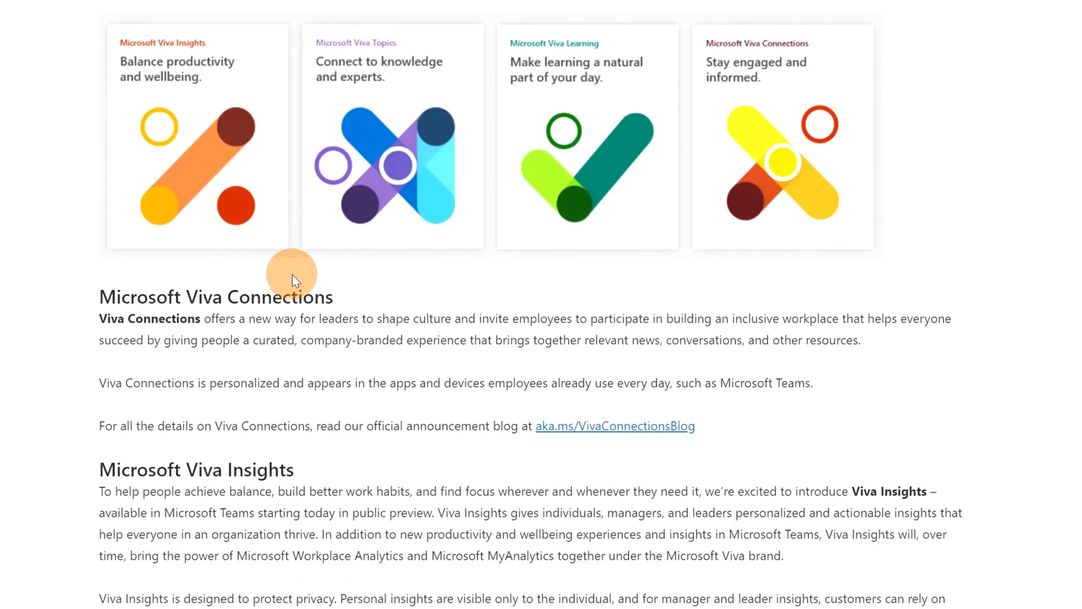
scroll(down, 3)
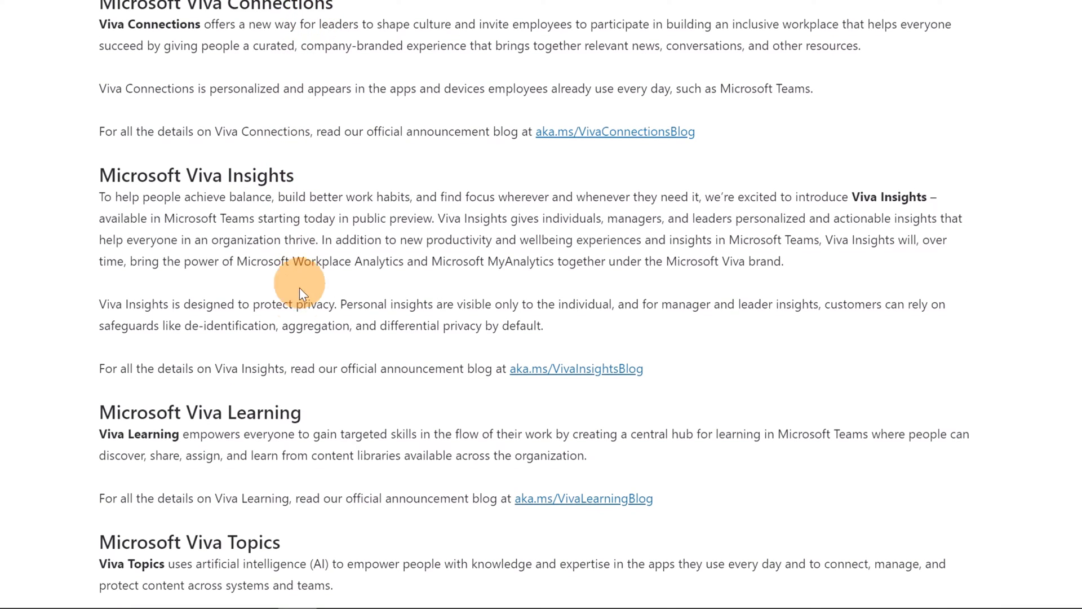
scroll(down, 3)
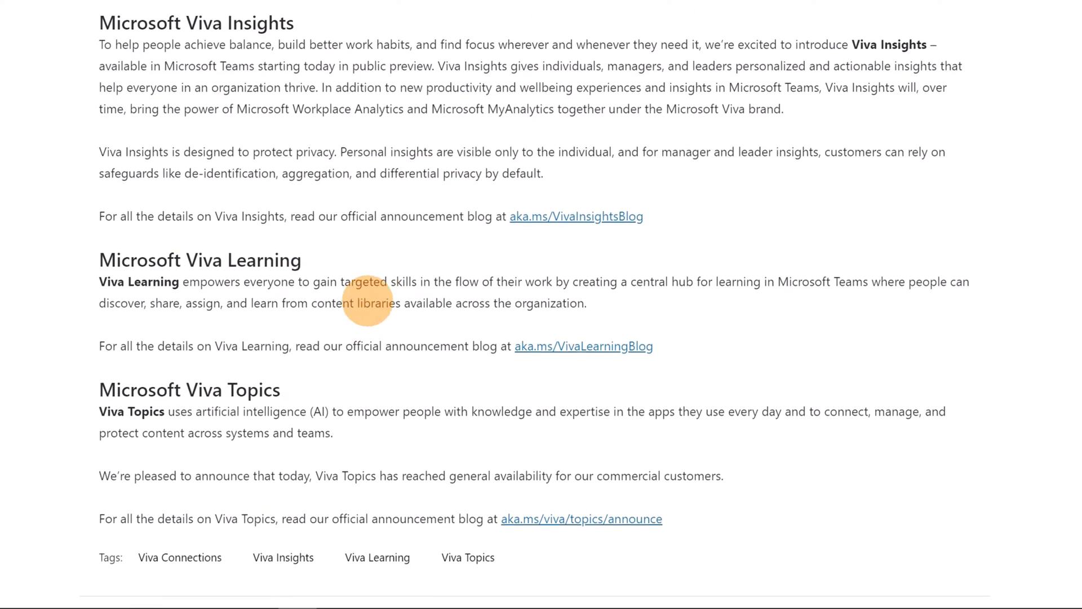
scroll(up, 3)
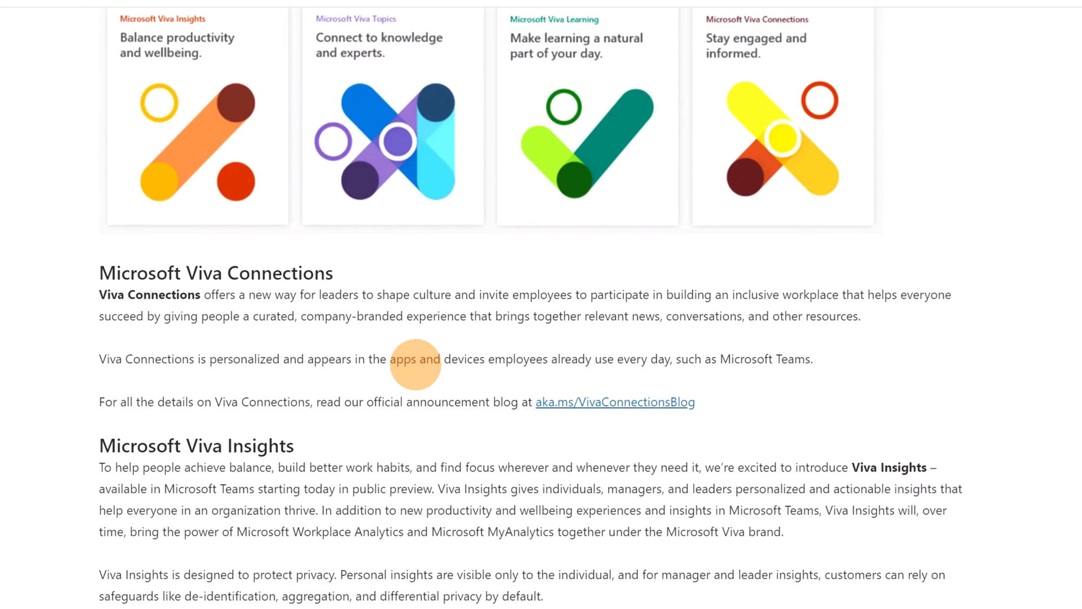
mouse_move(519, 342)
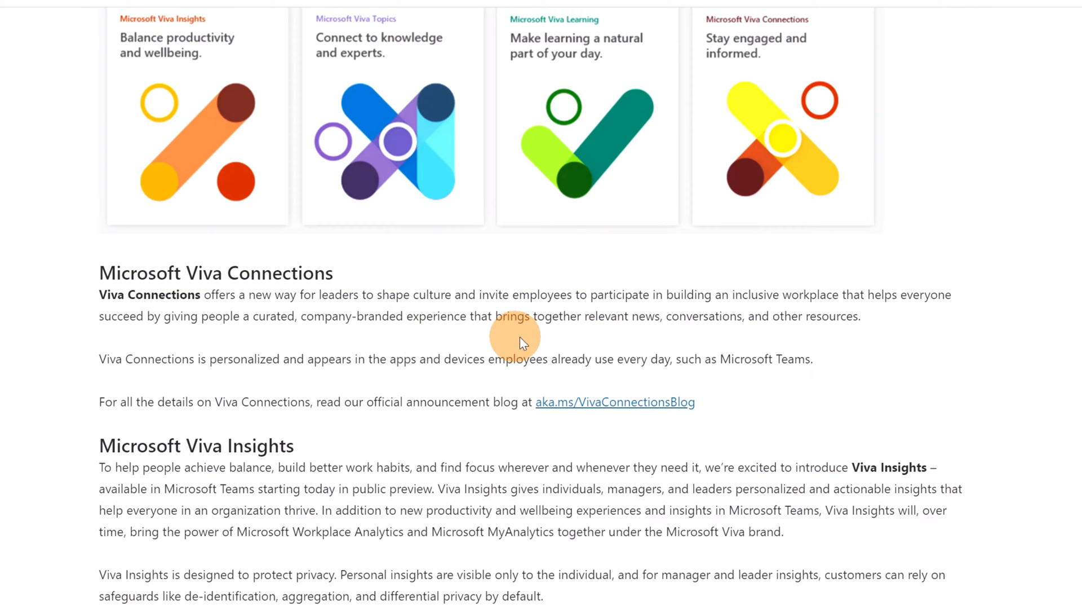
mouse_move(528, 425)
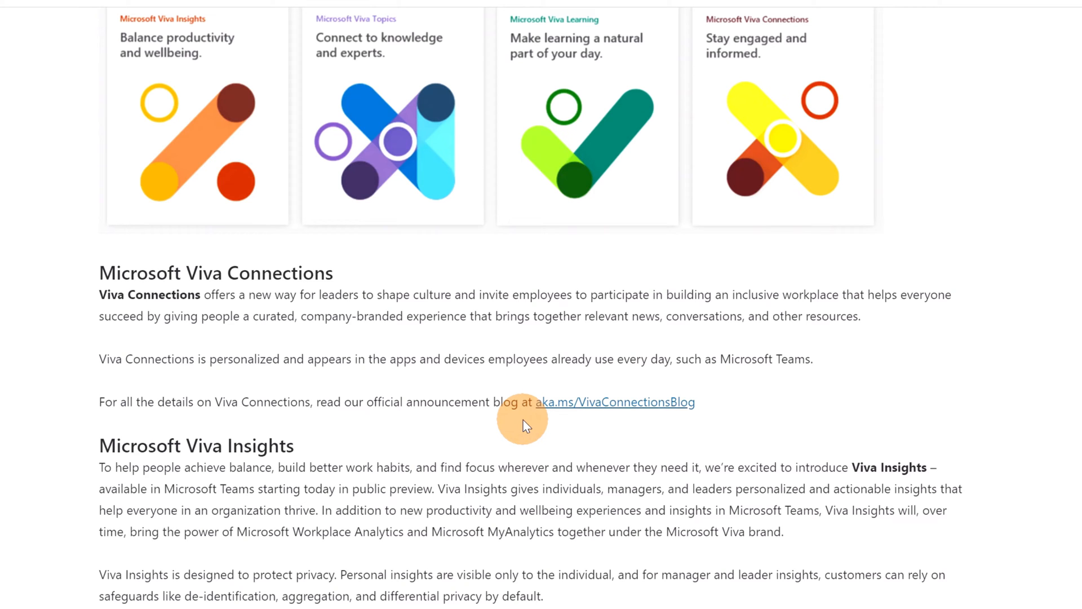
scroll(up, 3)
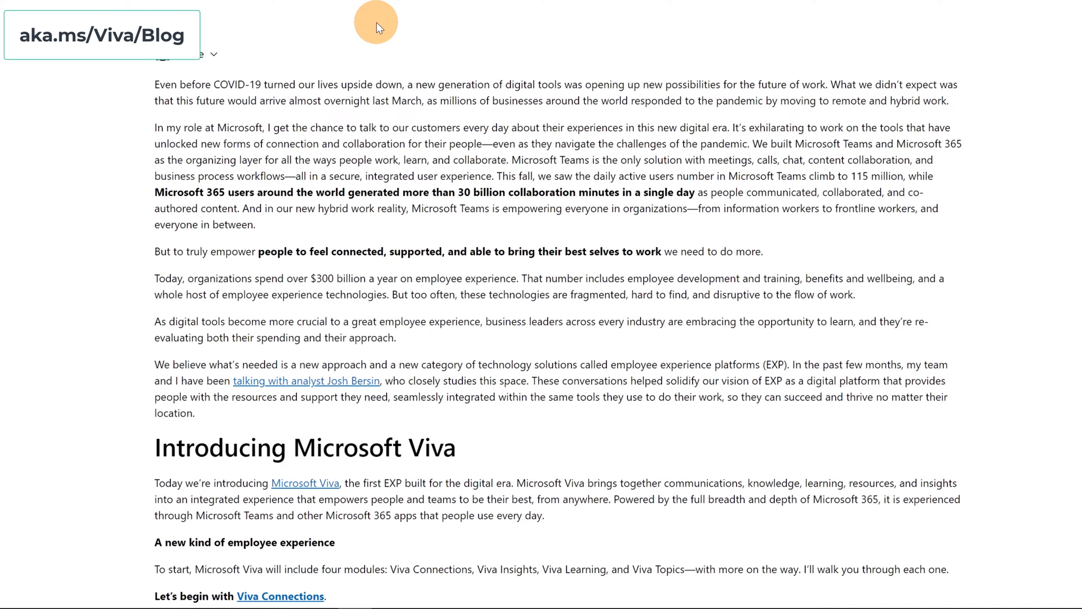
mouse_move(526, 33)
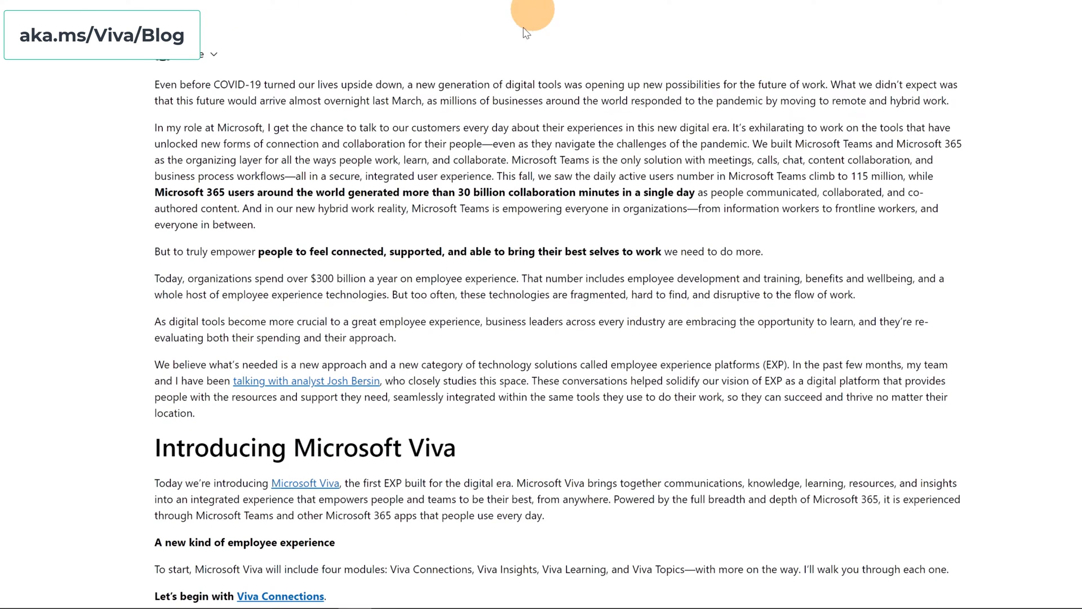
scroll(down, 3)
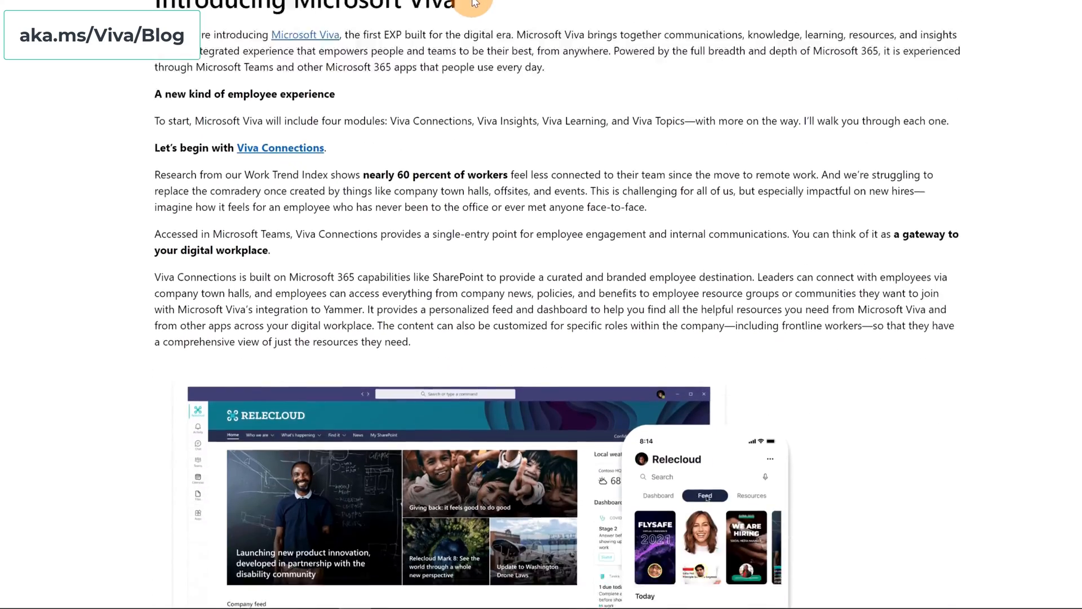
scroll(down, 3)
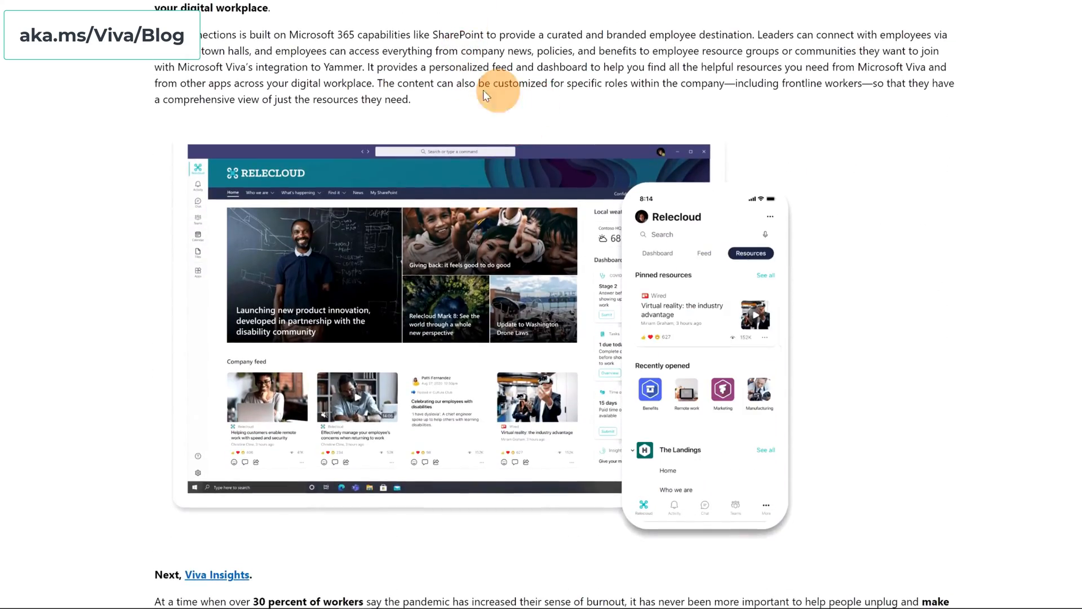
Step: Click through several items in the current Teams view
click(704, 253)
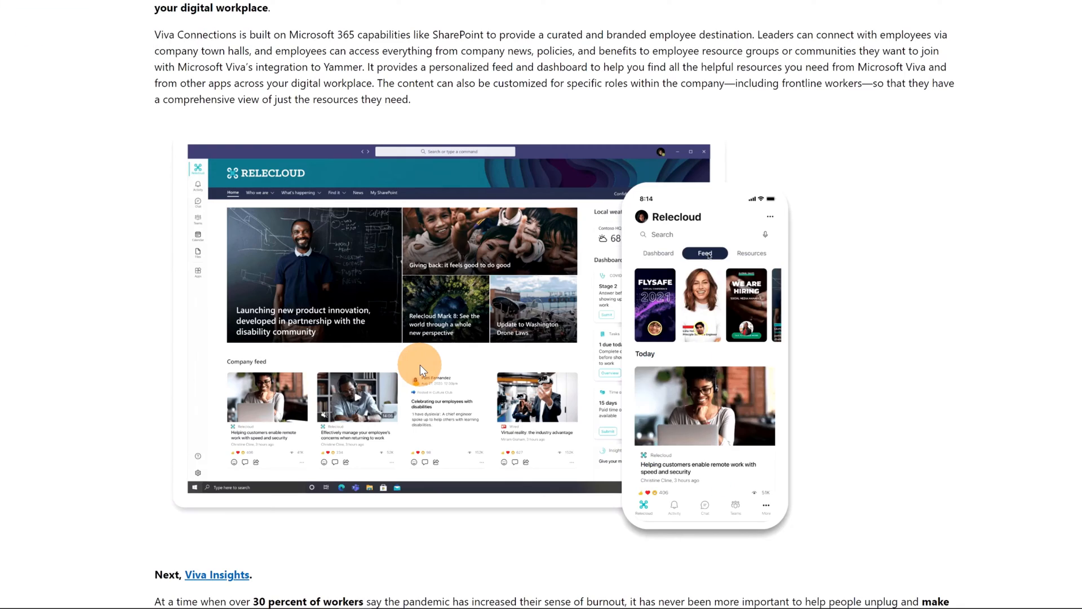
click(750, 252)
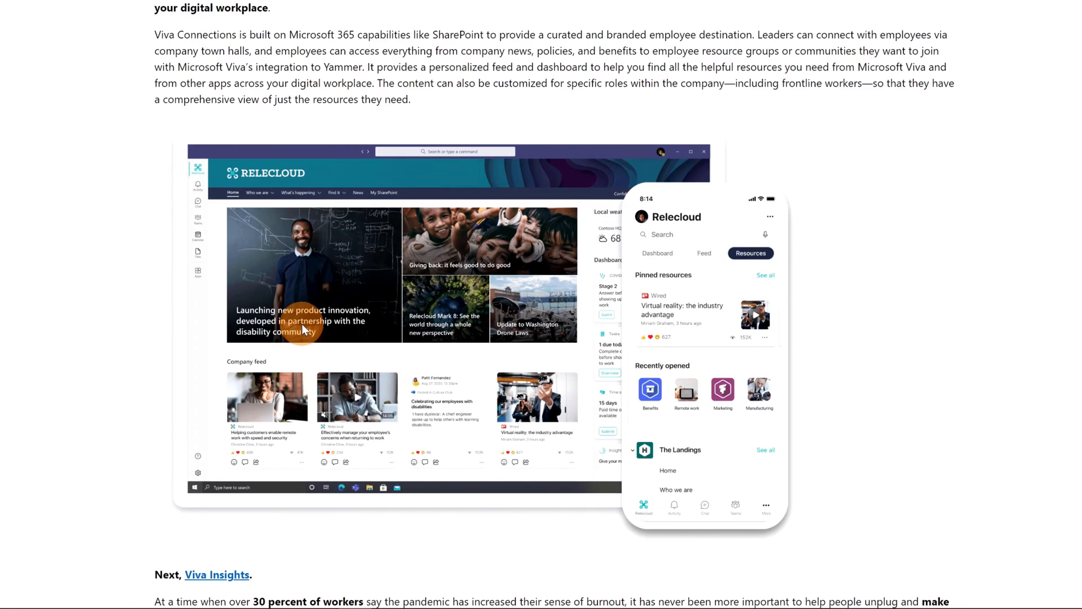
scroll(down, 3)
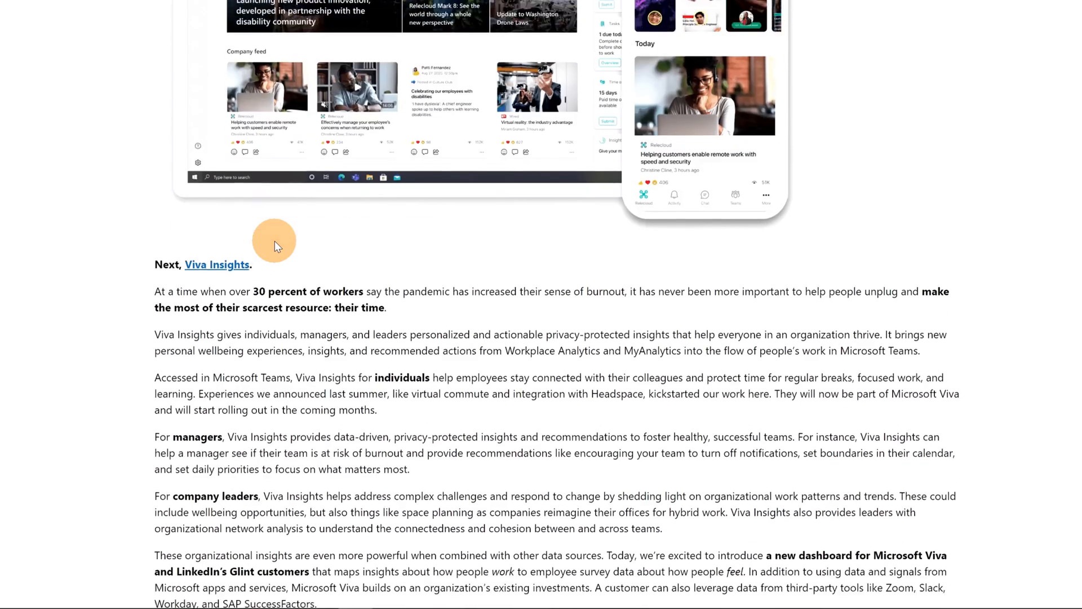
scroll(down, 3)
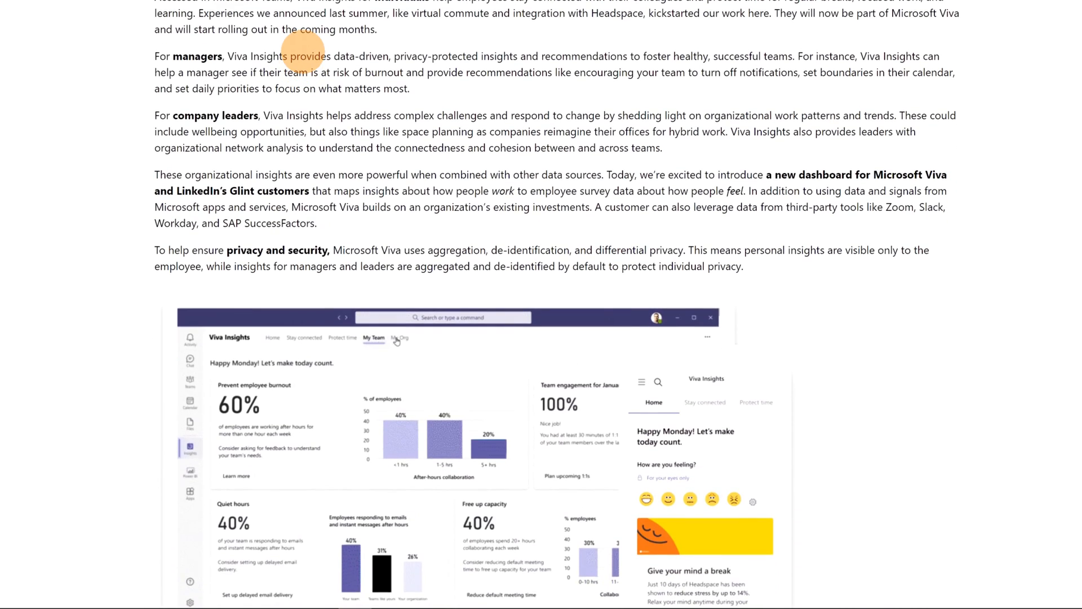
scroll(down, 3)
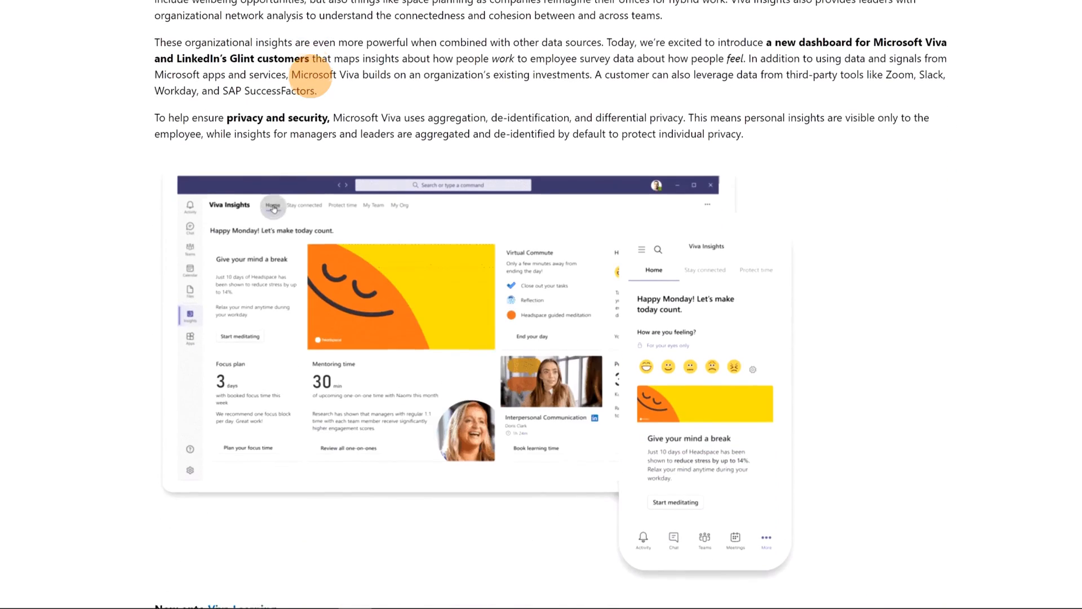
click(373, 204)
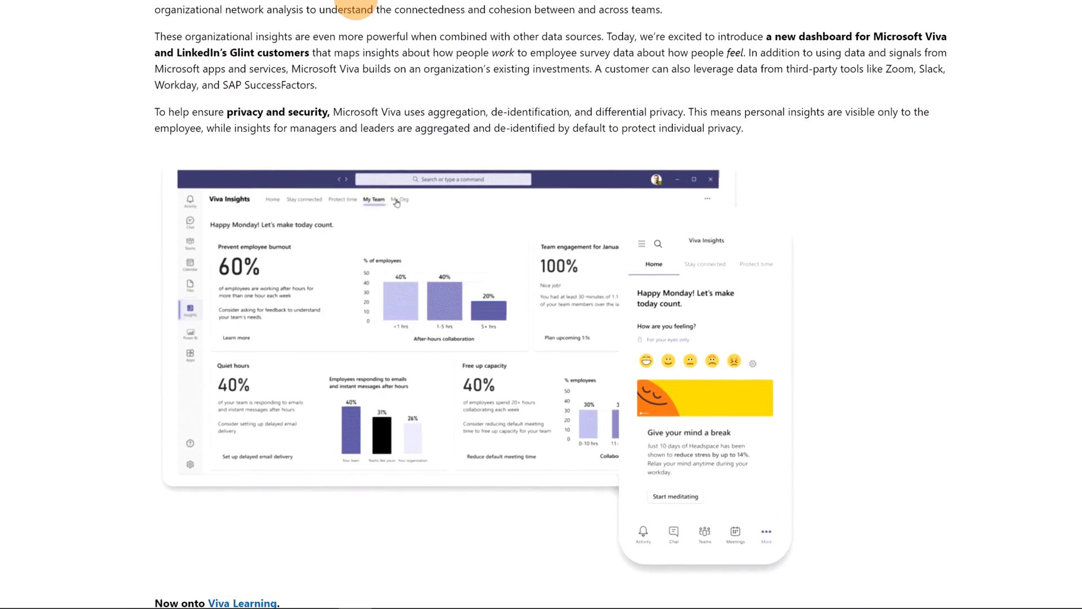
click(273, 200)
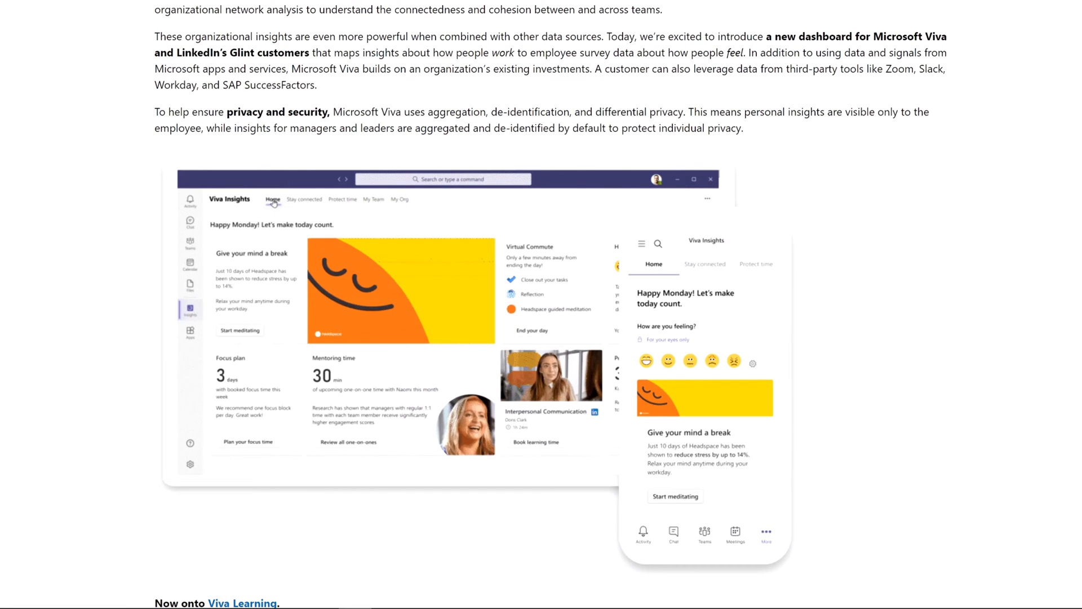
click(372, 199)
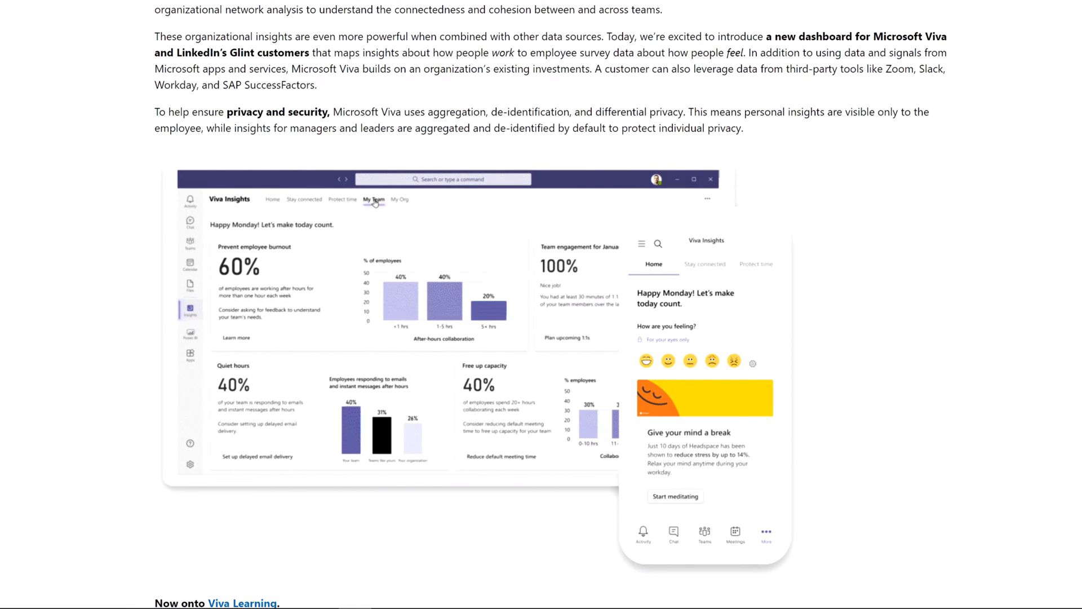
click(400, 199)
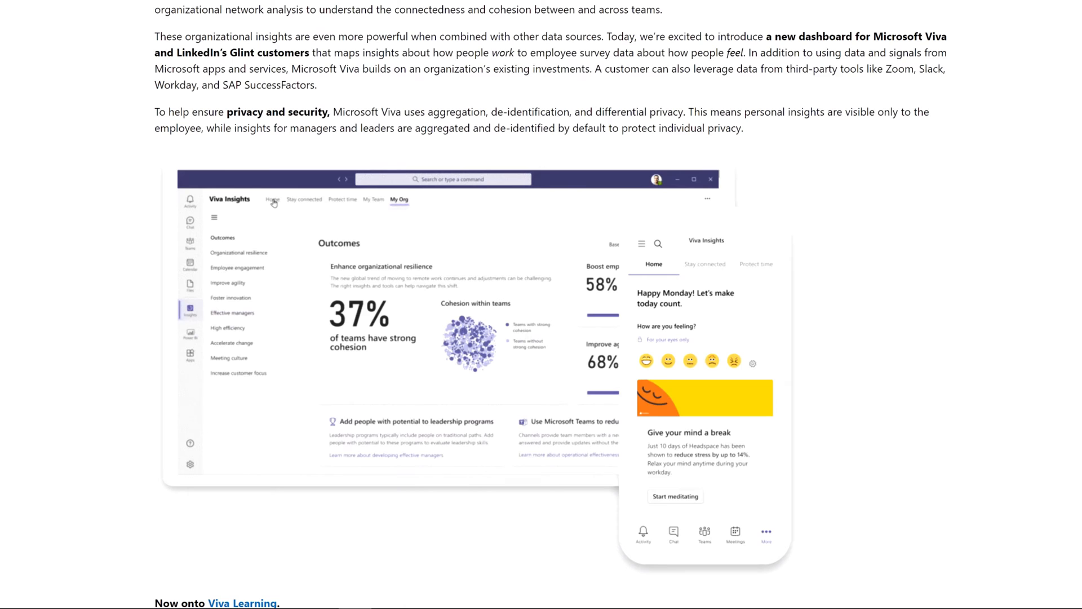
click(373, 199)
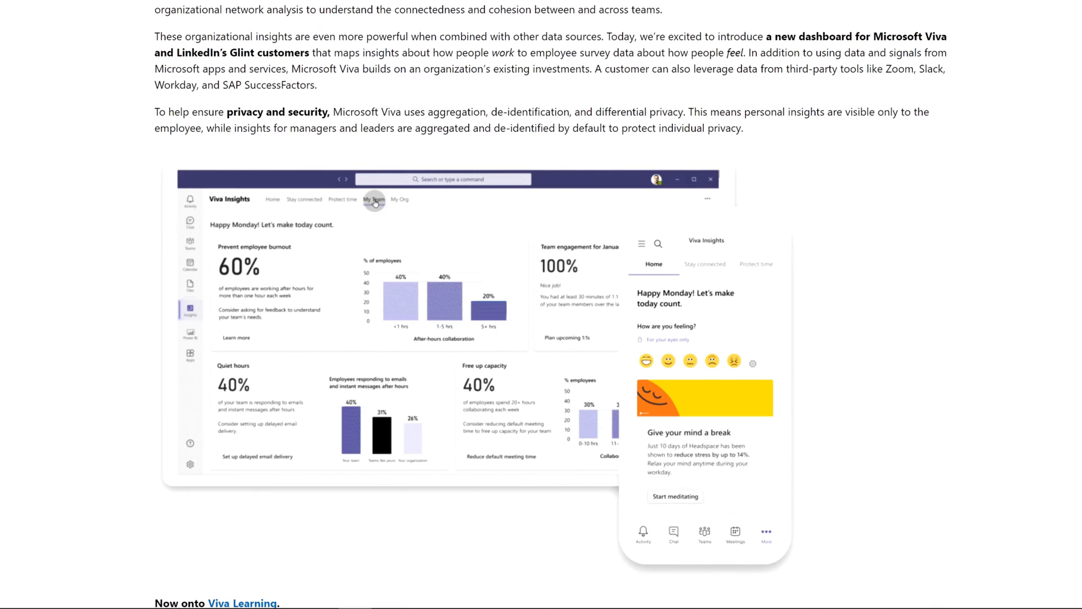
click(399, 200)
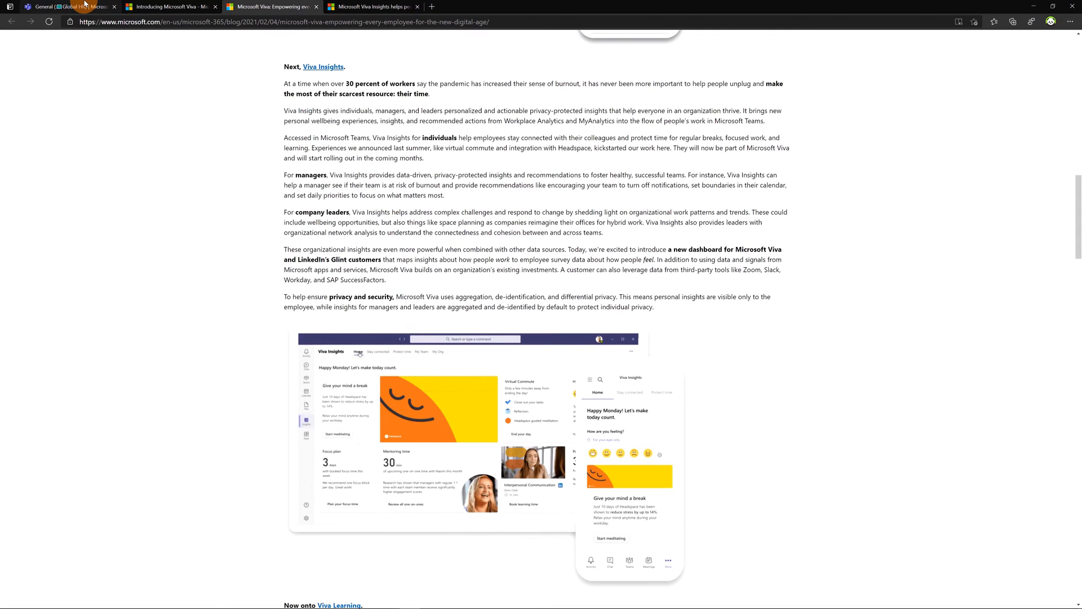
Step: Switch to the Global HR team, open More apps and search for 'insights'
click(65, 6)
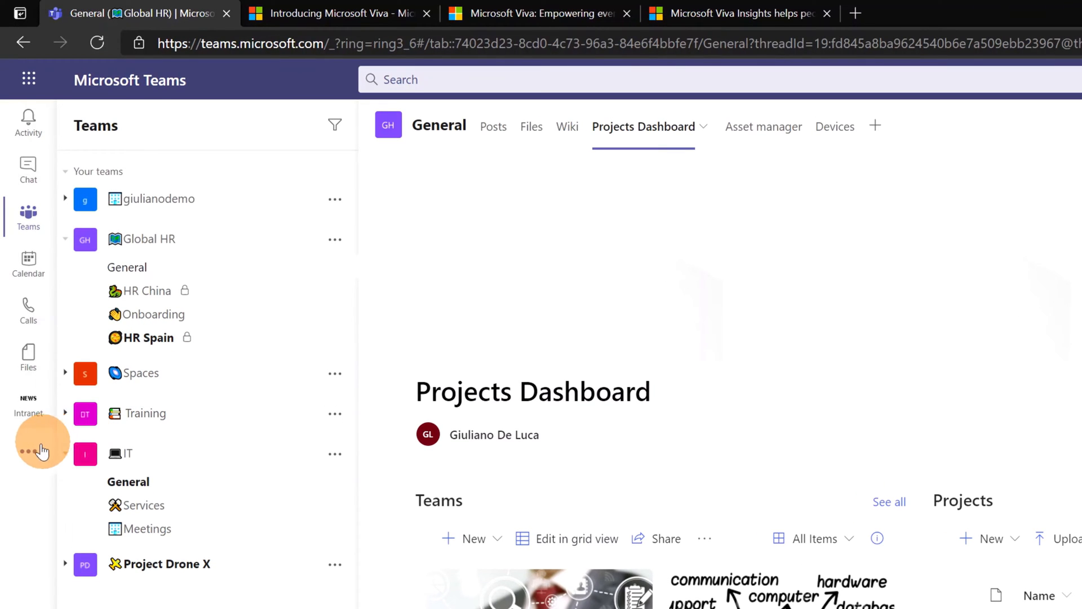
mouse_move(28, 452)
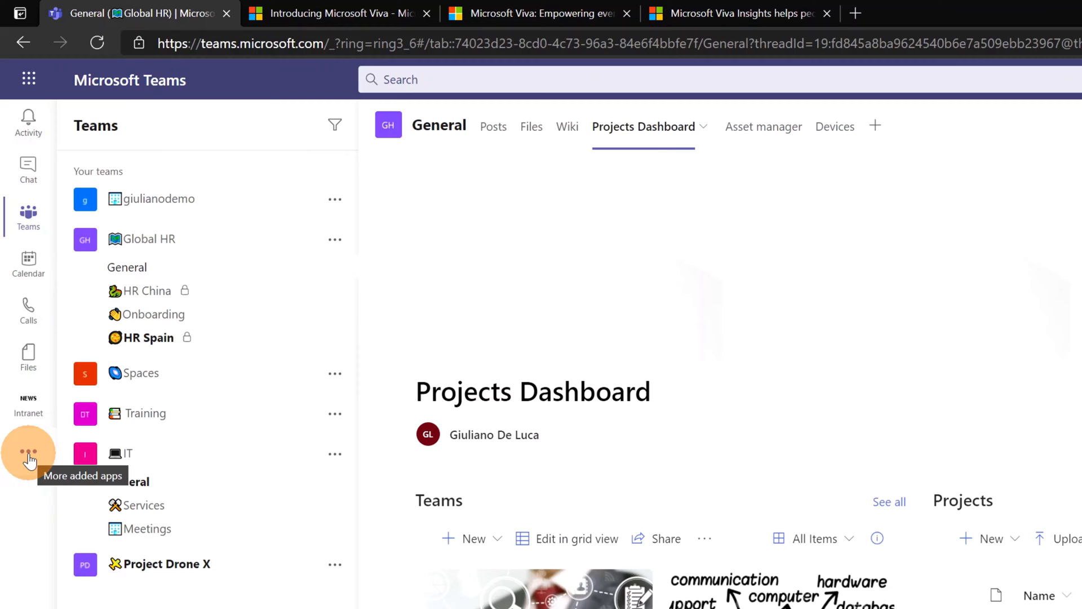
click(28, 453)
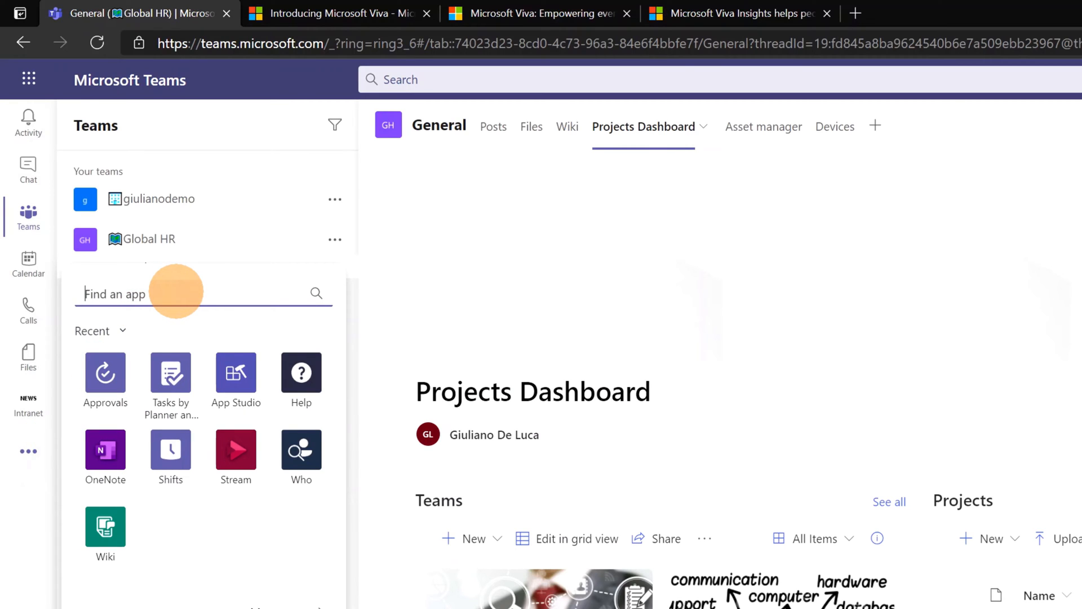
text(insights)
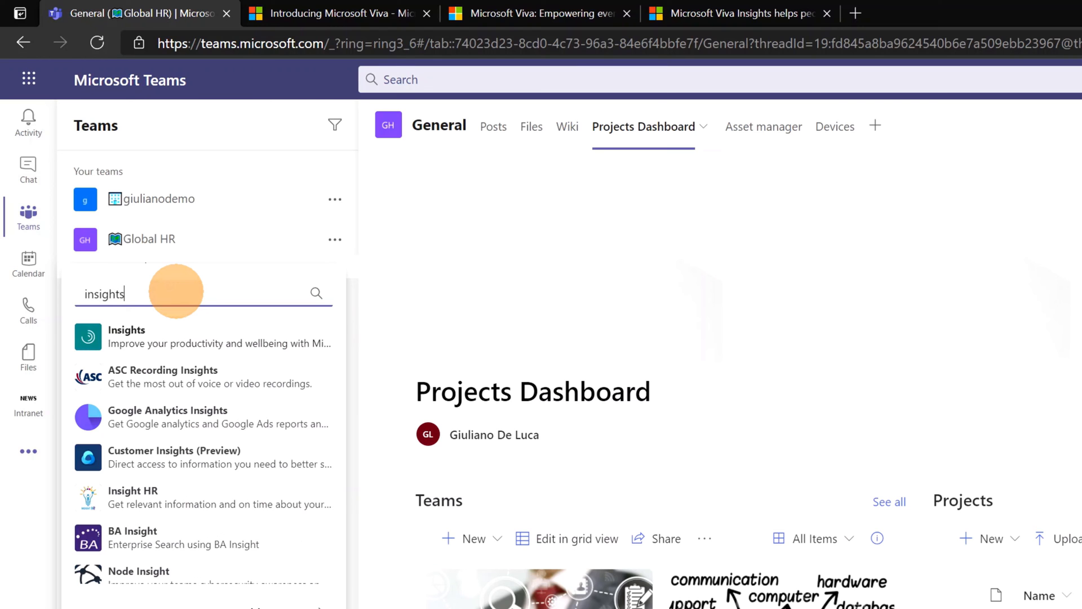
mouse_move(178, 329)
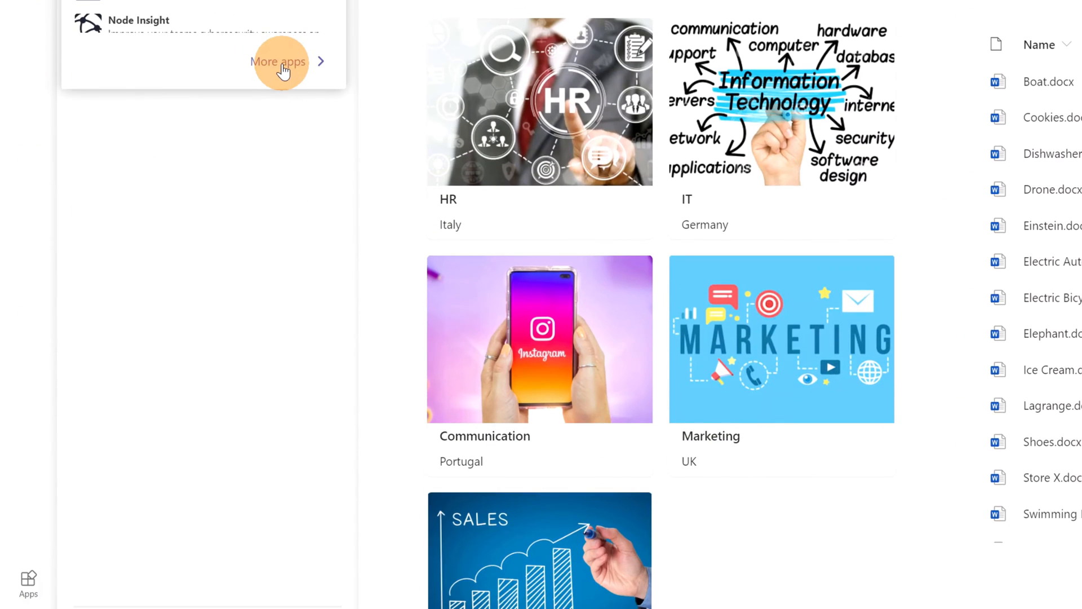
mouse_move(28, 580)
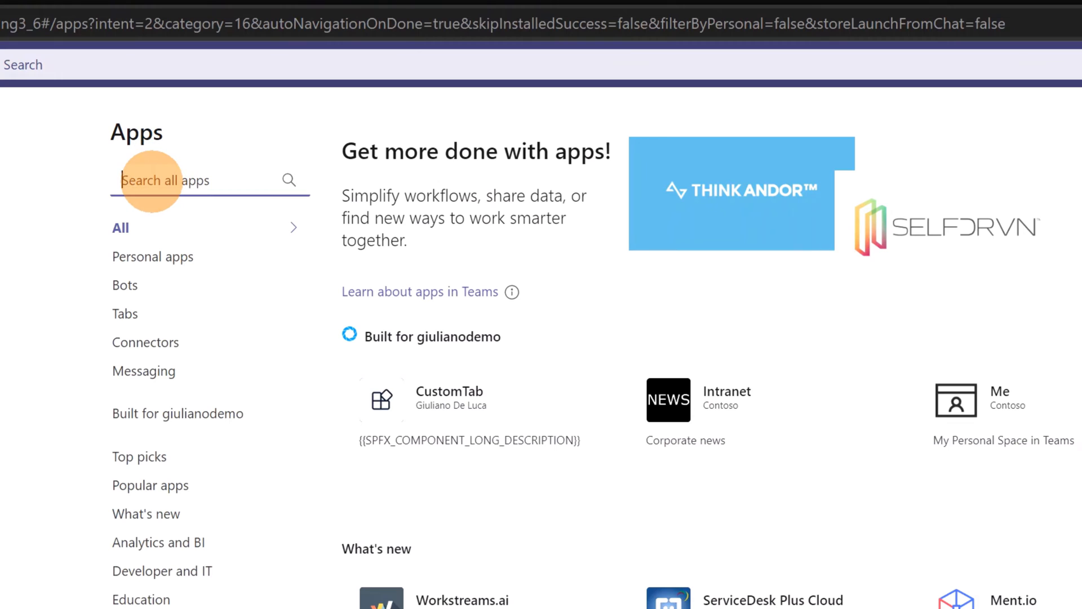
Step: Search 'insights' and add the Microsoft Insights app to Teams
text(insights)
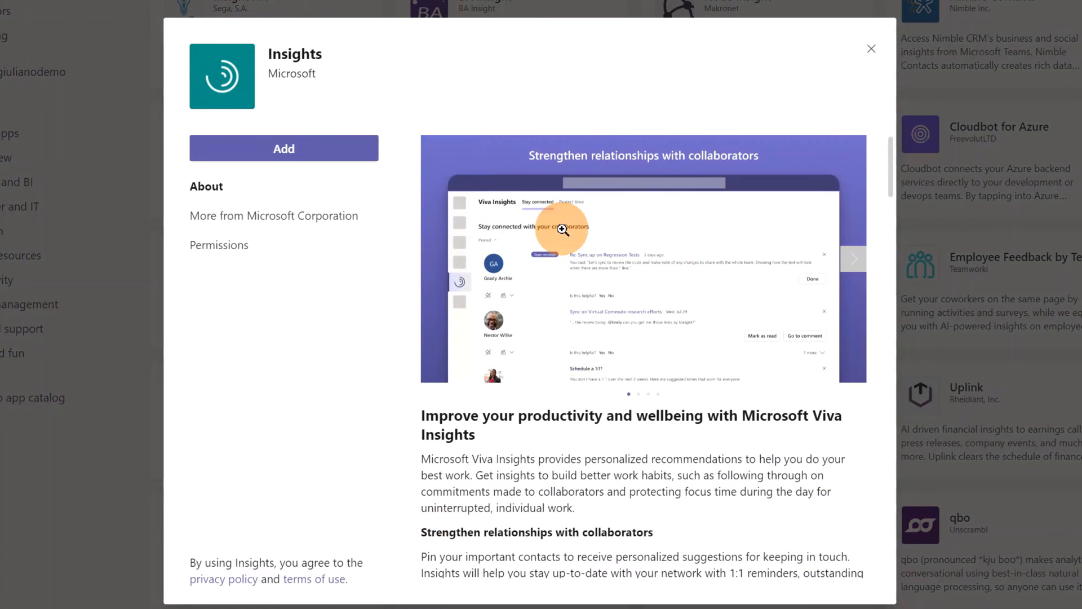
mouse_move(495, 141)
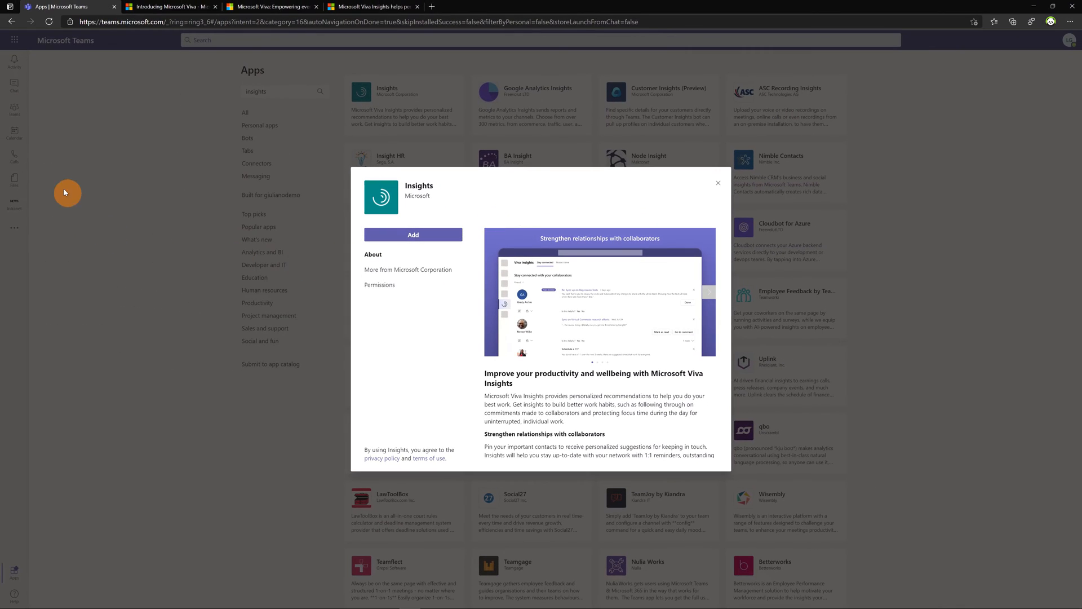
mouse_move(6, 238)
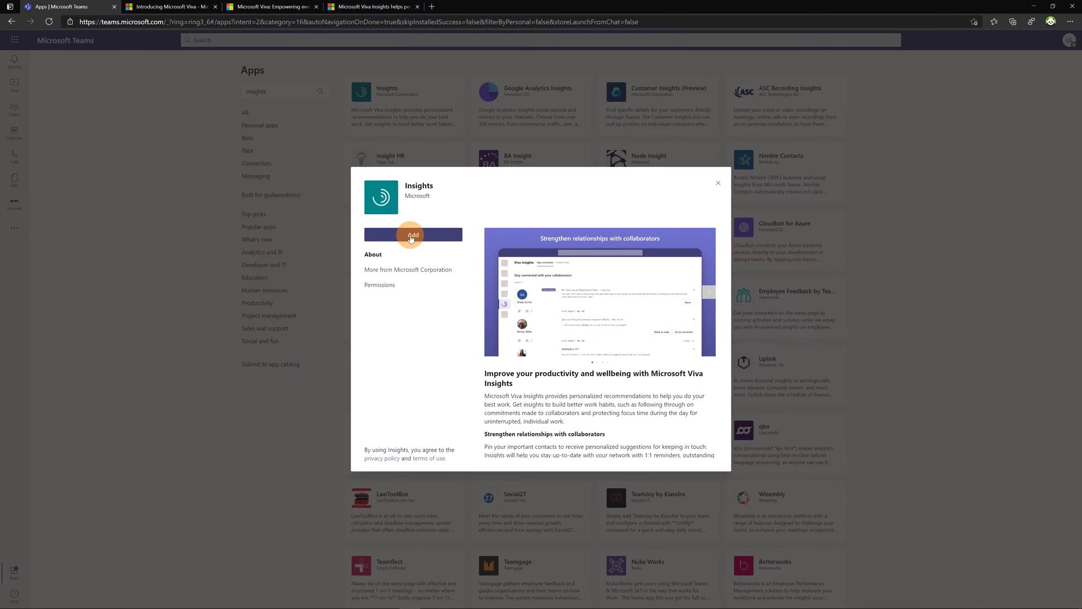
click(412, 234)
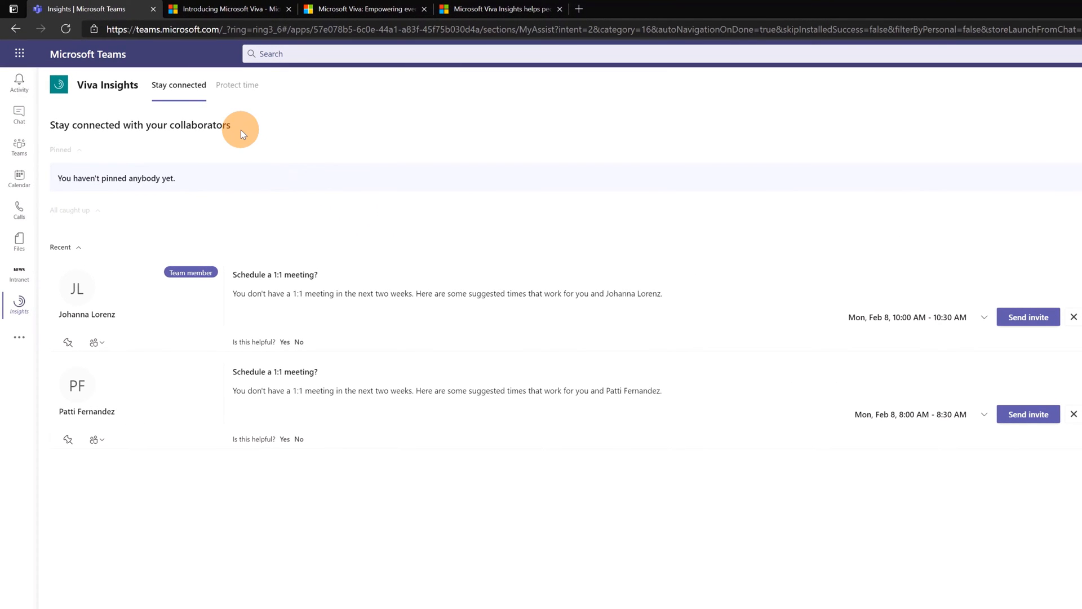
mouse_move(231, 123)
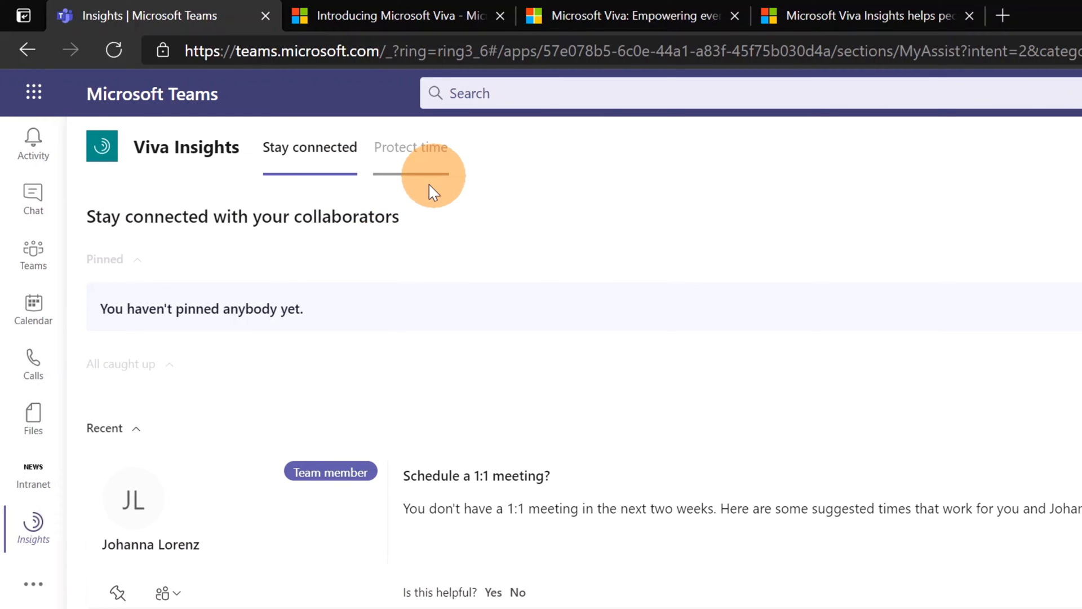
mouse_move(397, 182)
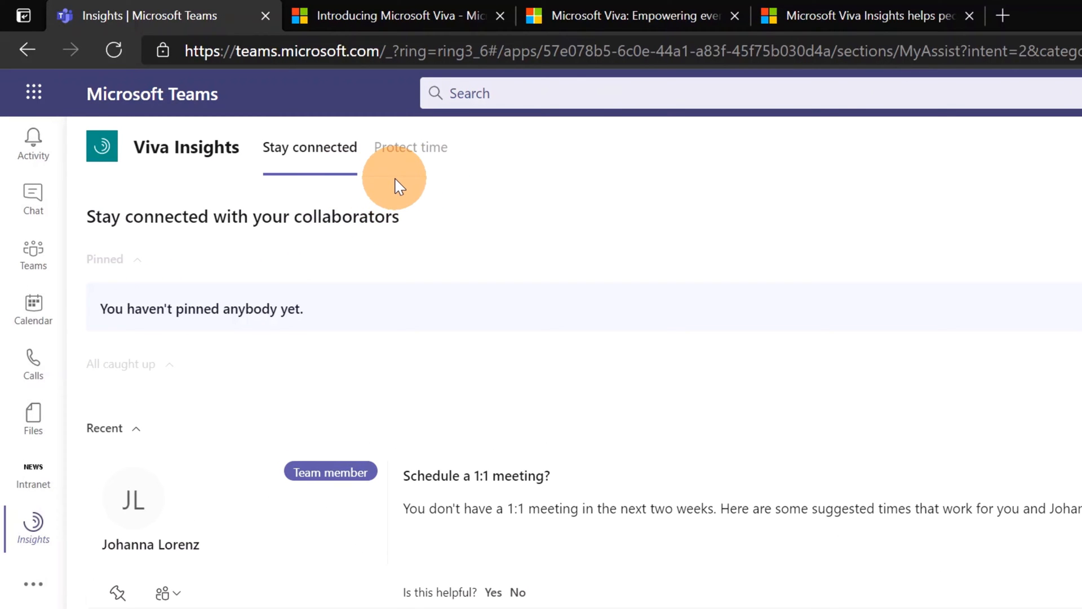
mouse_move(328, 191)
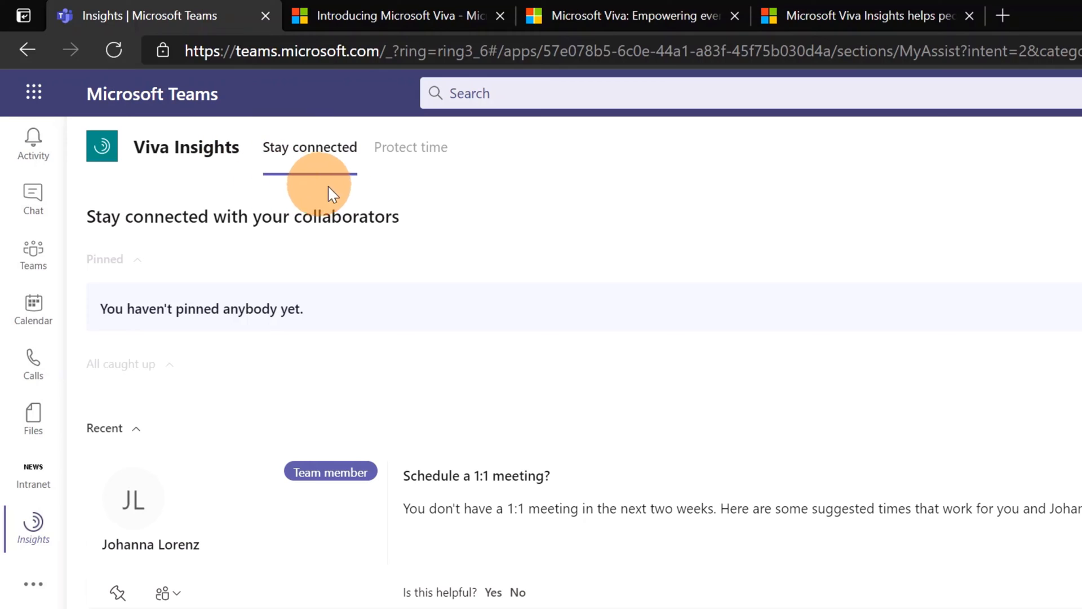
mouse_move(307, 257)
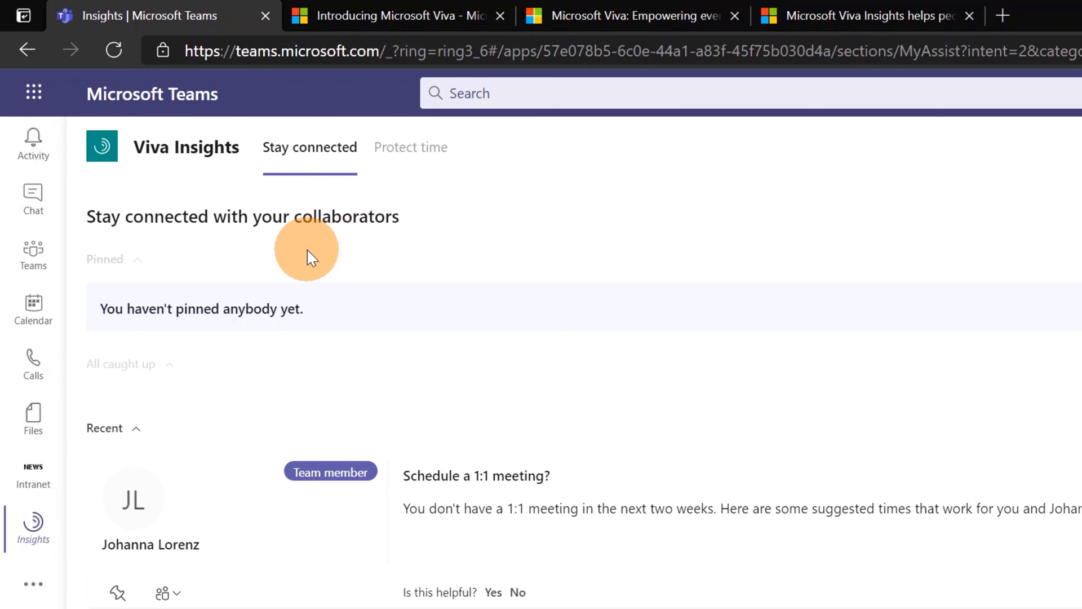
mouse_move(249, 354)
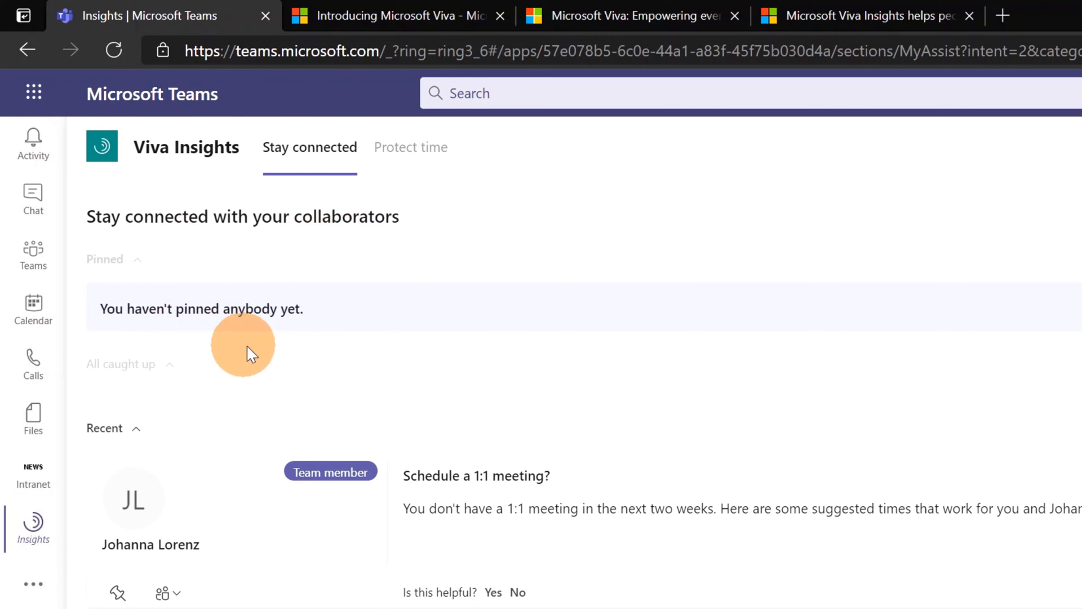
mouse_move(196, 415)
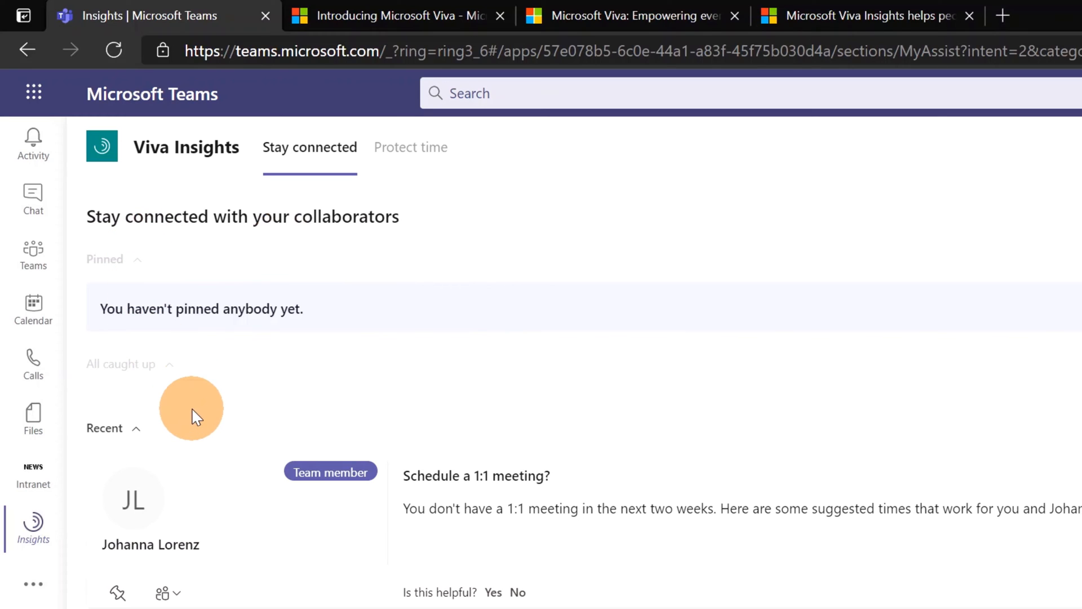
mouse_move(202, 423)
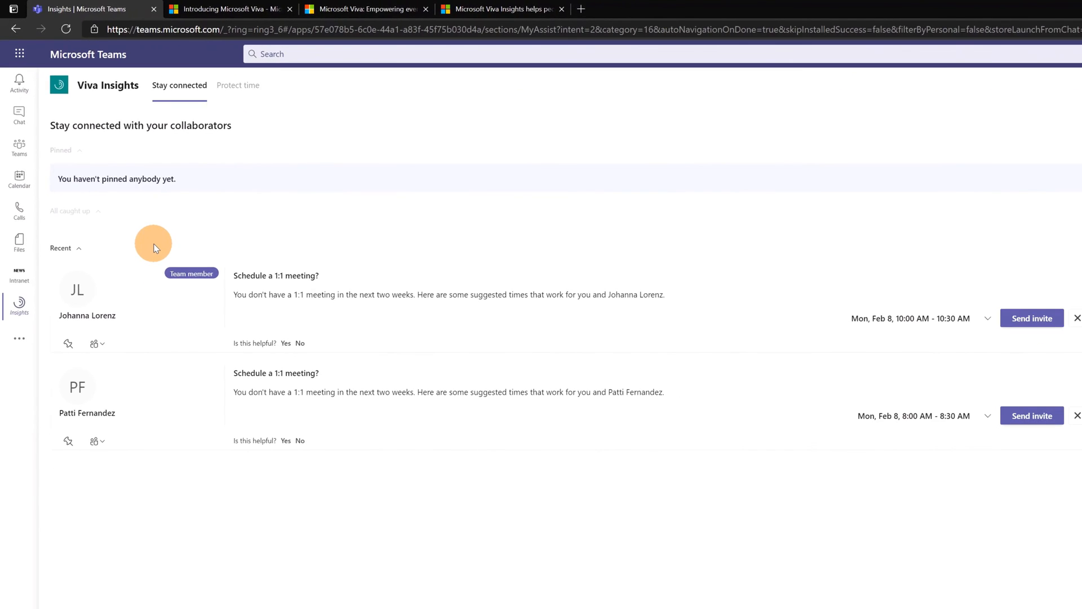
mouse_move(122, 313)
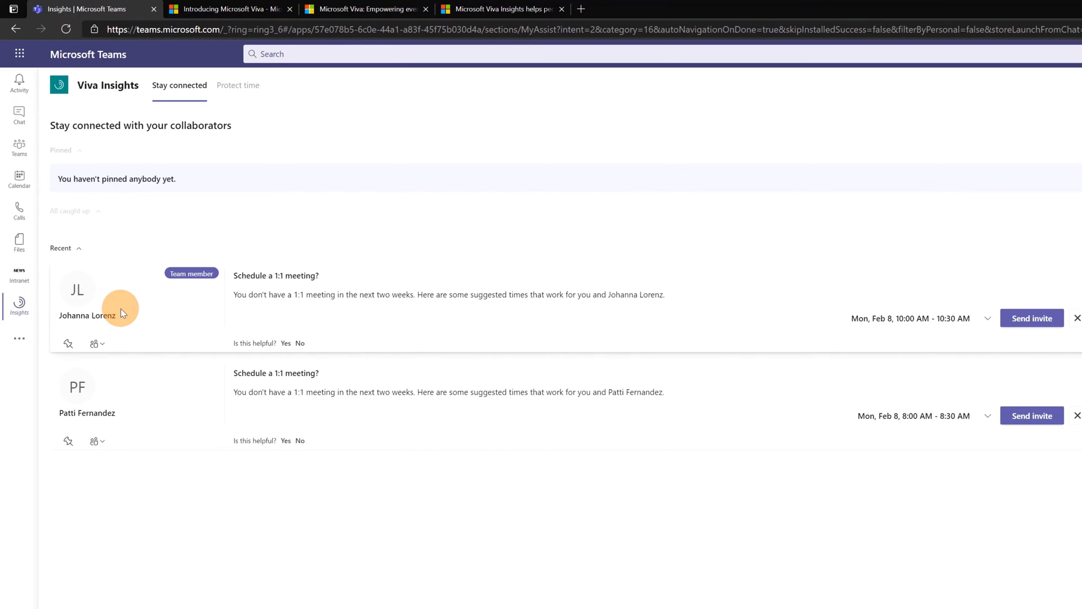
mouse_move(172, 253)
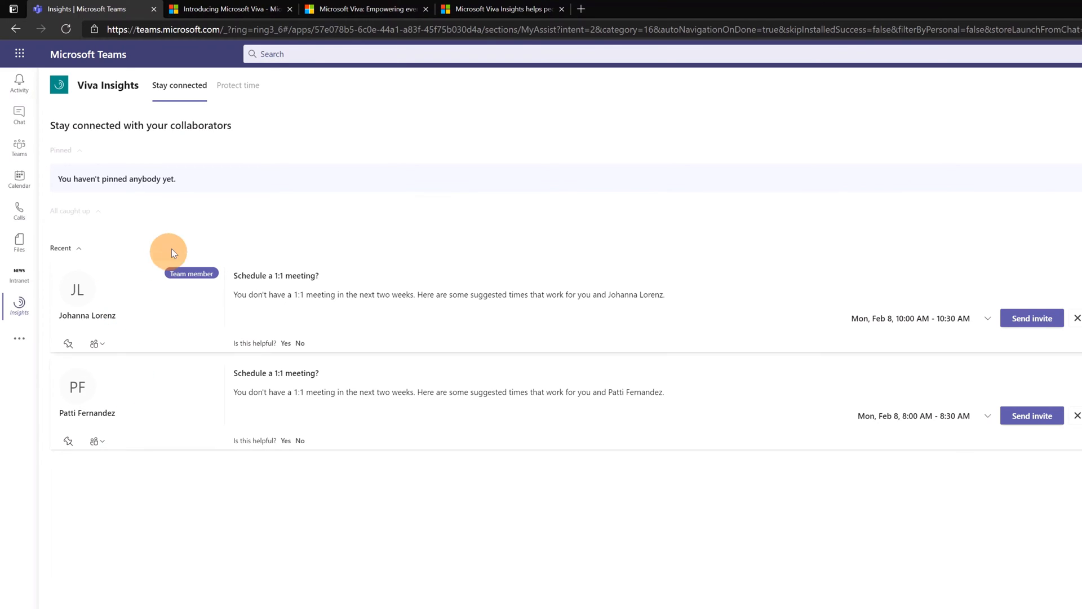
mouse_move(193, 228)
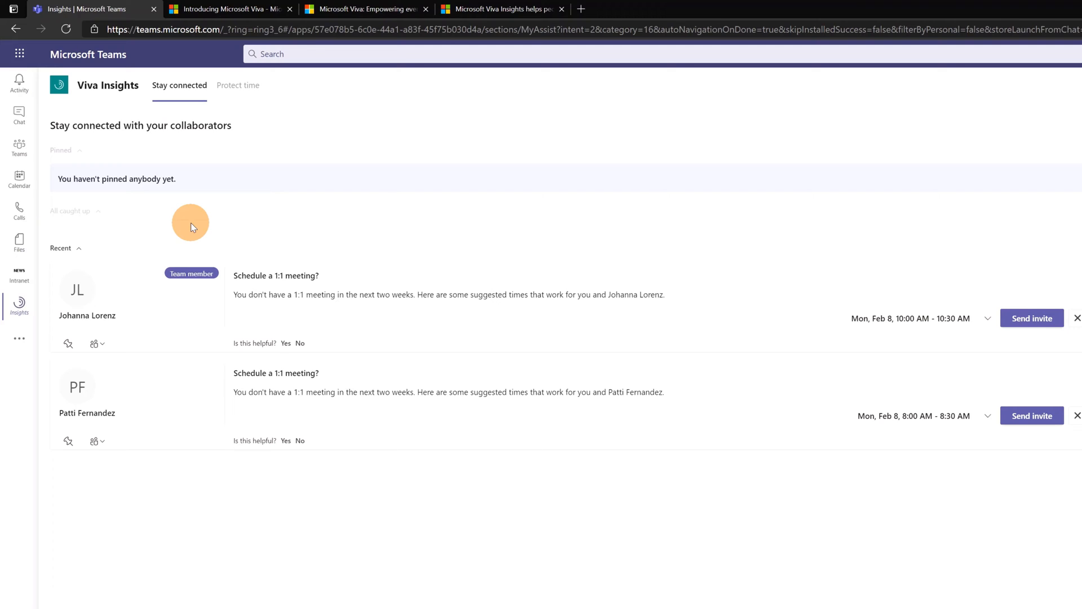
mouse_move(160, 277)
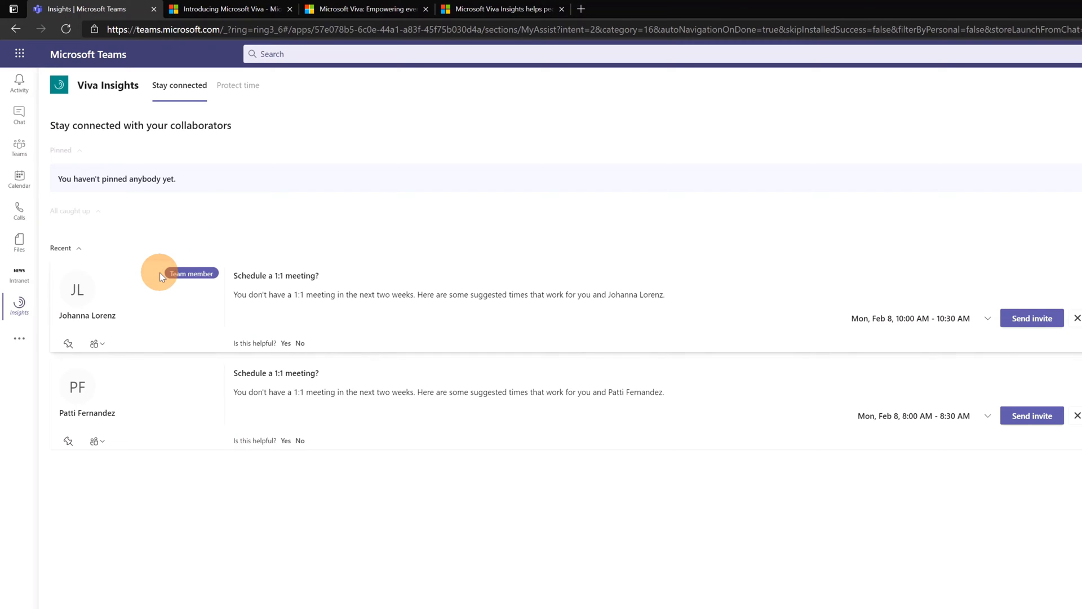
mouse_move(183, 317)
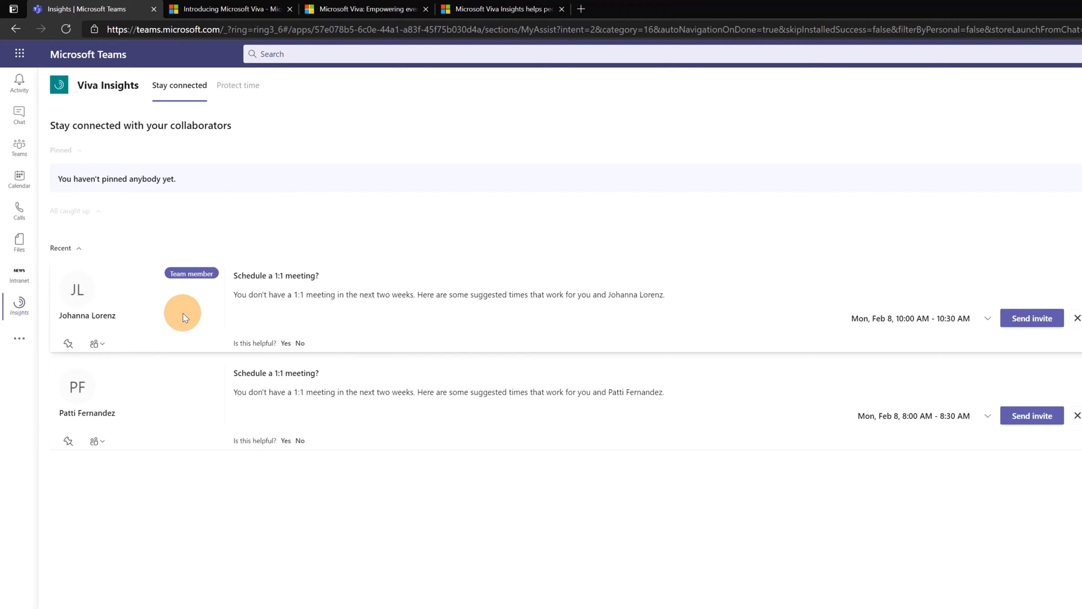
mouse_move(305, 325)
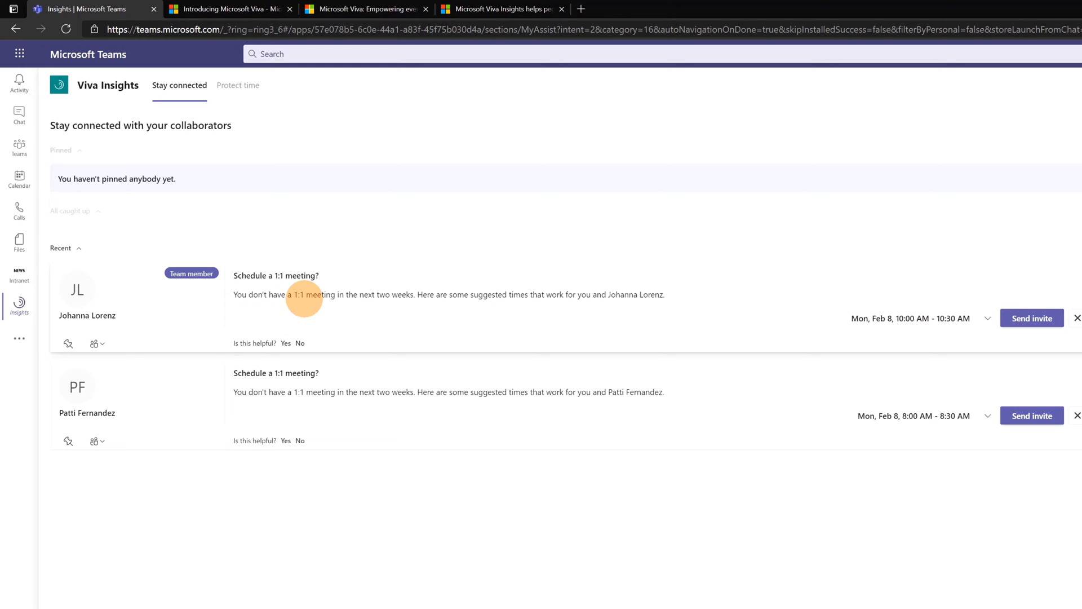
mouse_move(351, 324)
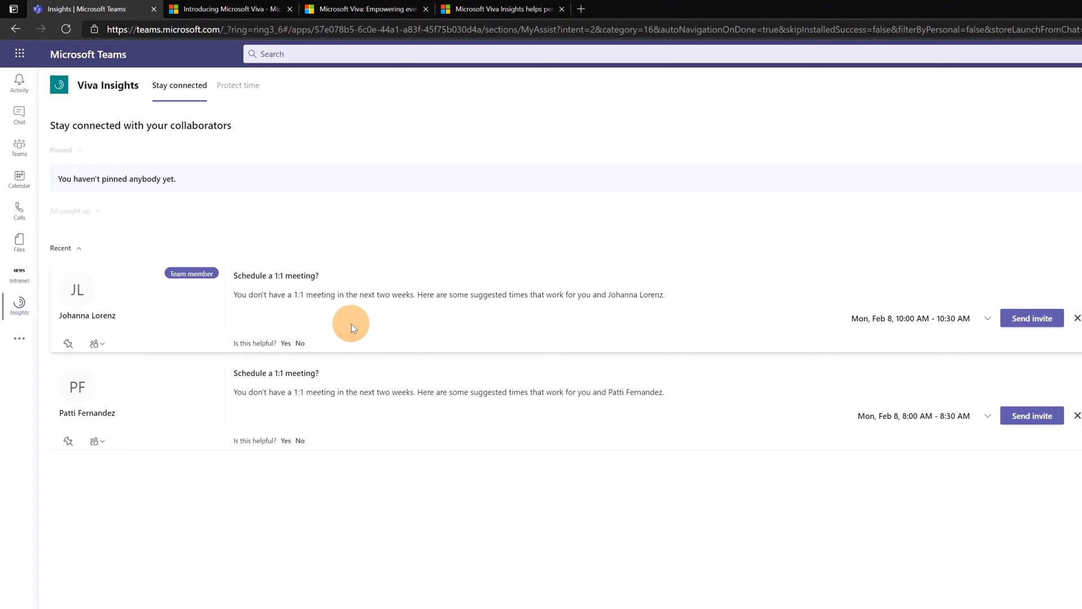
mouse_move(448, 322)
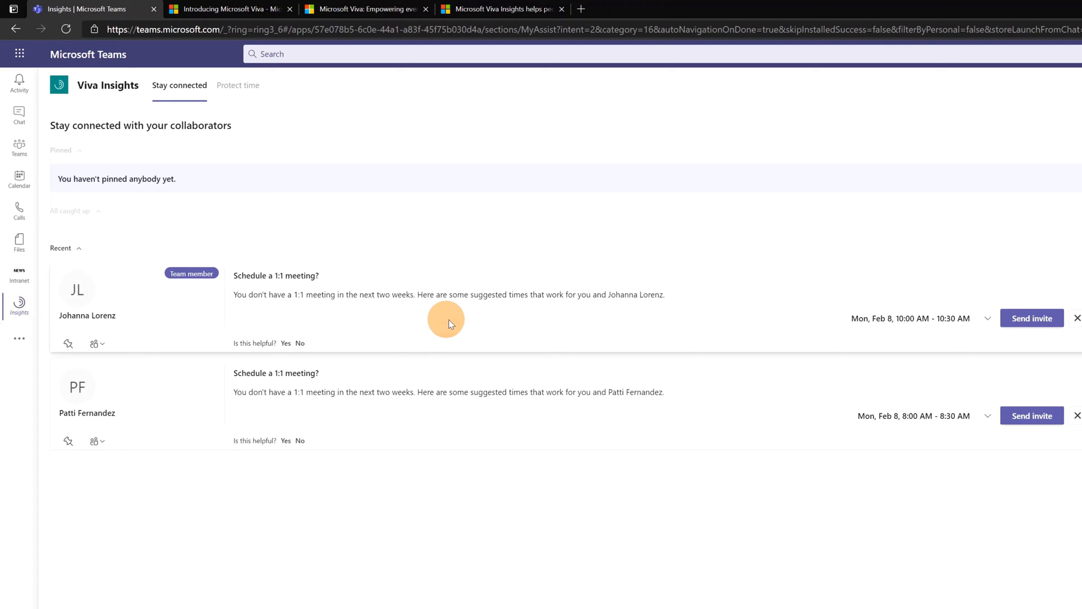
mouse_move(564, 325)
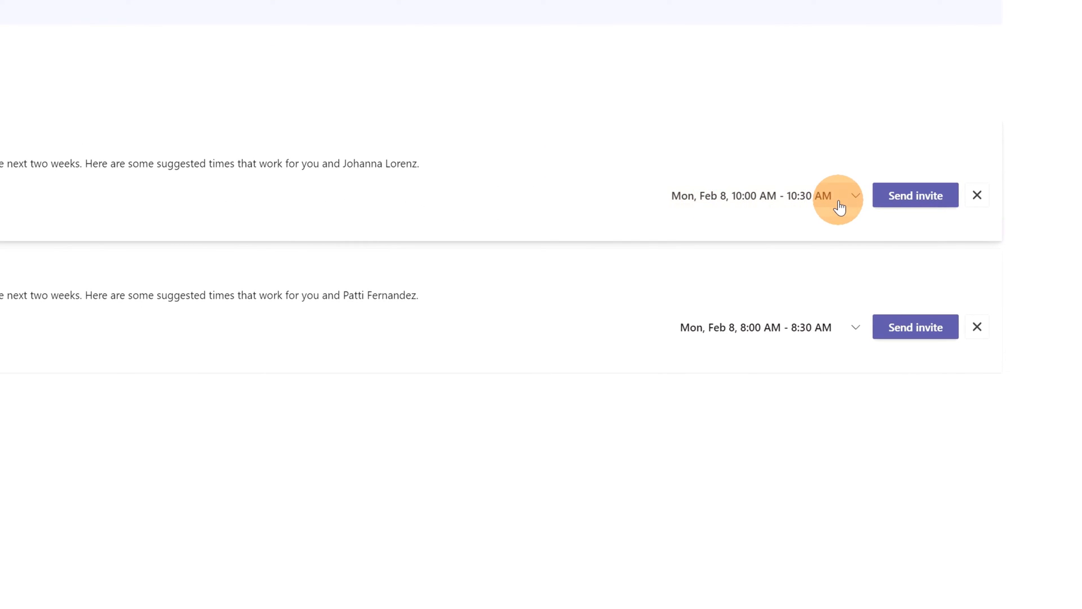
Step: Send Johanna Lorenz a 1:1 invite for Tue, Feb 9, 8:00–8:30 AM
click(855, 196)
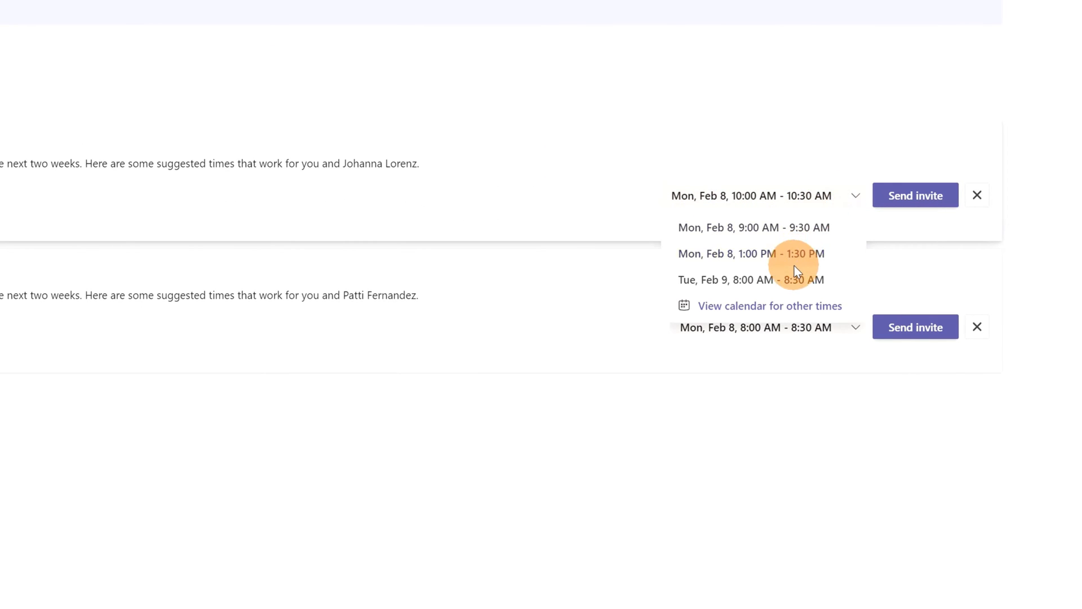
mouse_move(751, 280)
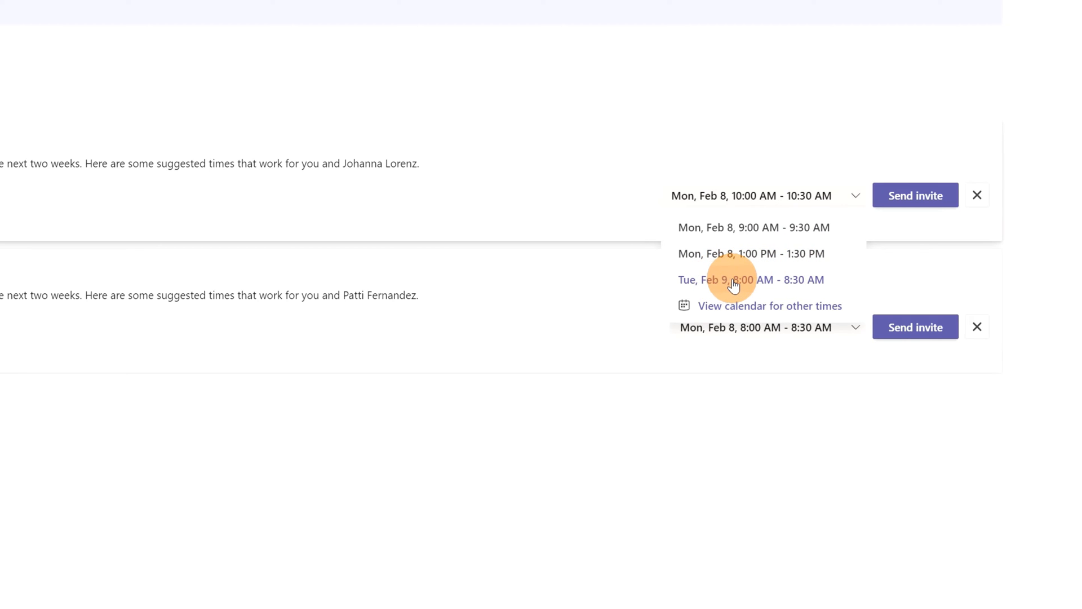
click(750, 279)
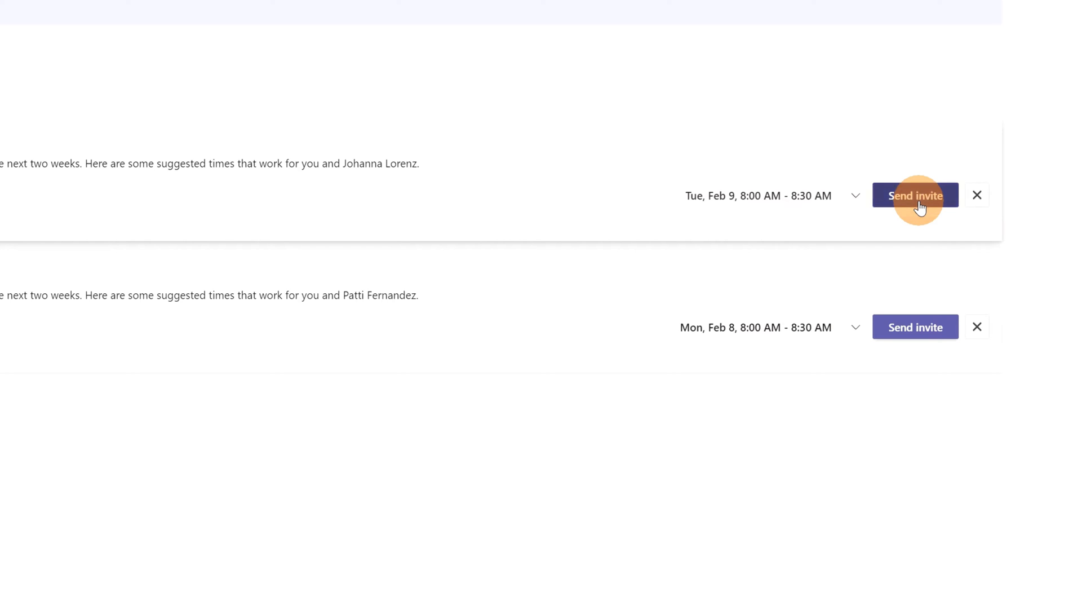
click(915, 195)
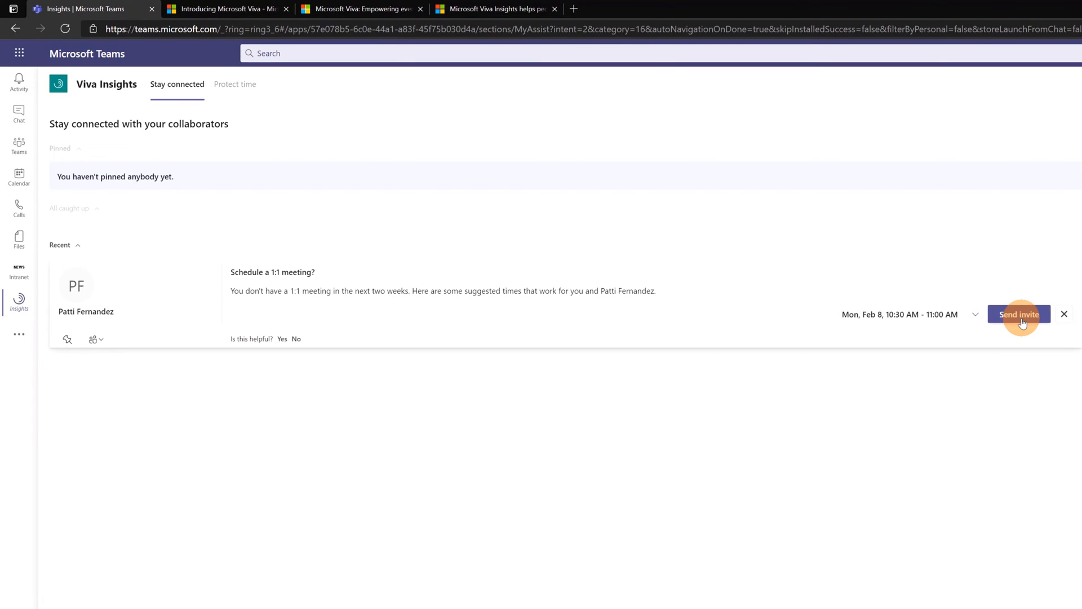
mouse_move(231, 357)
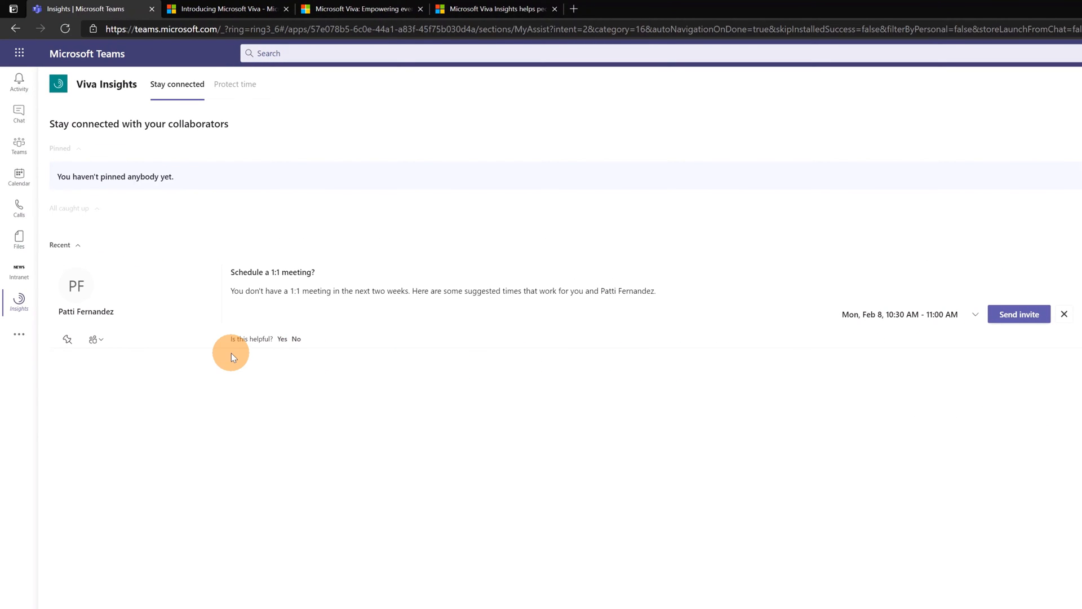
mouse_move(231, 354)
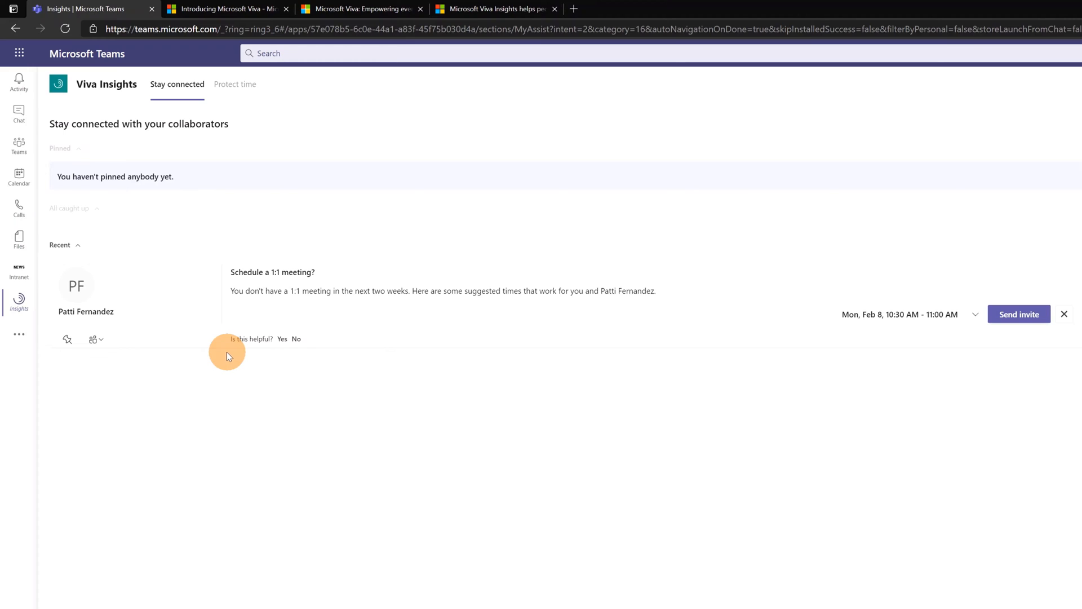
mouse_move(128, 319)
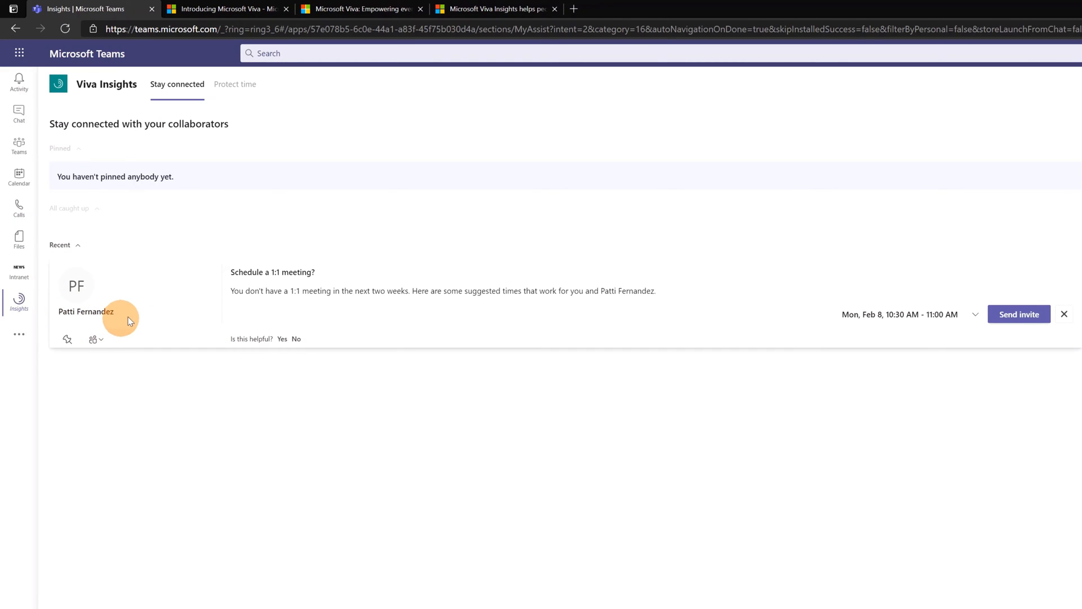
mouse_move(159, 283)
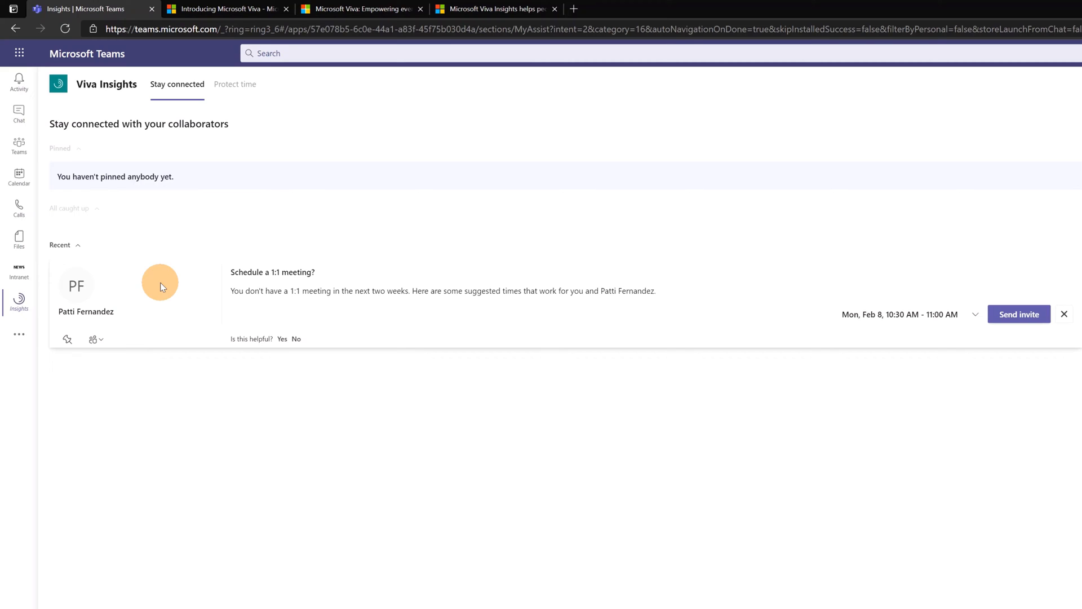
mouse_move(273, 283)
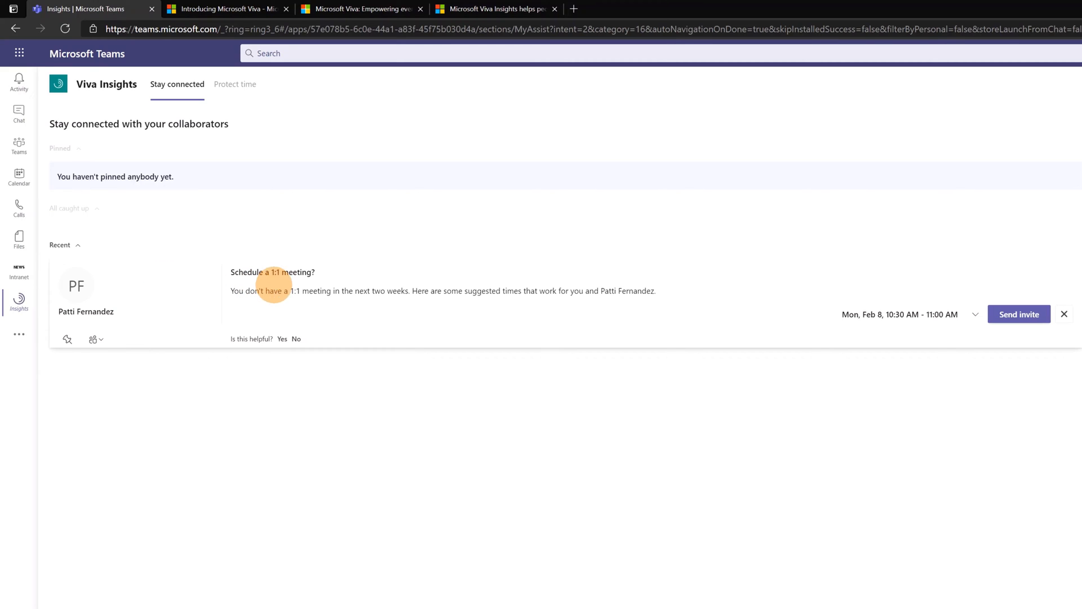
mouse_move(321, 274)
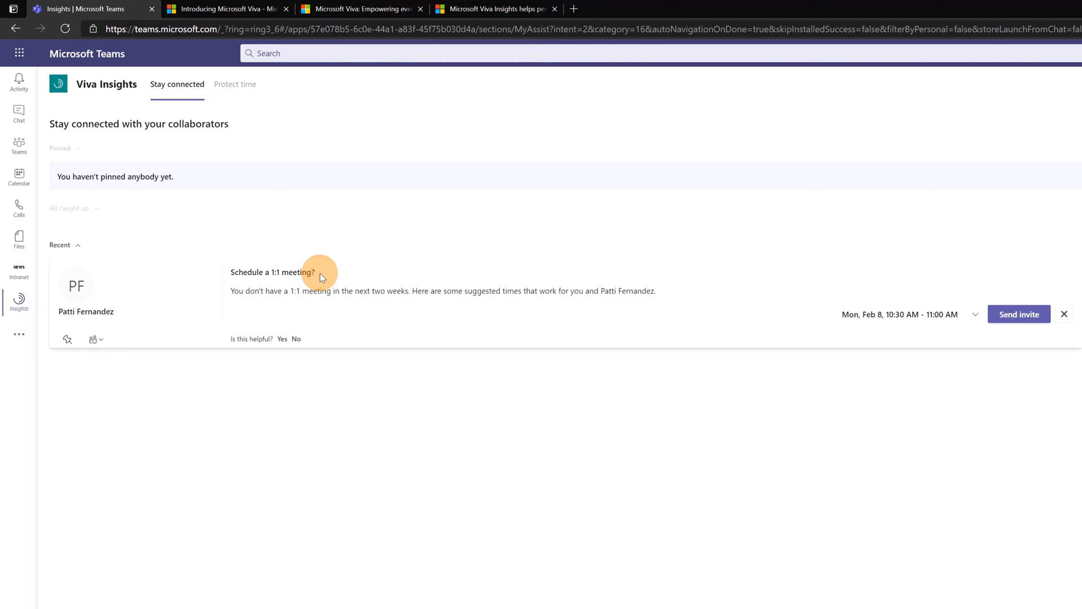
mouse_move(384, 282)
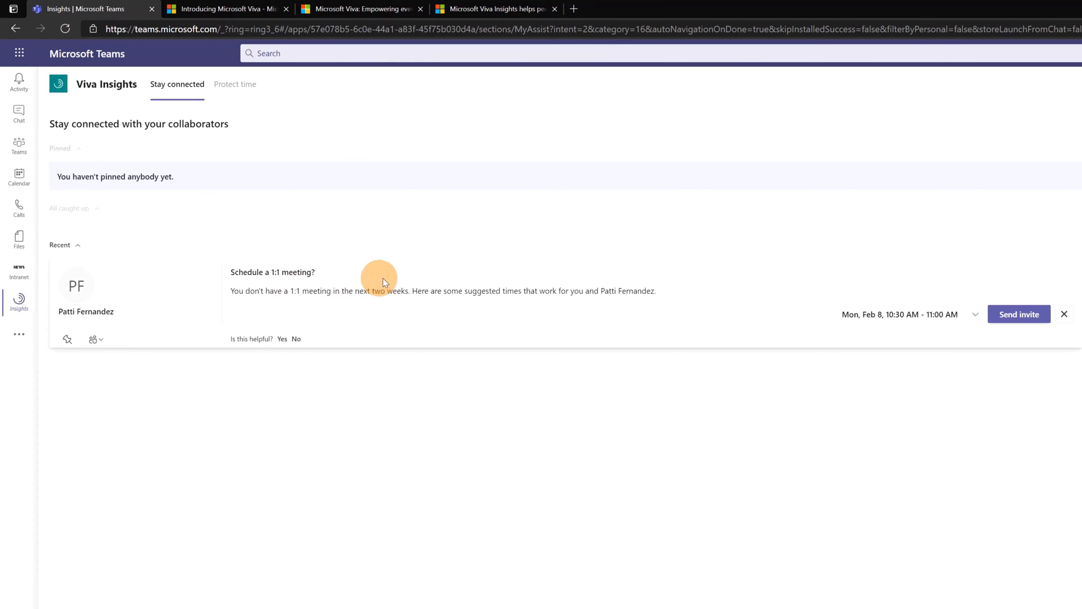
mouse_move(867, 299)
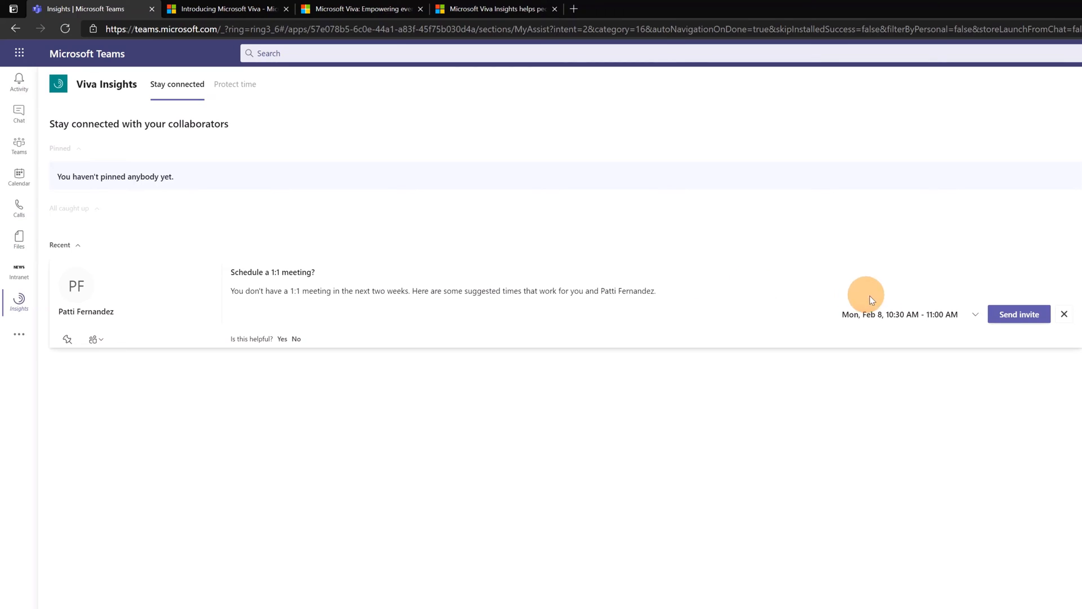
Step: Check Patti Fernandez's suggested times, then open her 1:1 reminder frequency options
click(975, 314)
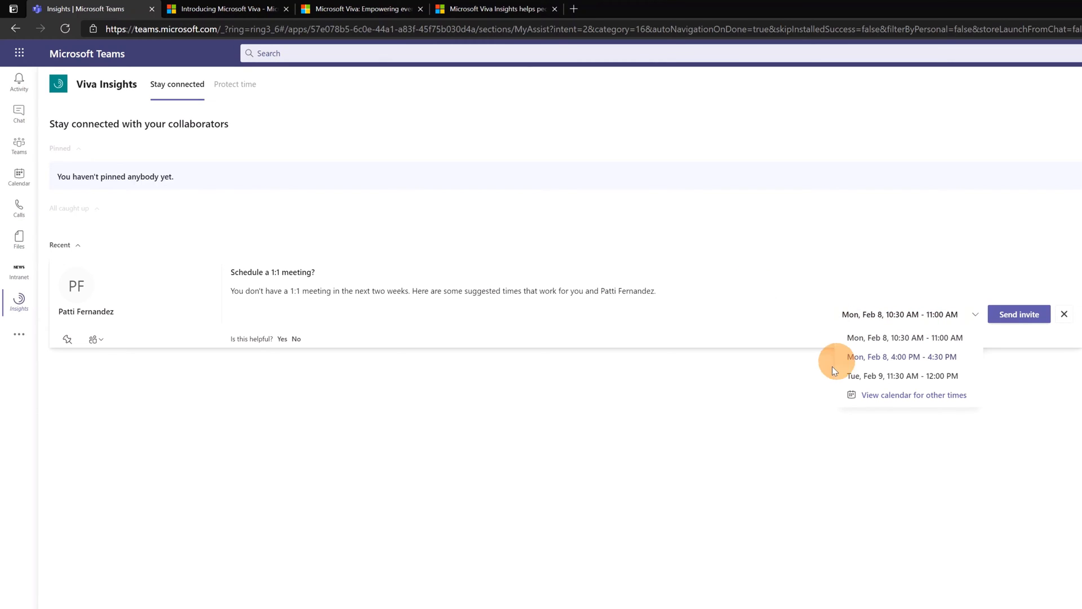
mouse_move(925, 375)
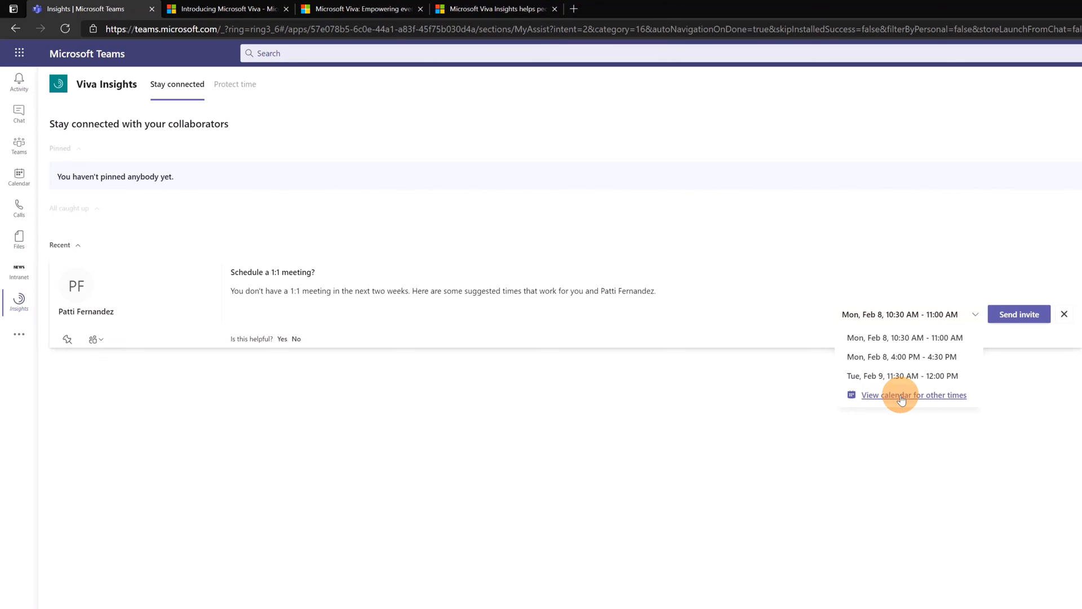
click(74, 351)
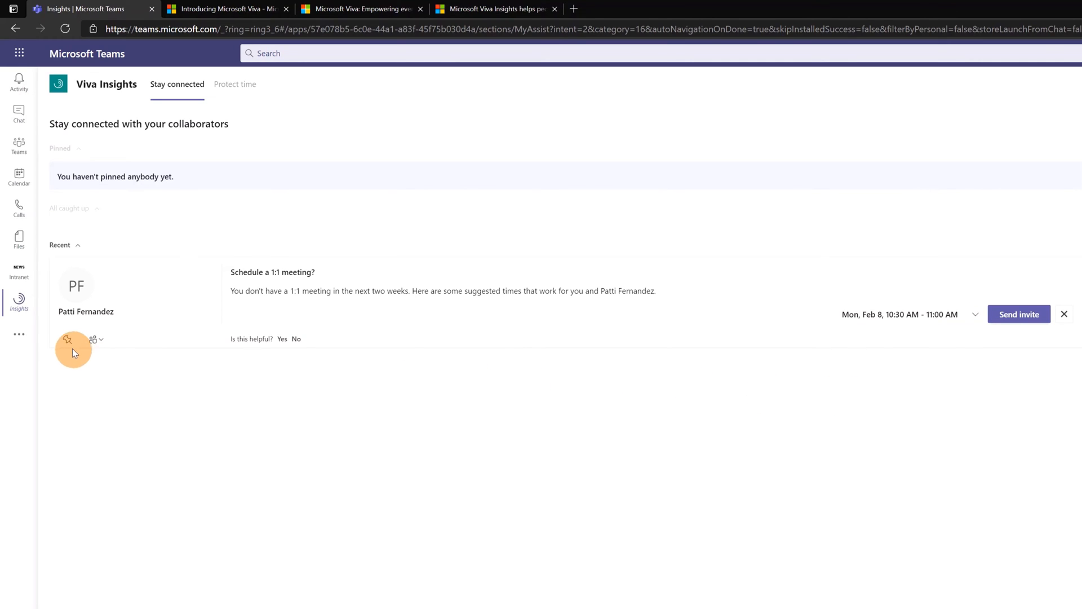
mouse_move(95, 342)
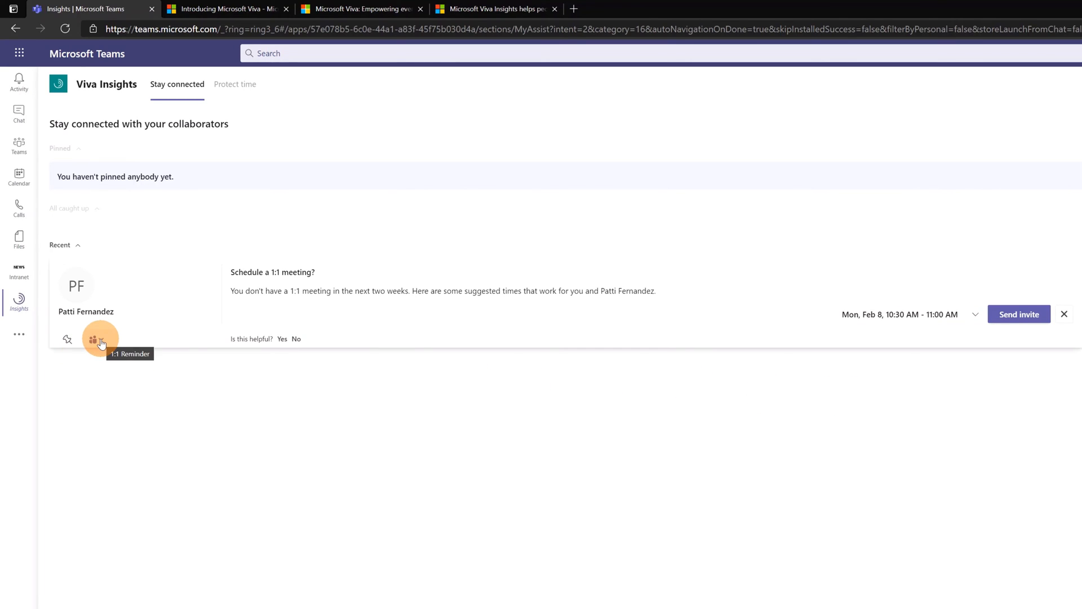
click(101, 339)
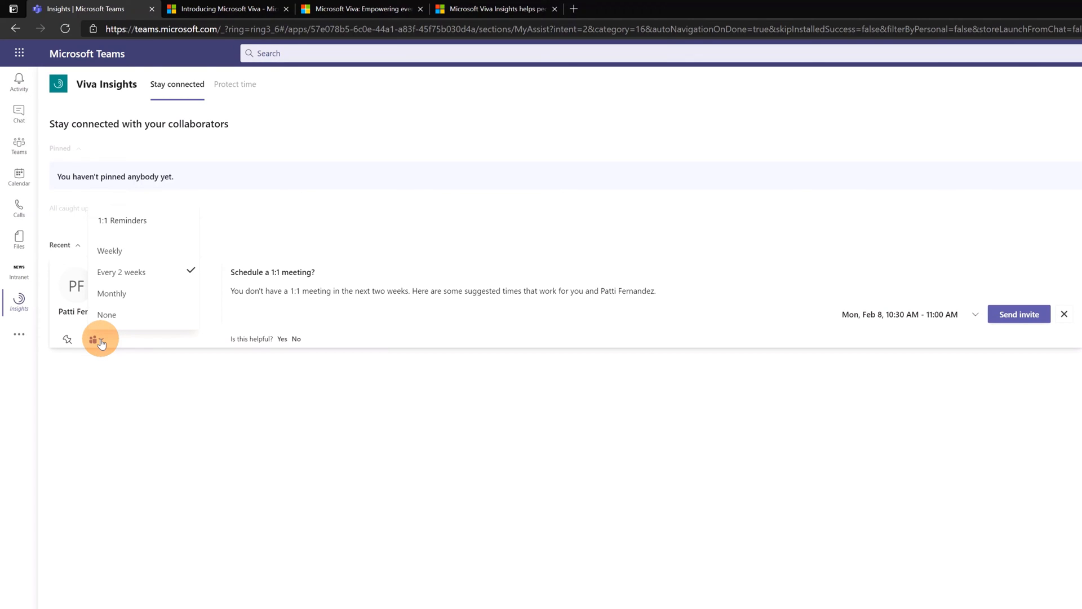
mouse_move(127, 330)
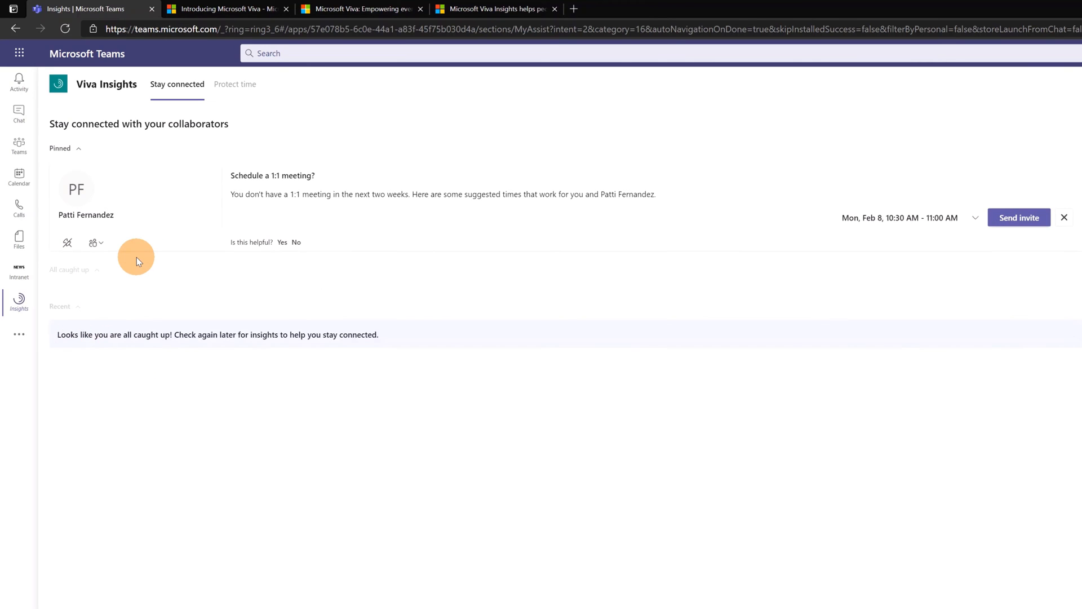
mouse_move(111, 170)
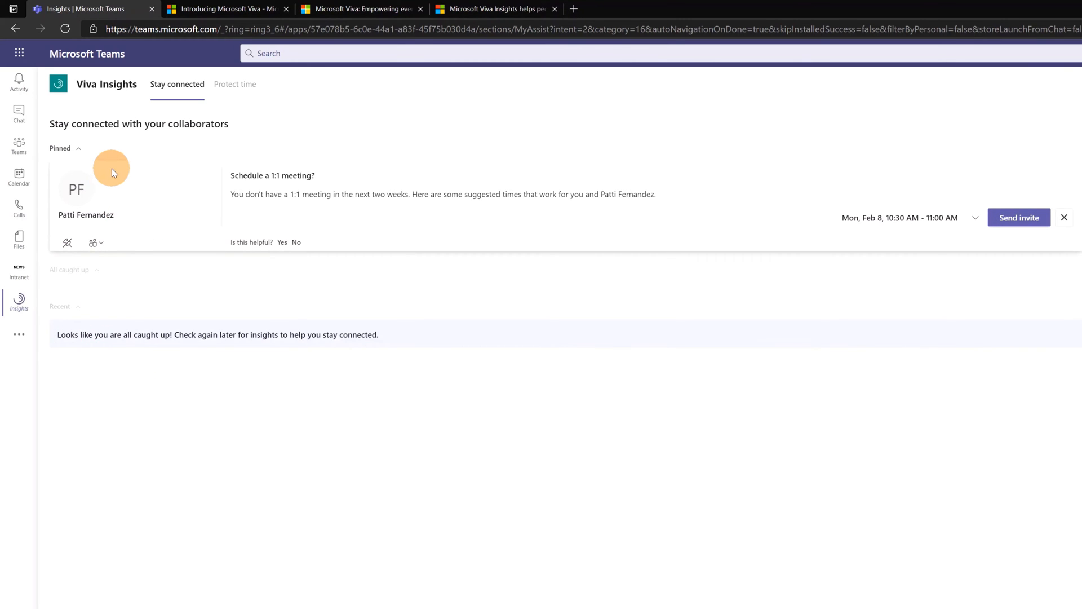
mouse_move(142, 182)
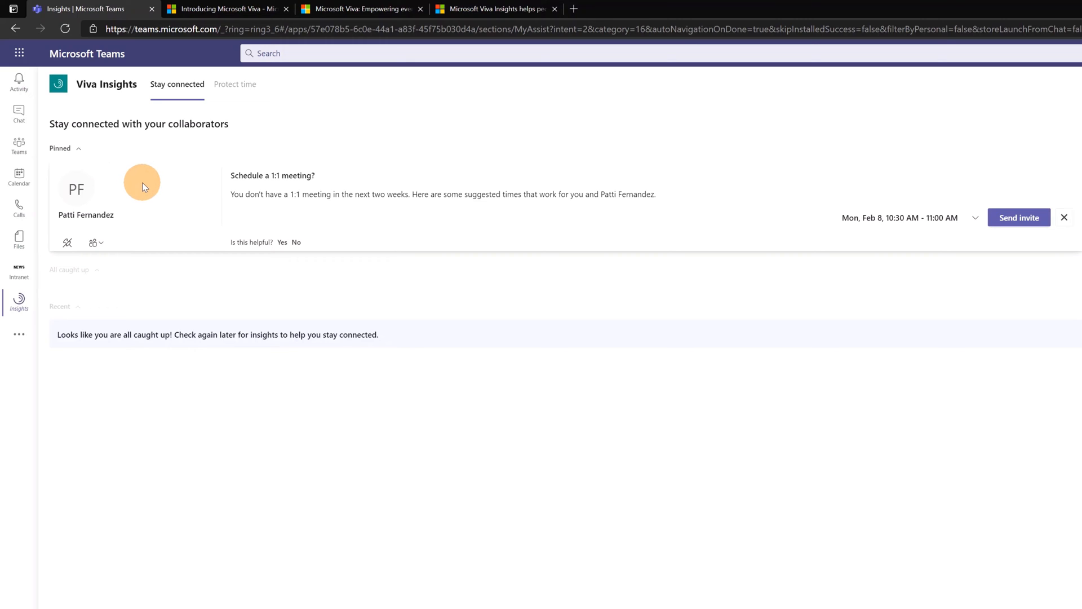
mouse_move(130, 319)
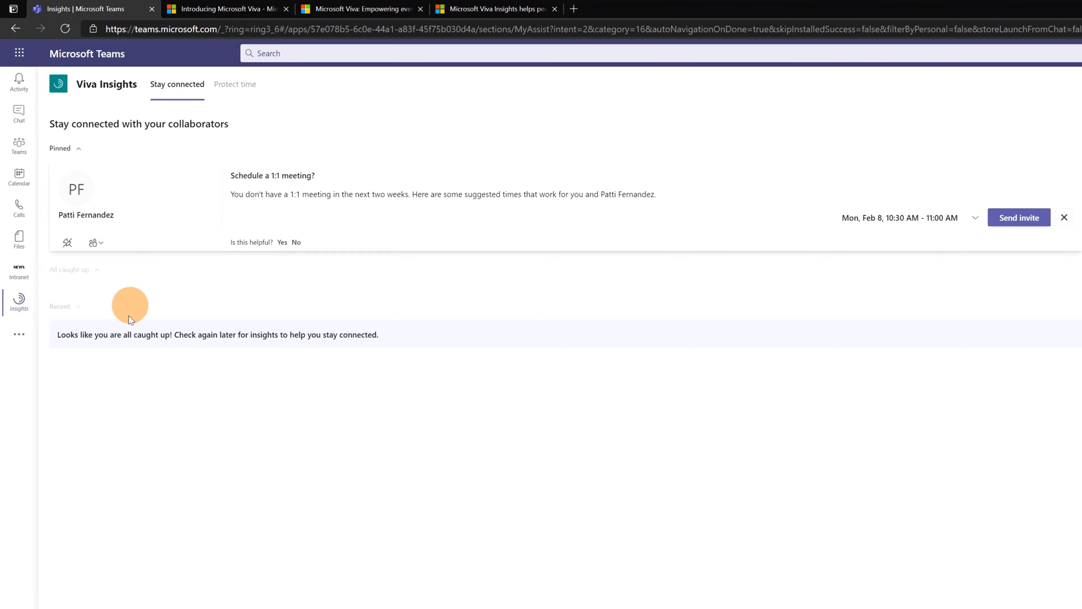
mouse_move(152, 263)
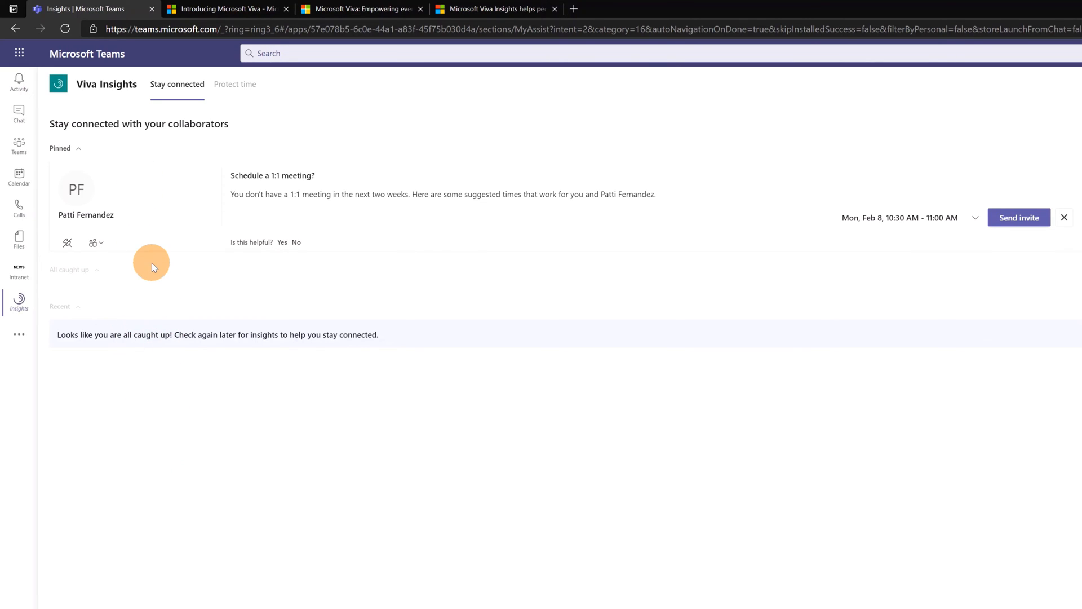
mouse_move(156, 209)
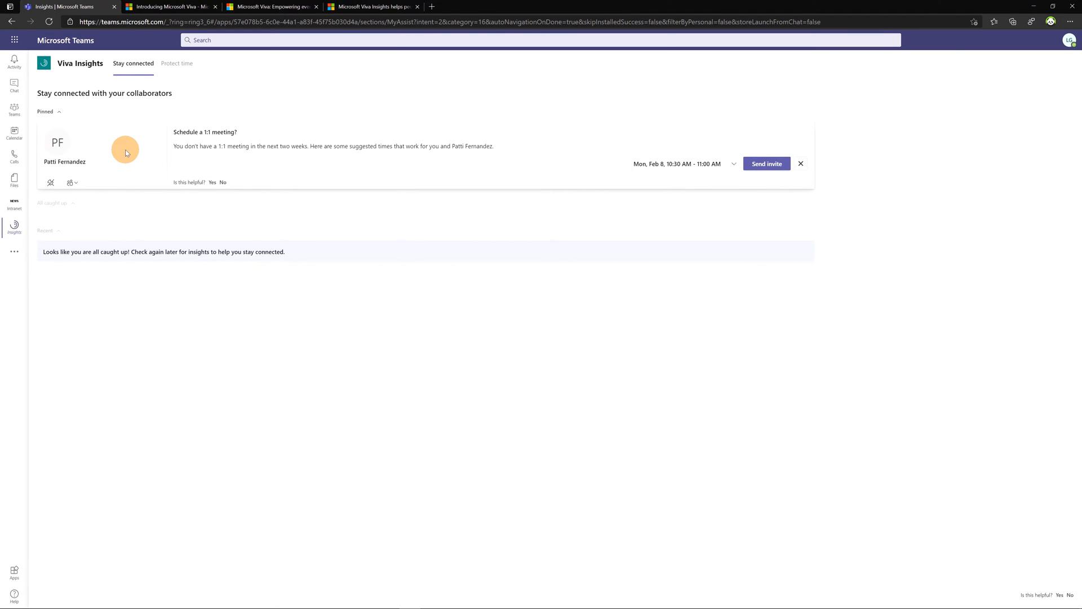
Step: Open the Teams Calendar for February 2021
click(1069, 39)
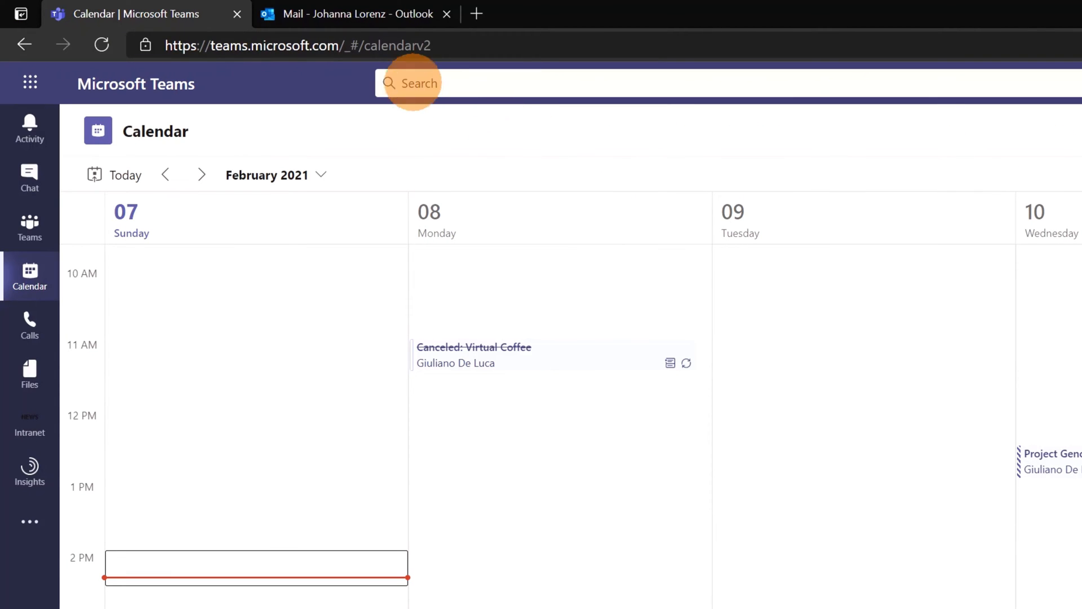
Step: Accept Lee Gu's 1:1 invite for Tue, Feb 9, 8:00–8:30 AM in Outlook
click(356, 13)
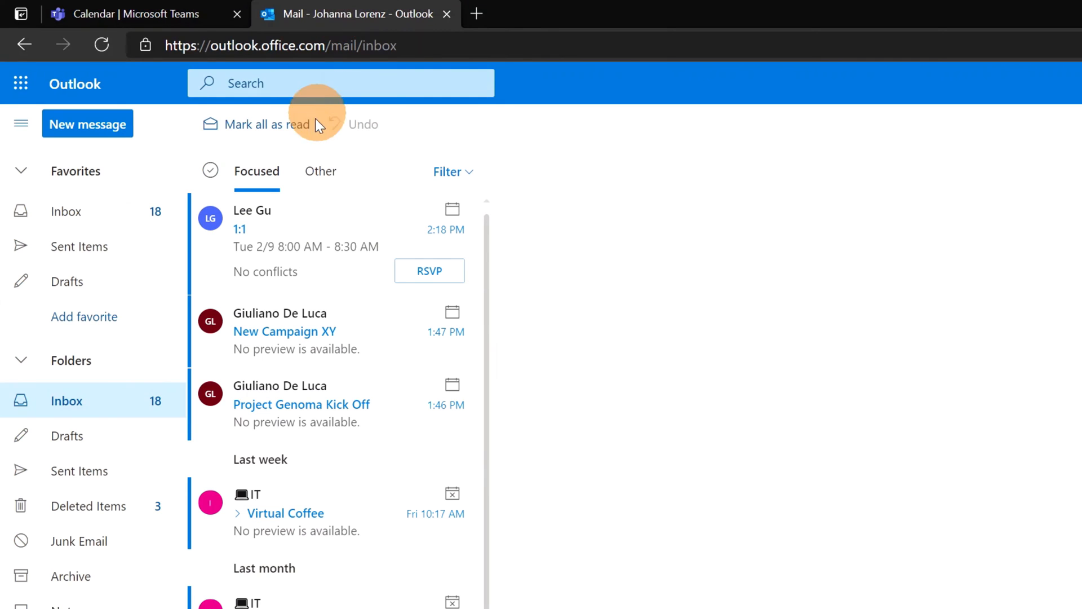
mouse_move(310, 228)
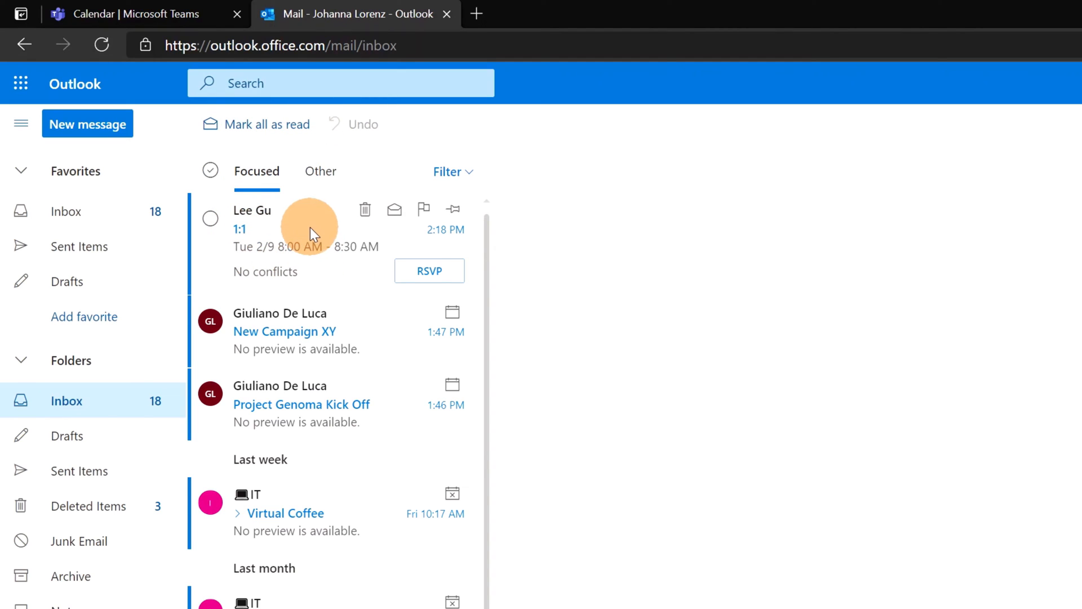
click(297, 241)
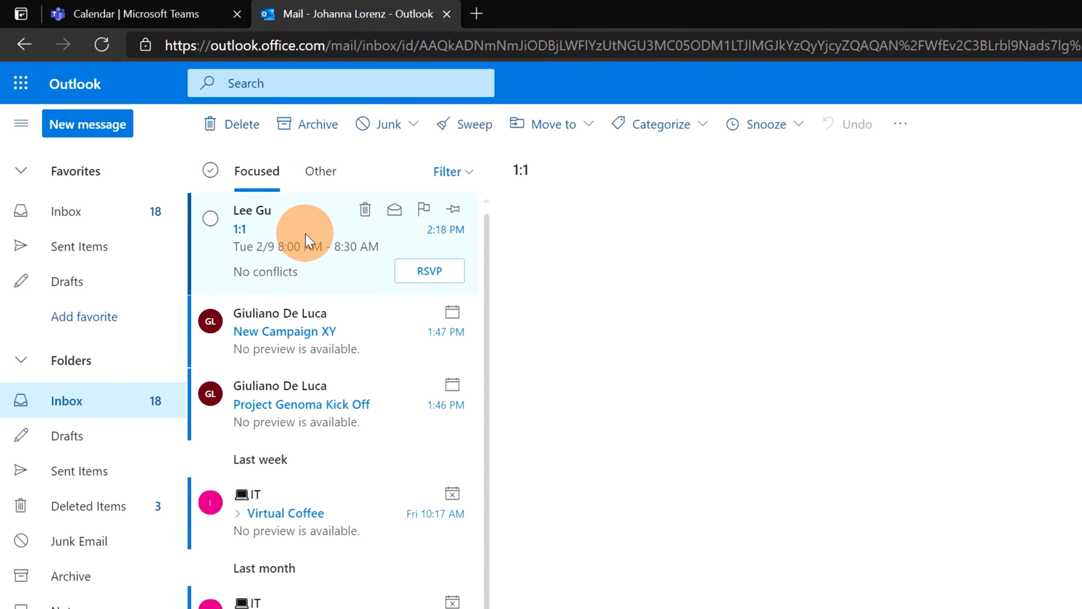
click(304, 235)
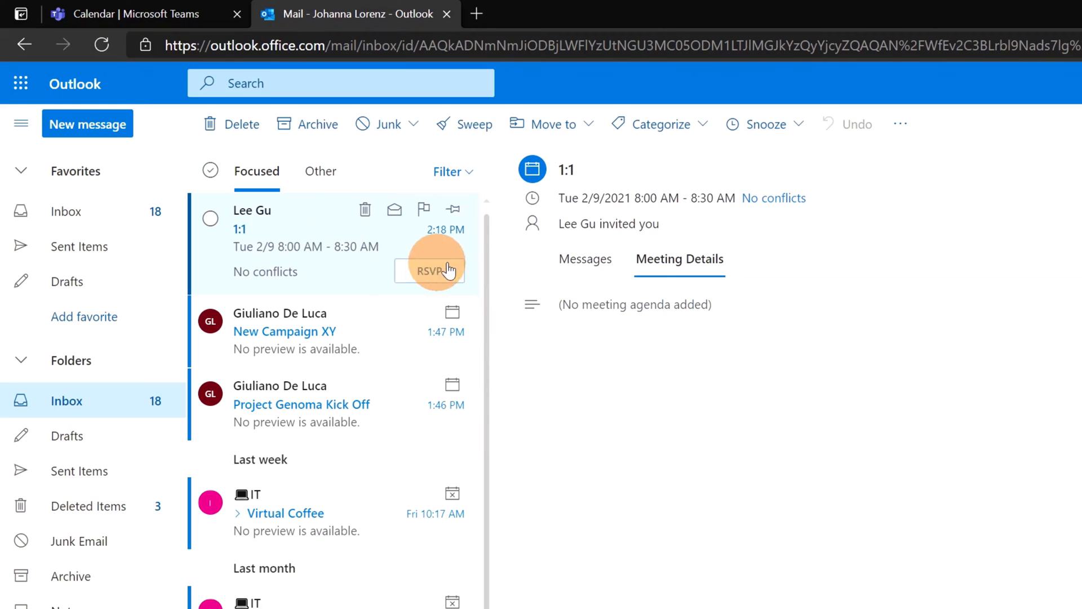
click(432, 269)
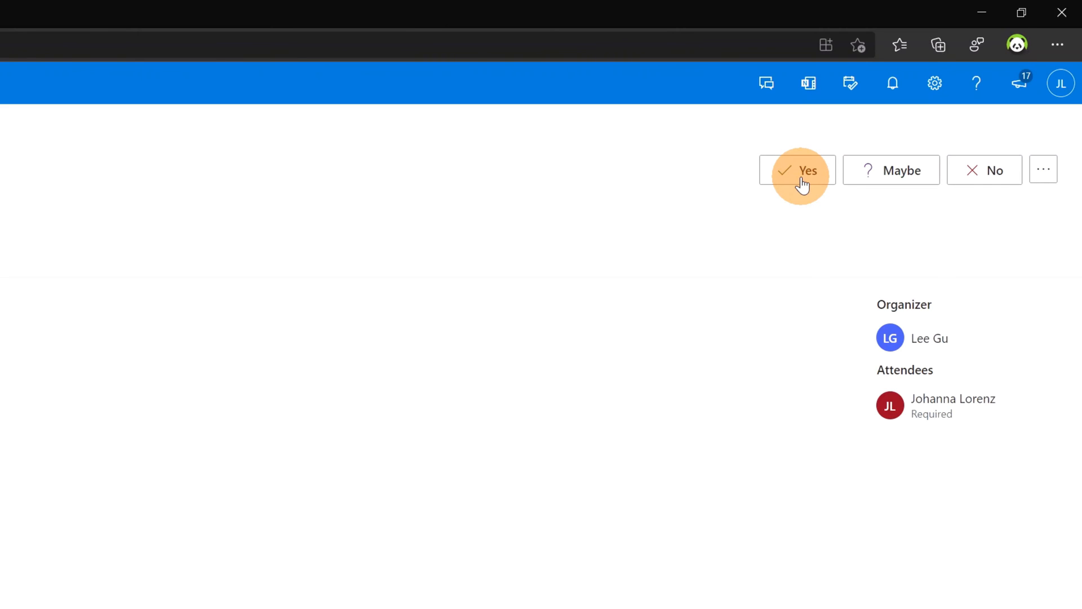
click(796, 170)
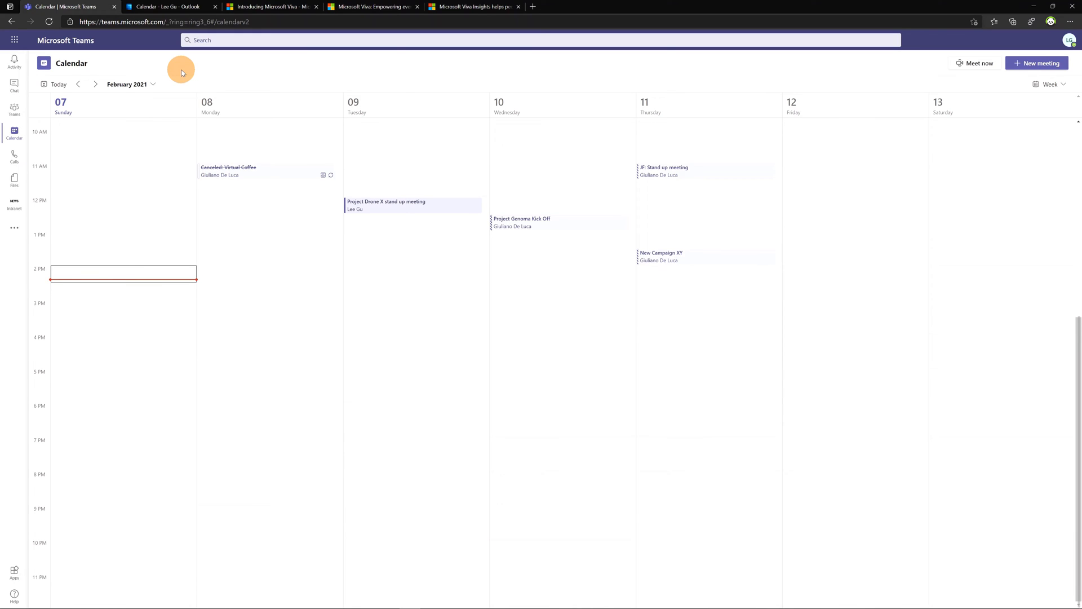
mouse_move(159, 52)
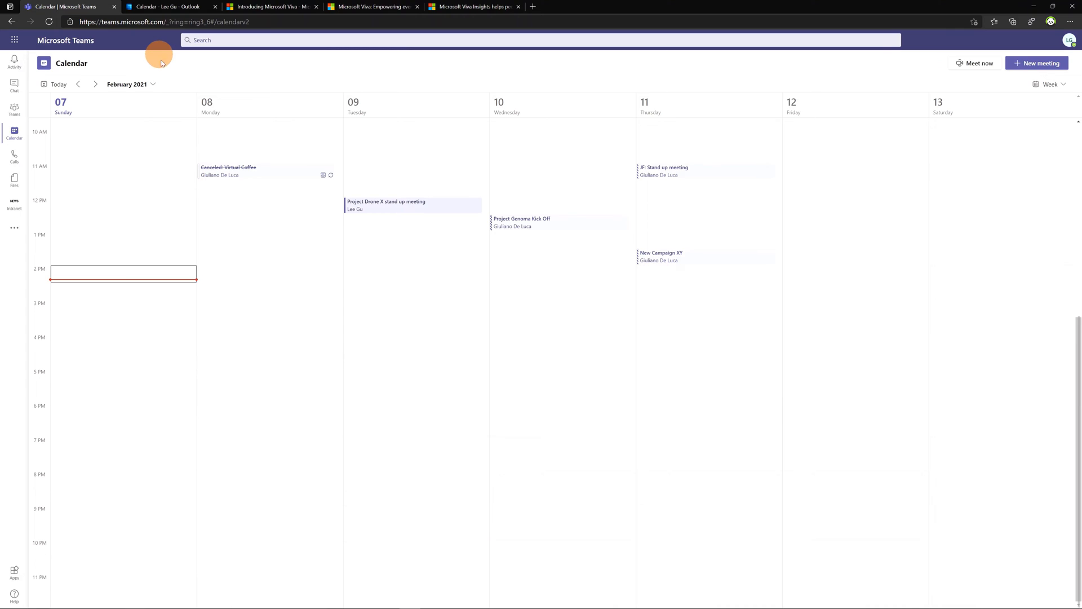
mouse_move(427, 180)
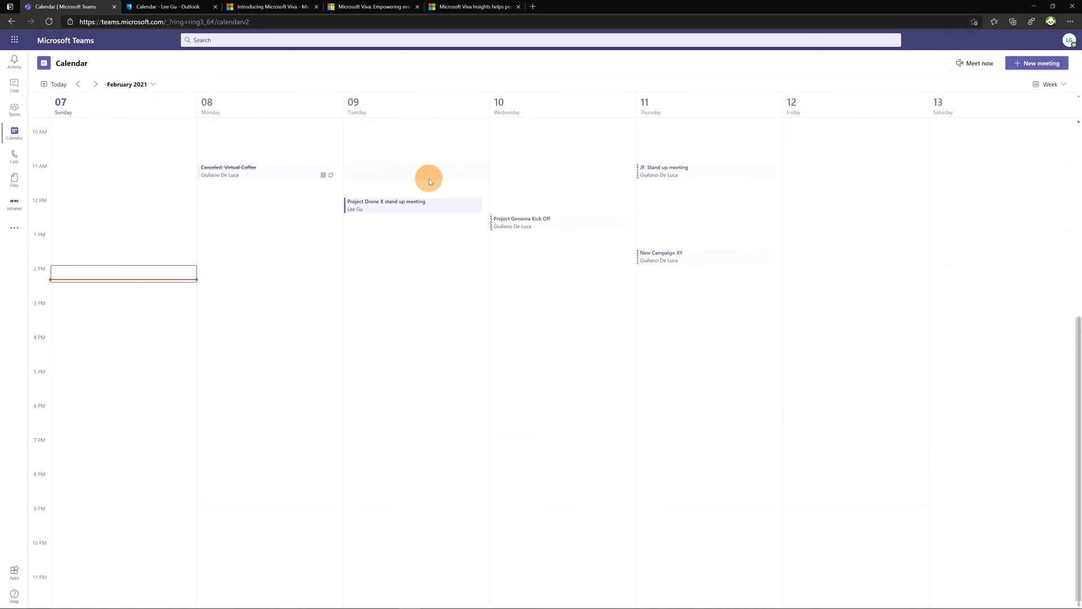
mouse_move(426, 173)
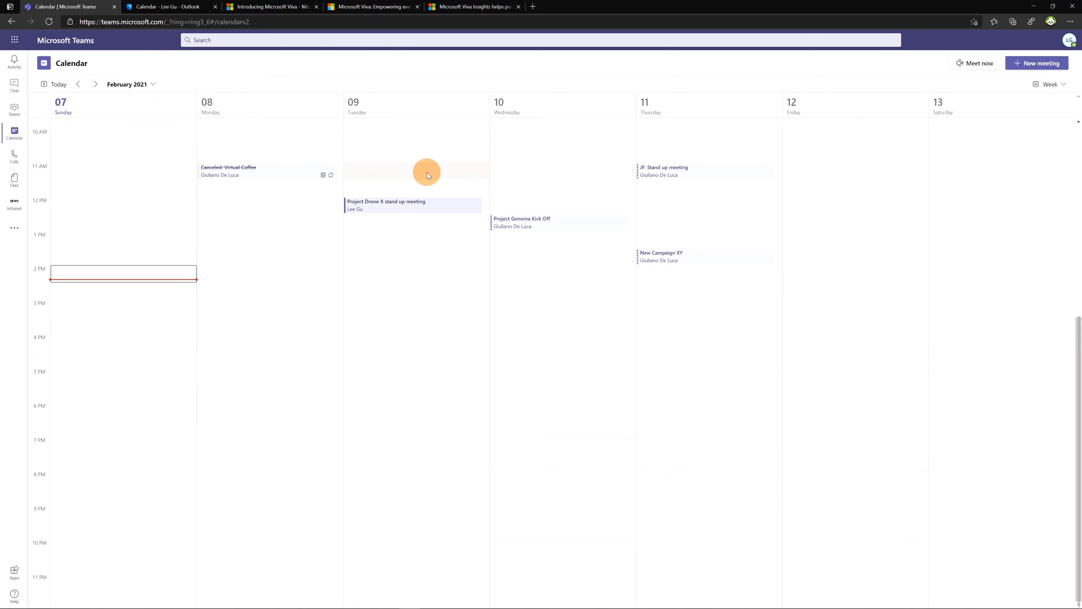
mouse_move(285, 102)
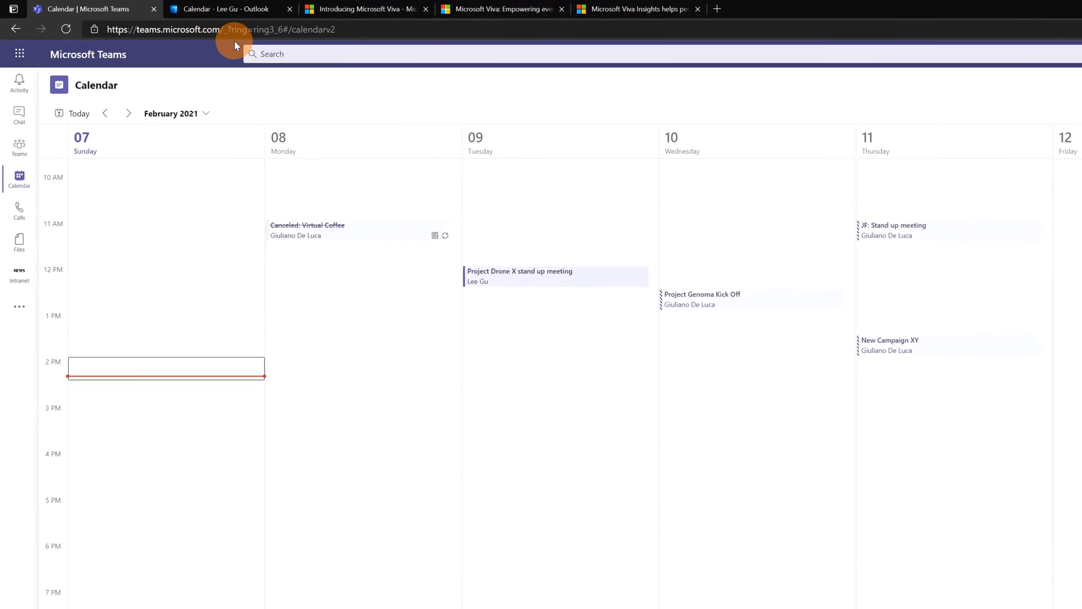
Step: Switch to the Outlook calendar showing the 8 AM 1:1 on Tuesday, Feb 9
click(221, 9)
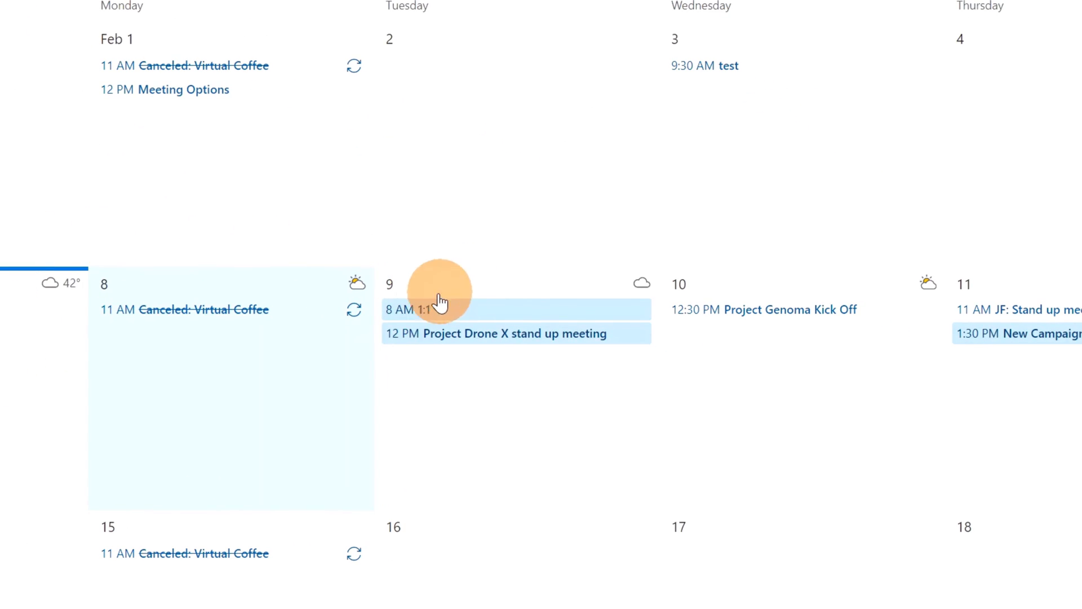
mouse_move(504, 314)
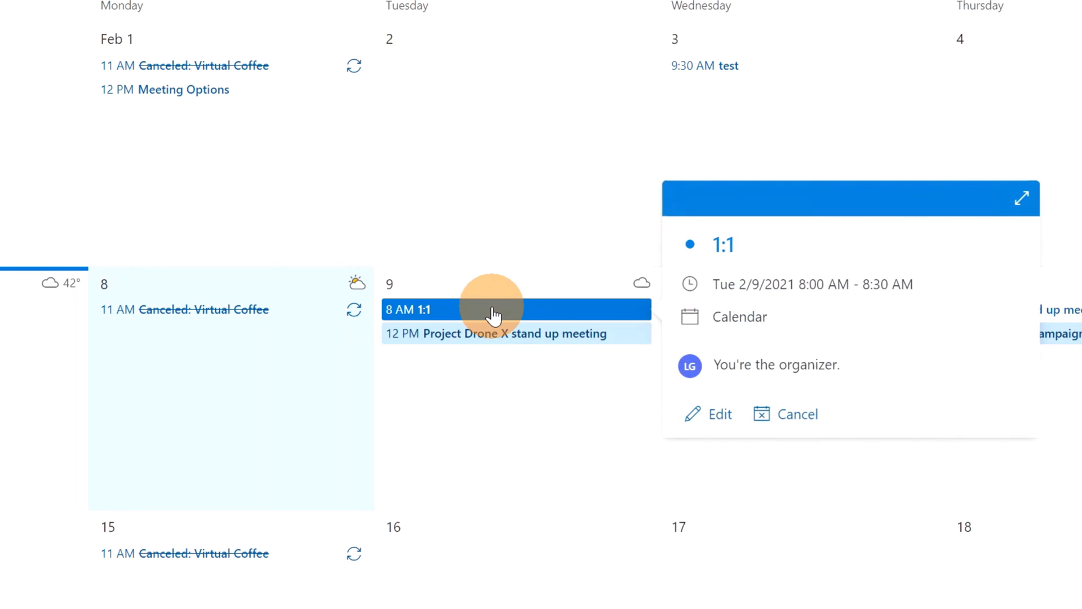
mouse_move(814, 356)
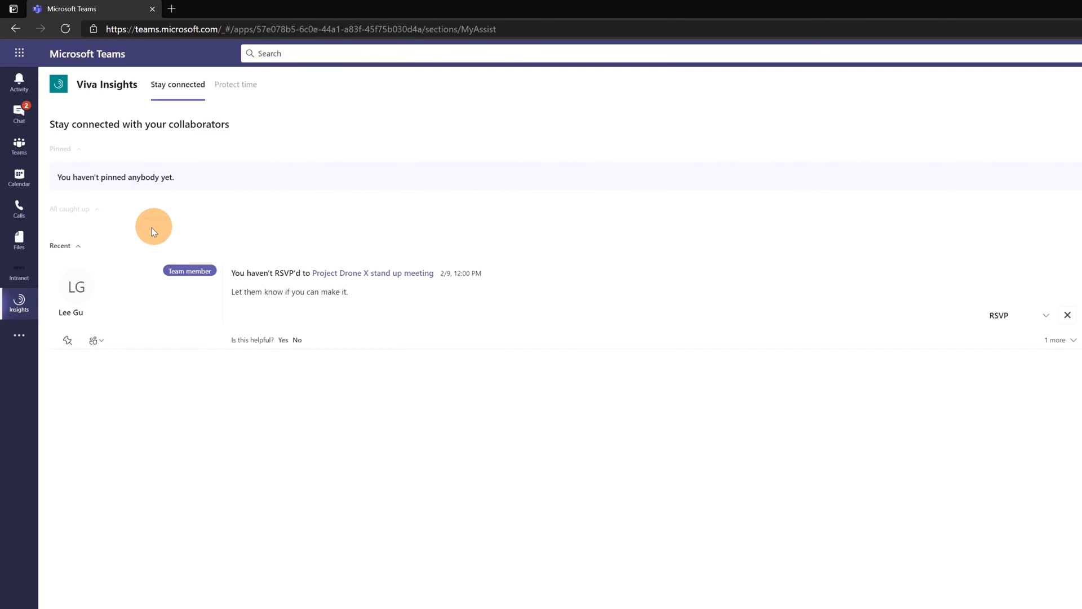
mouse_move(240, 228)
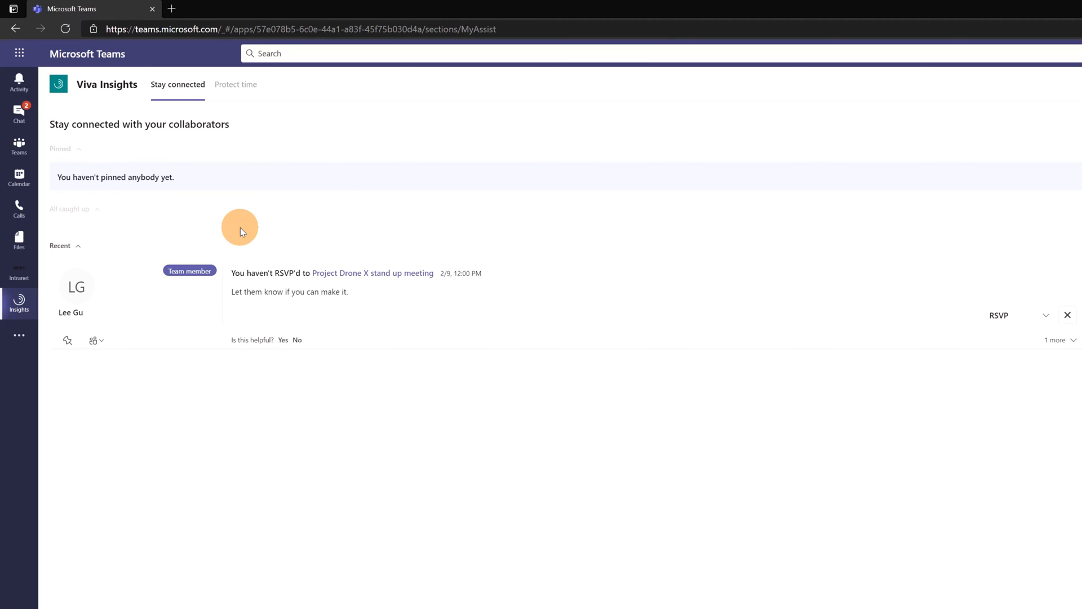
mouse_move(276, 238)
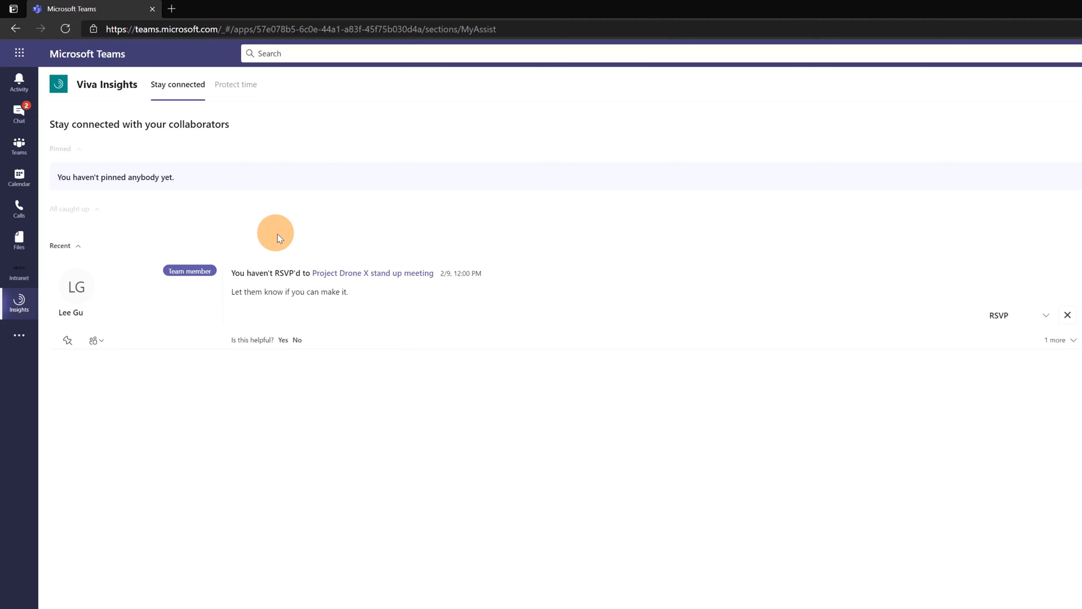
mouse_move(330, 291)
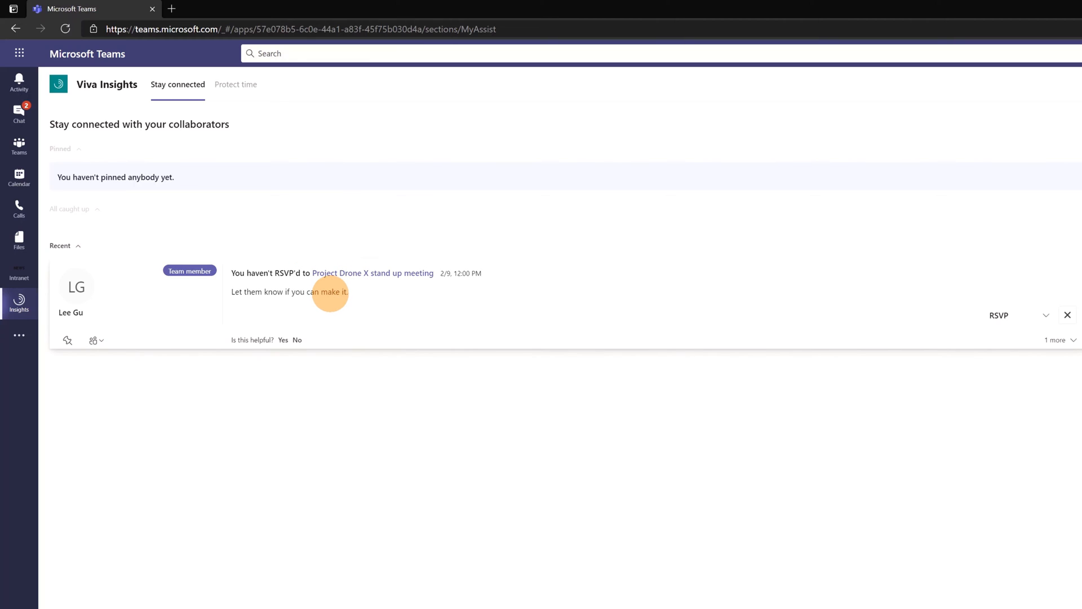
mouse_move(411, 304)
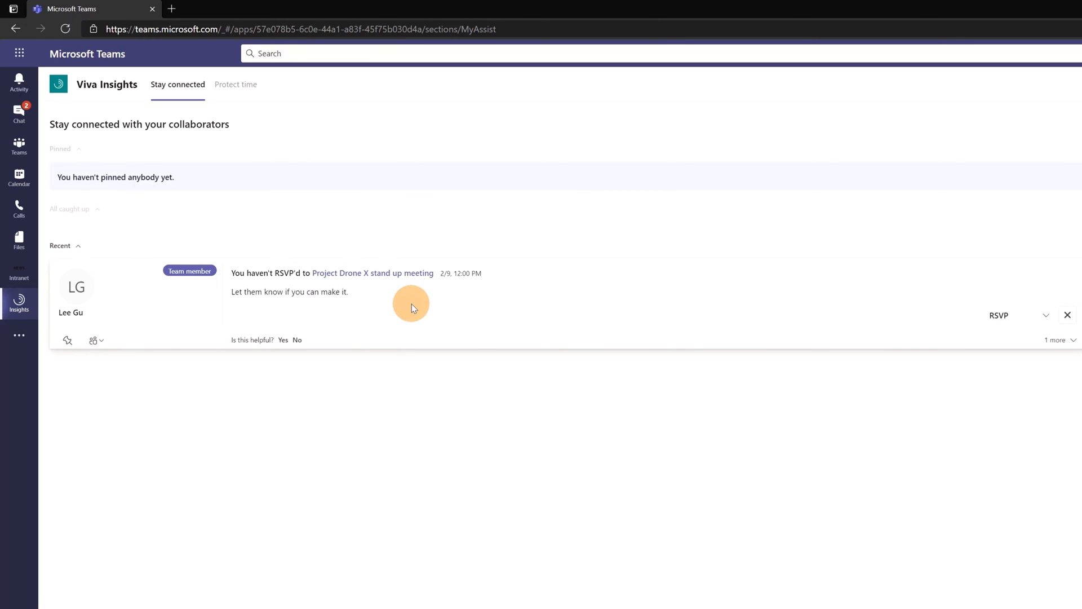
mouse_move(425, 305)
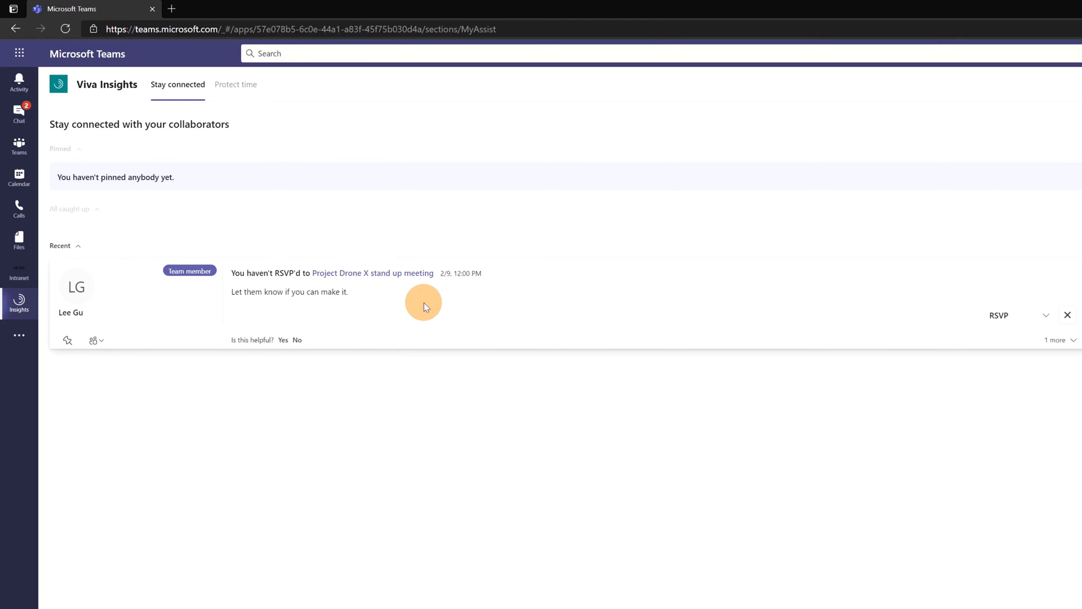
mouse_move(428, 302)
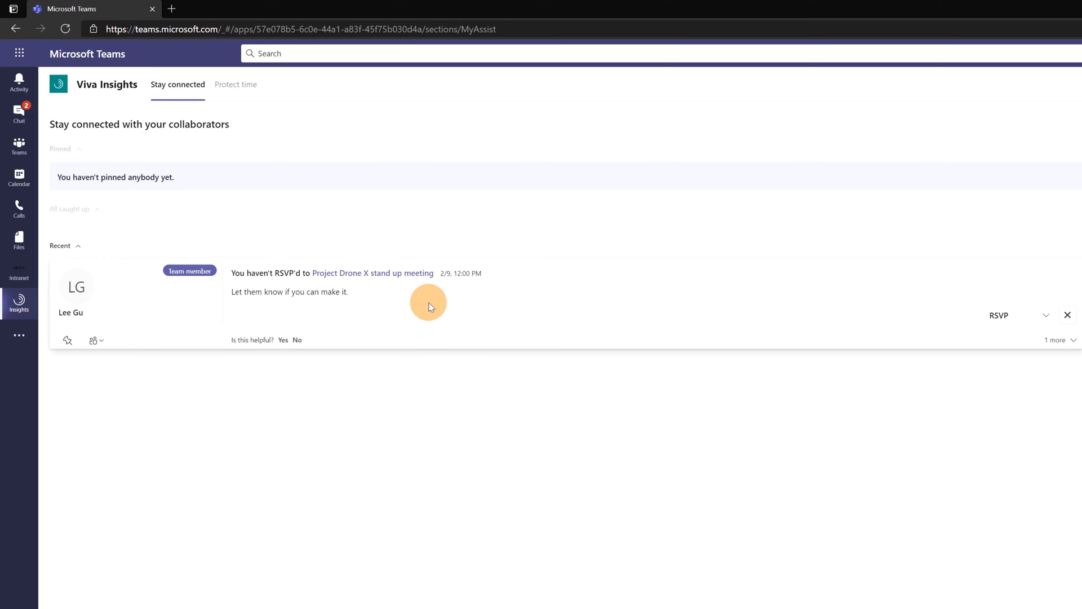
mouse_move(67, 322)
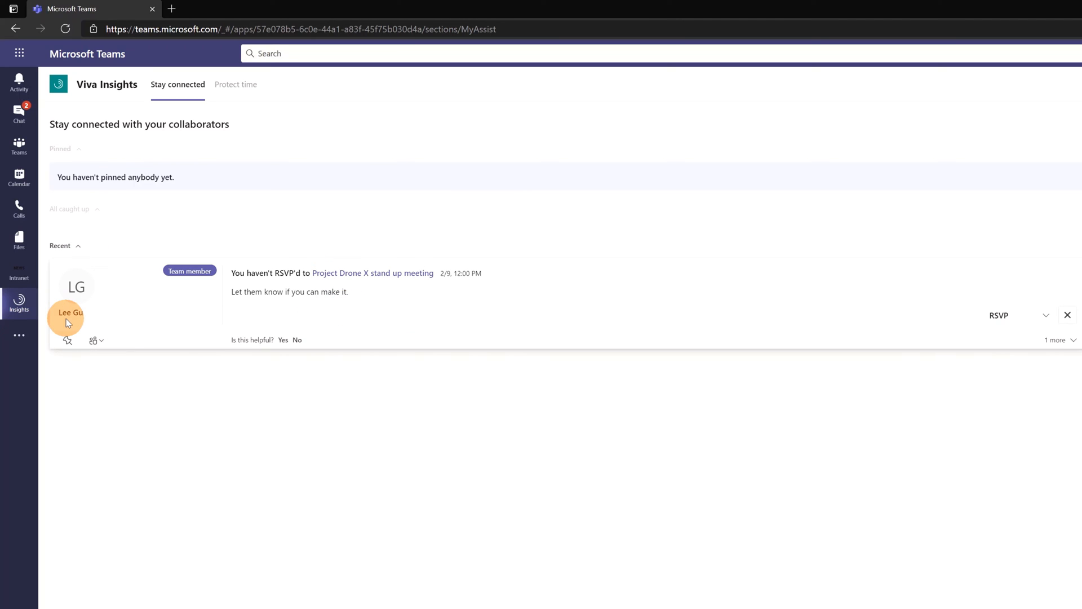
mouse_move(879, 314)
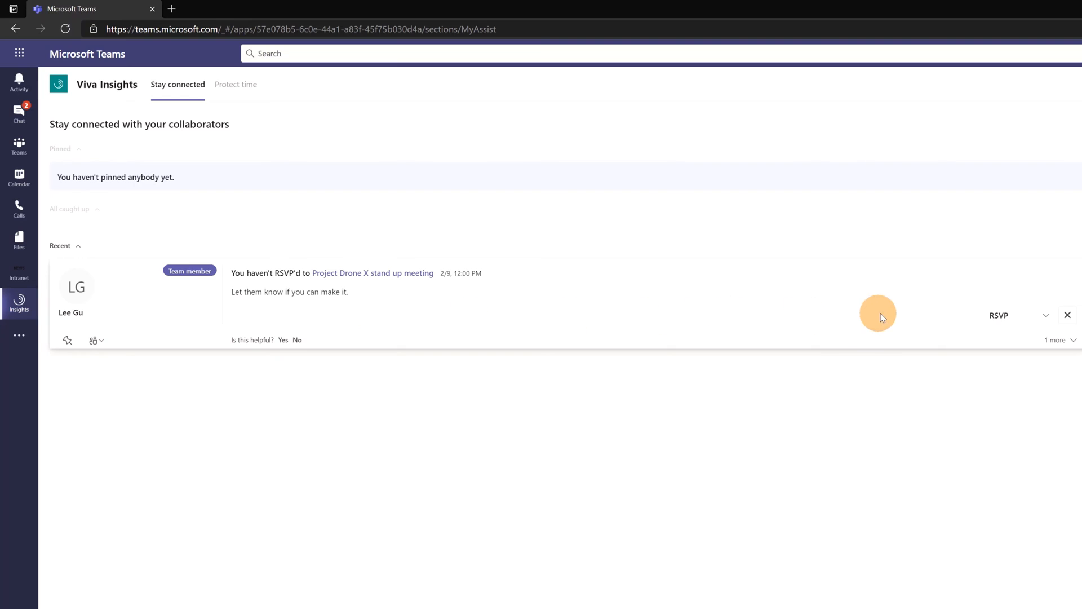
Step: Check the stand-up RSVP options, then reveal Lee Gu's suggested 1:1 for Mon, Feb 8
click(1047, 315)
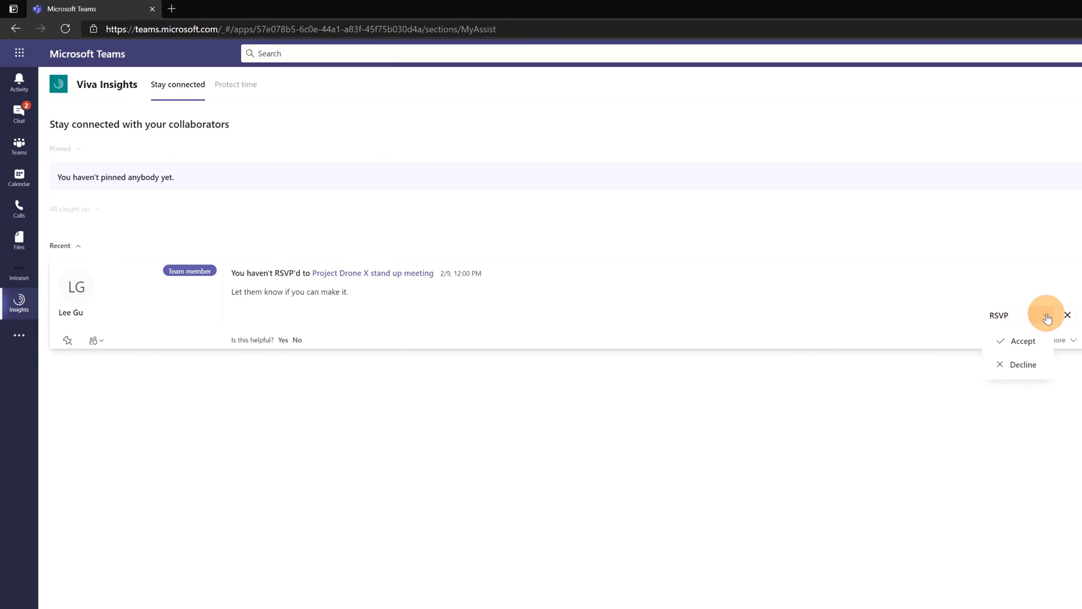
mouse_move(1022, 341)
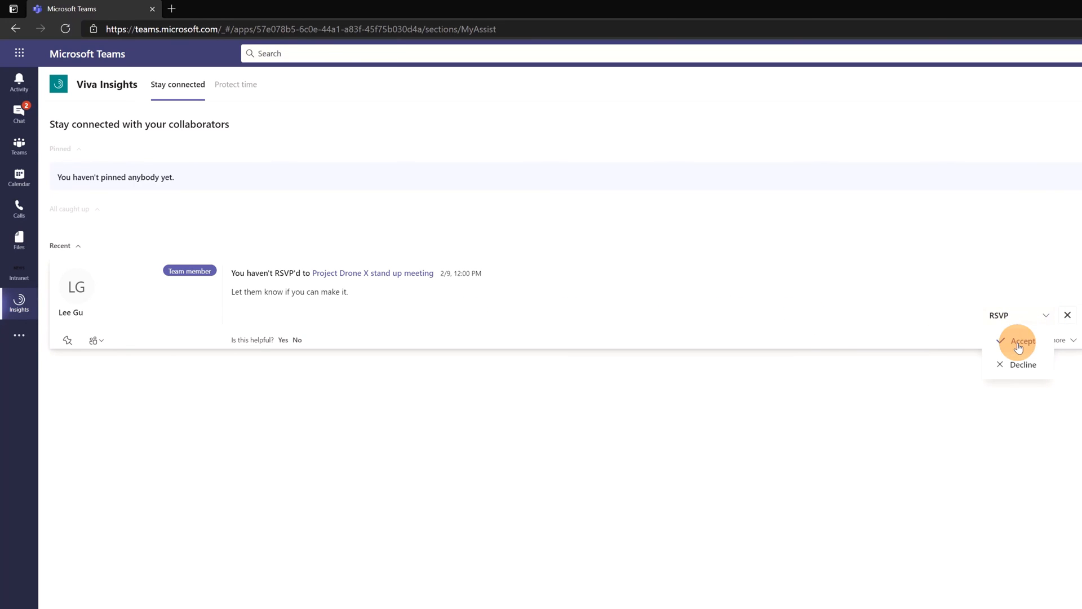
mouse_move(1023, 364)
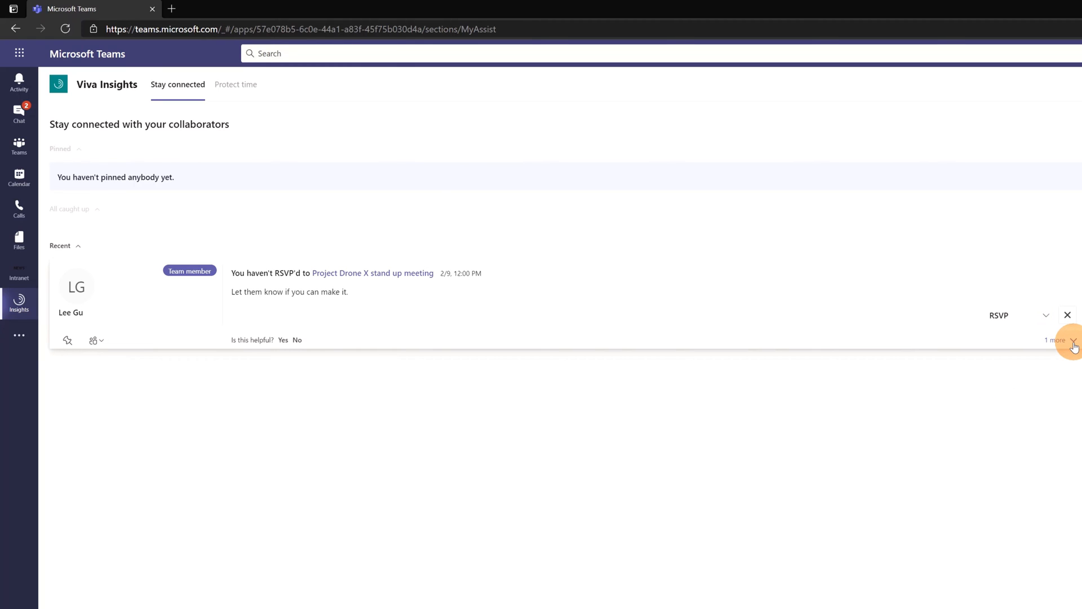
click(1057, 340)
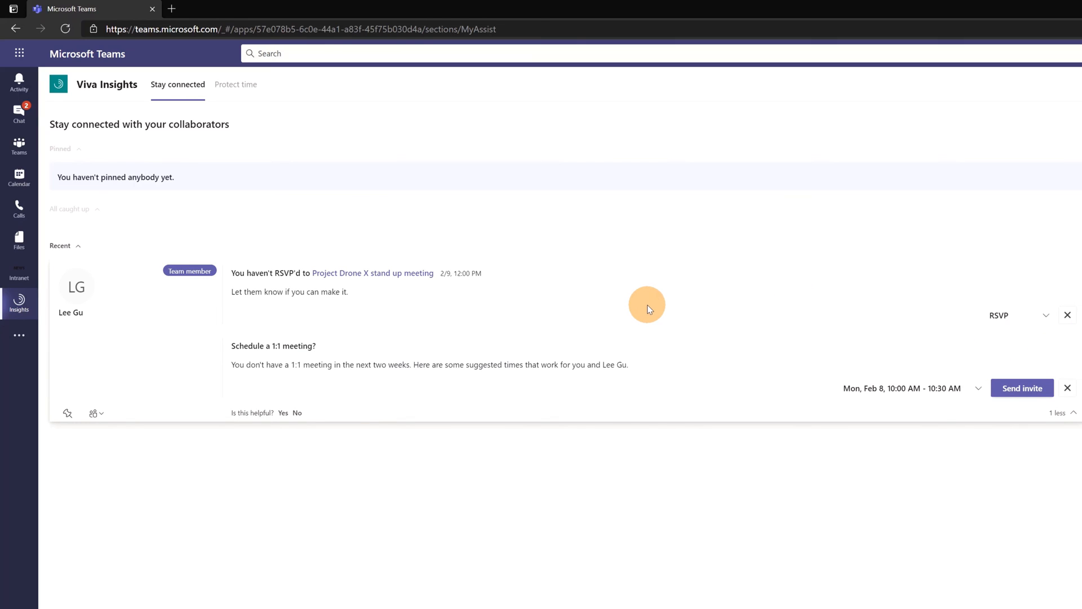
mouse_move(539, 304)
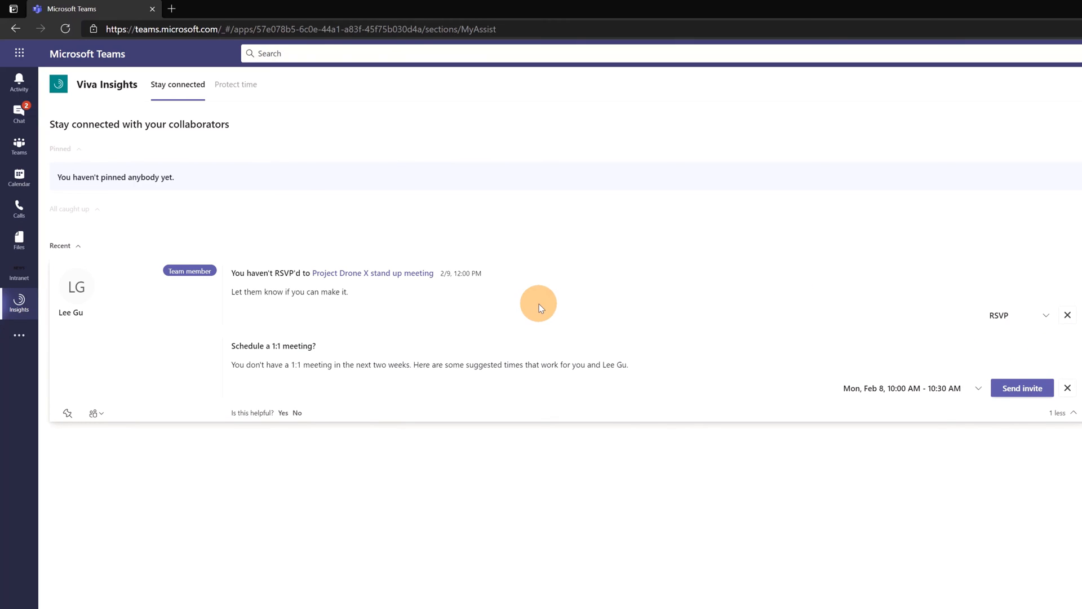
mouse_move(279, 384)
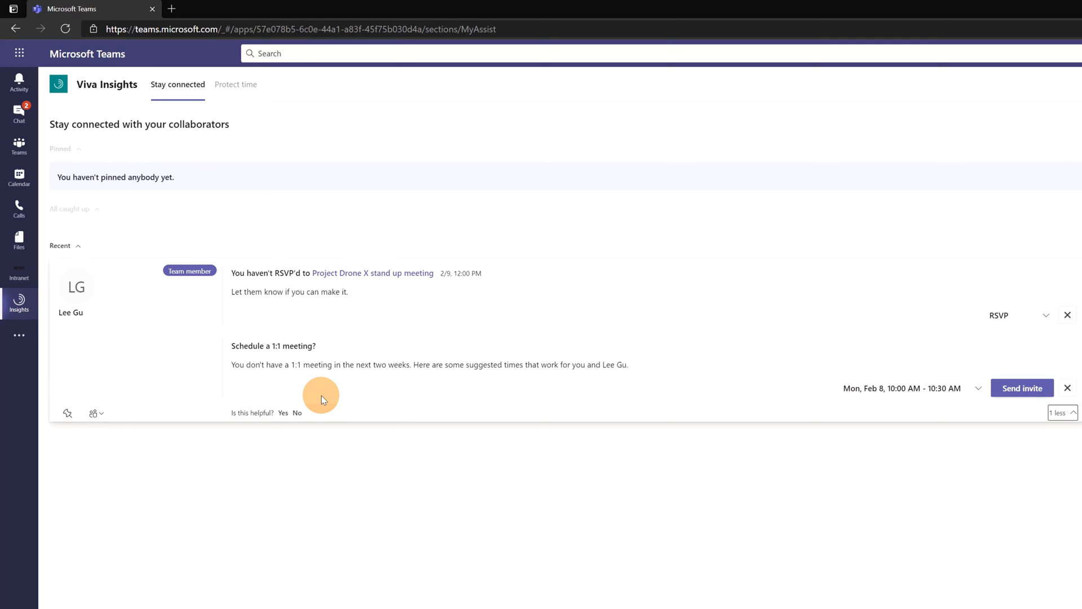
Step: Go to Viva Insights' Protect time tab listing focus slots for tomorrow and Feb 9
click(1055, 87)
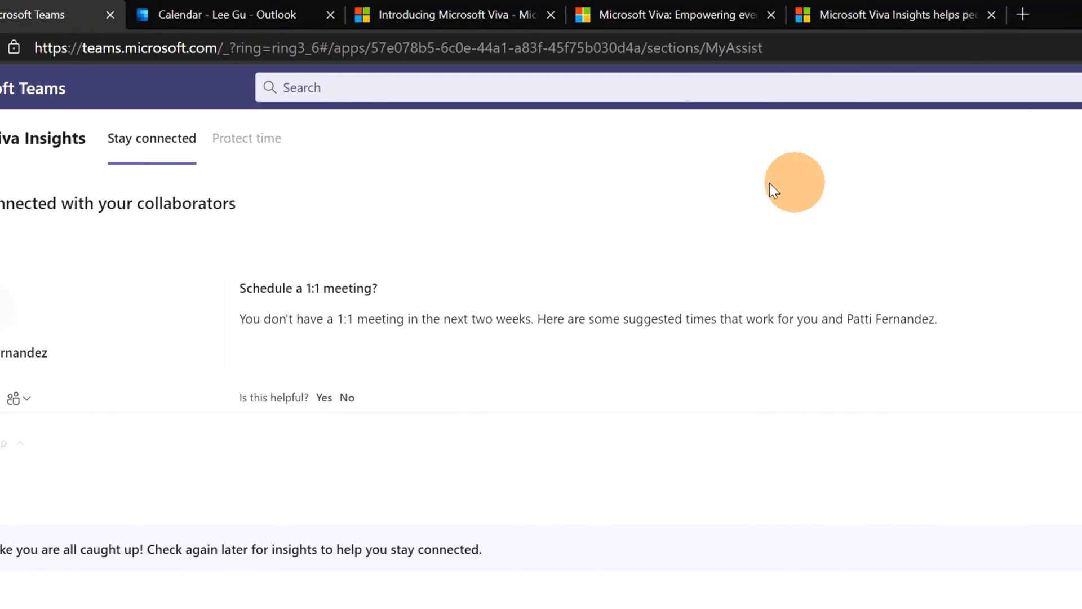
click(385, 138)
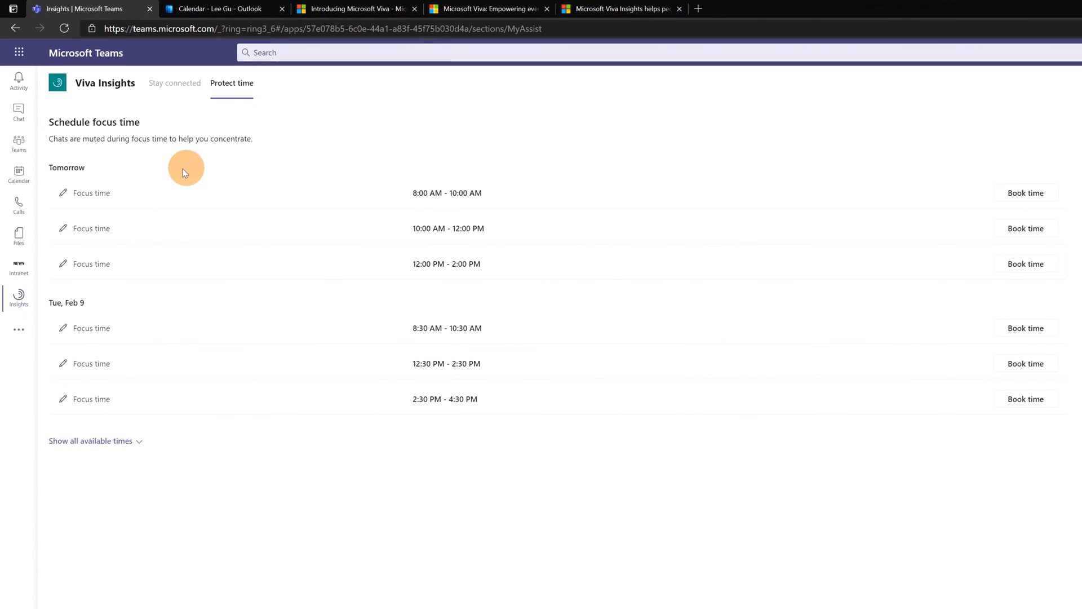
mouse_move(180, 169)
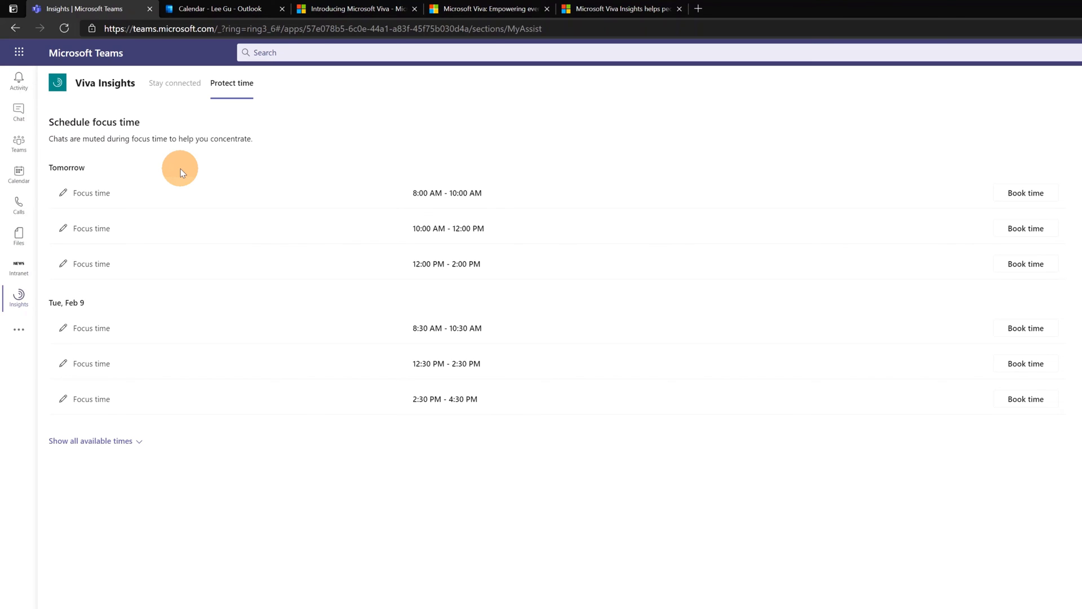
mouse_move(126, 162)
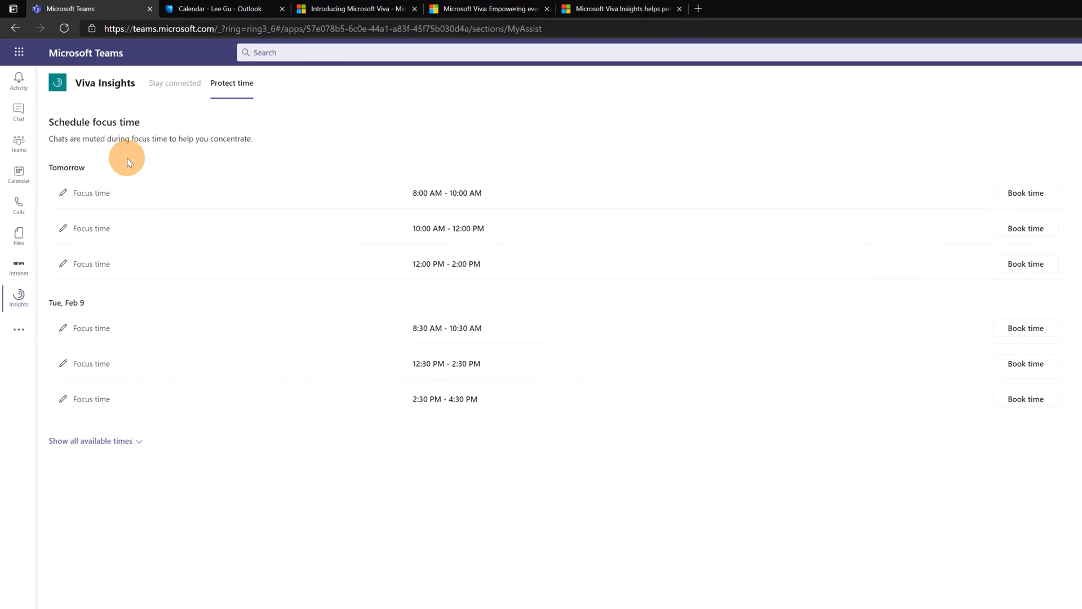
mouse_move(138, 165)
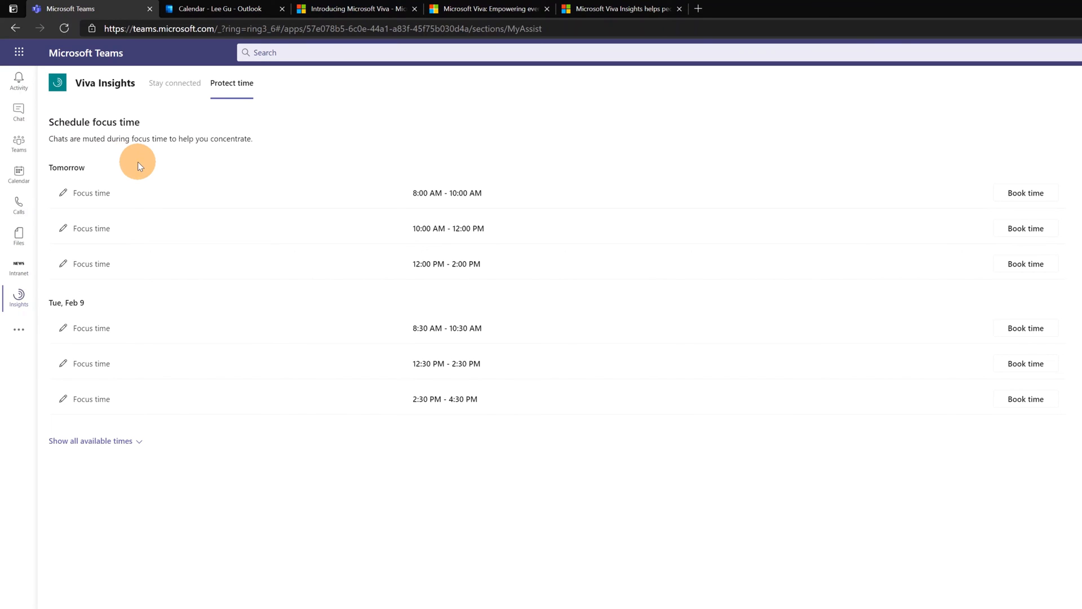
mouse_move(654, 201)
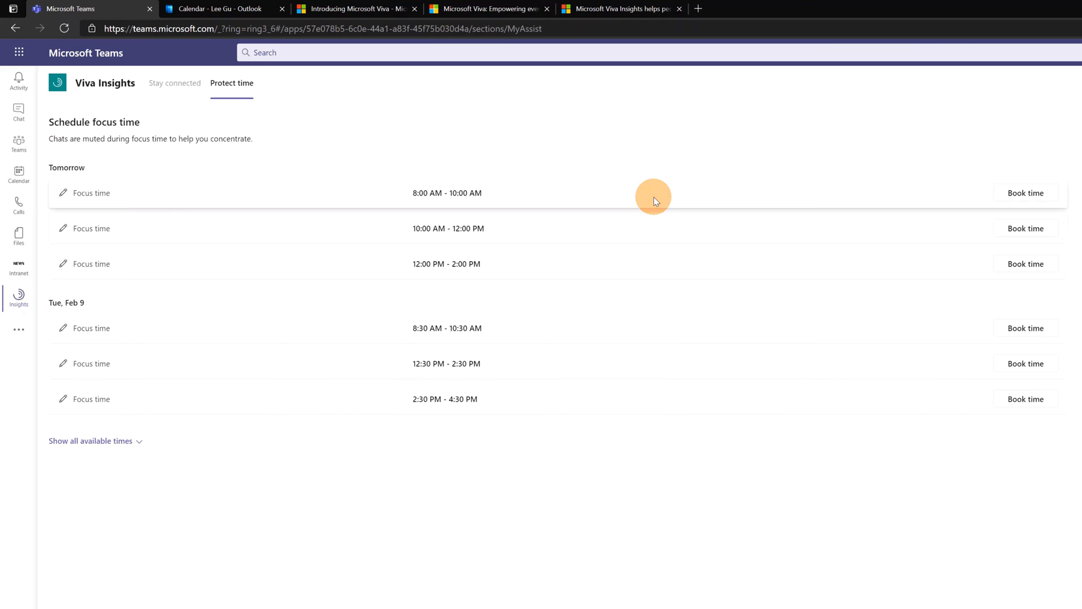
mouse_move(68, 194)
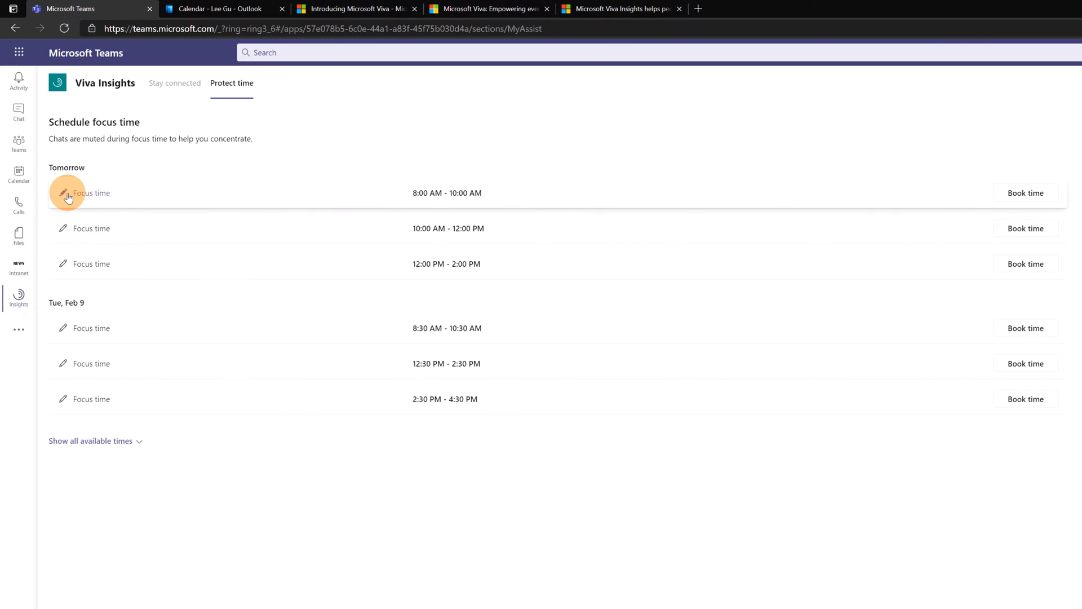
Step: Rename tomorrow's 8:00–10:00 AM focus slot 'Idea XXX' and book it
click(63, 193)
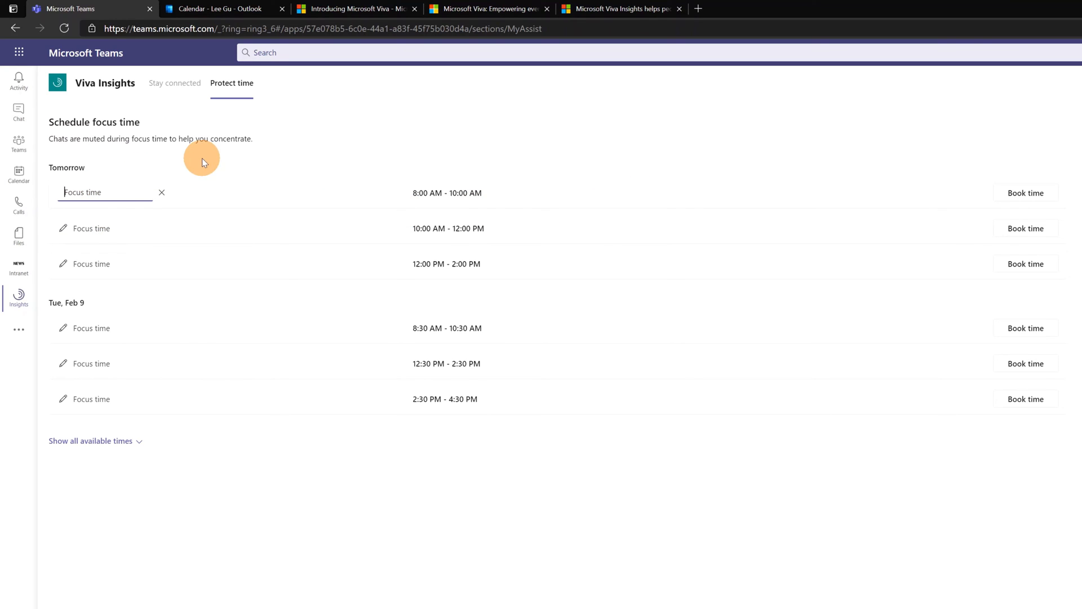
mouse_move(229, 165)
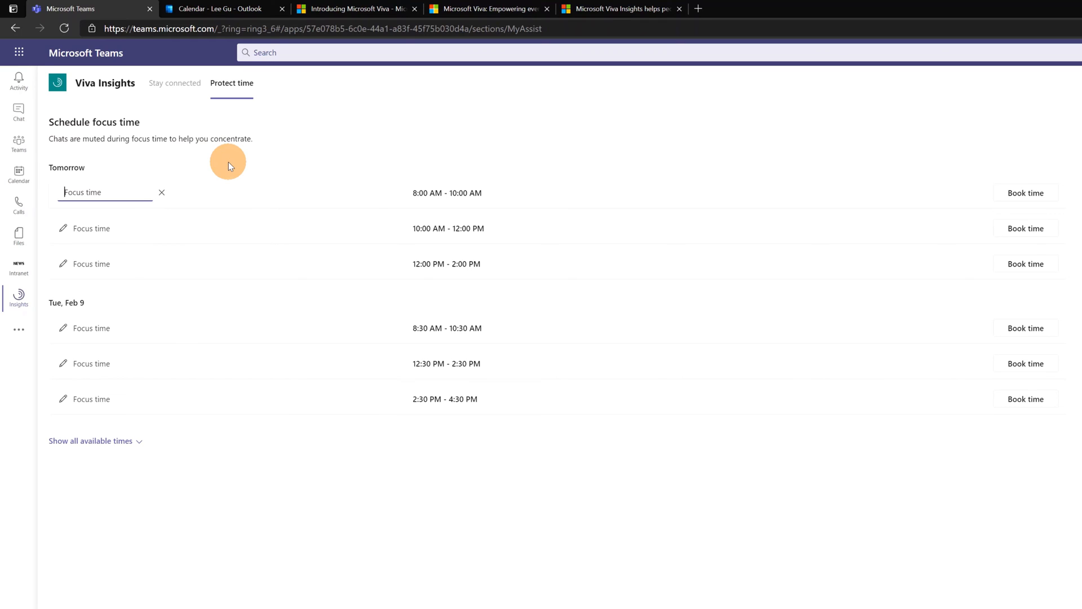
text(Idea)
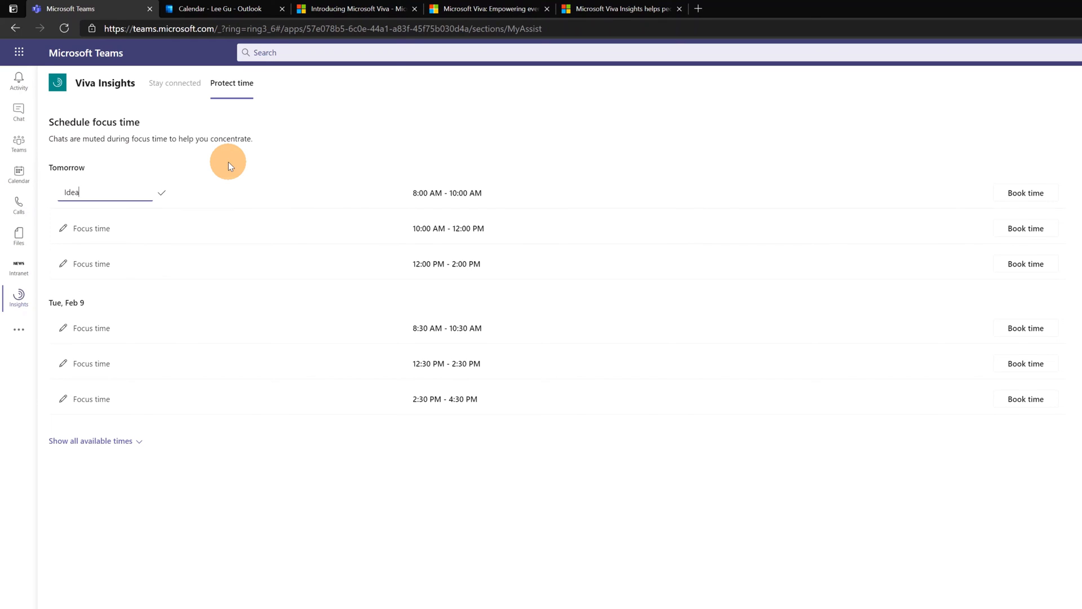
text(XXX)
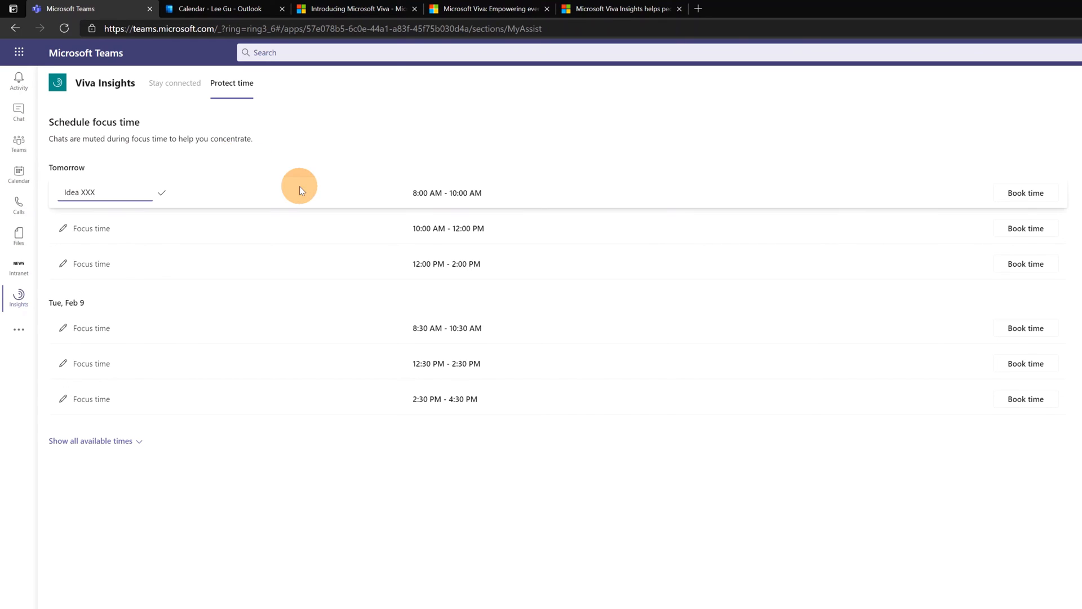
mouse_move(1026, 193)
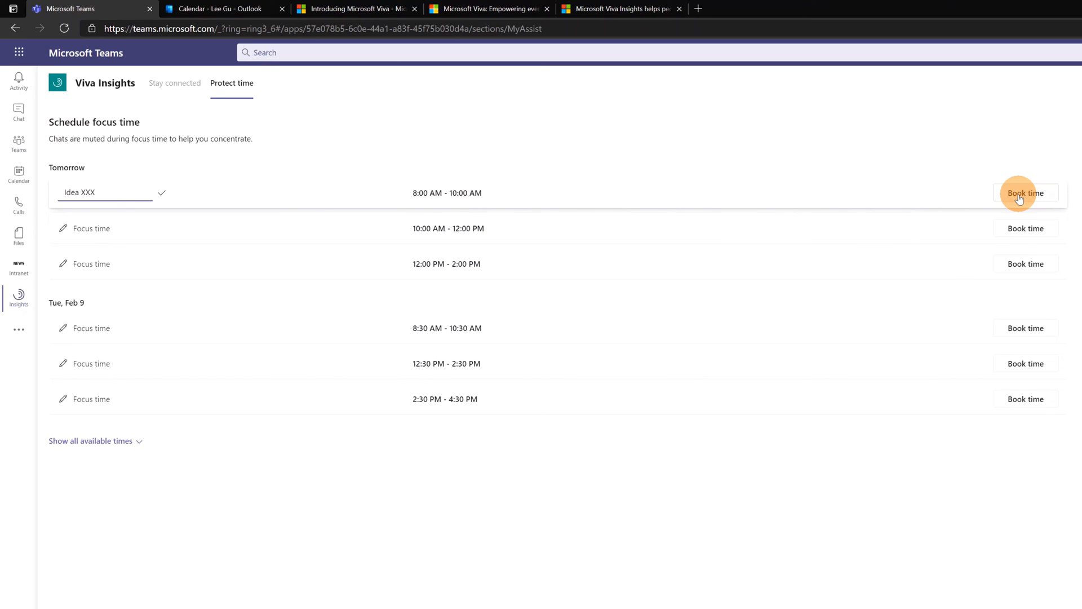
click(1025, 193)
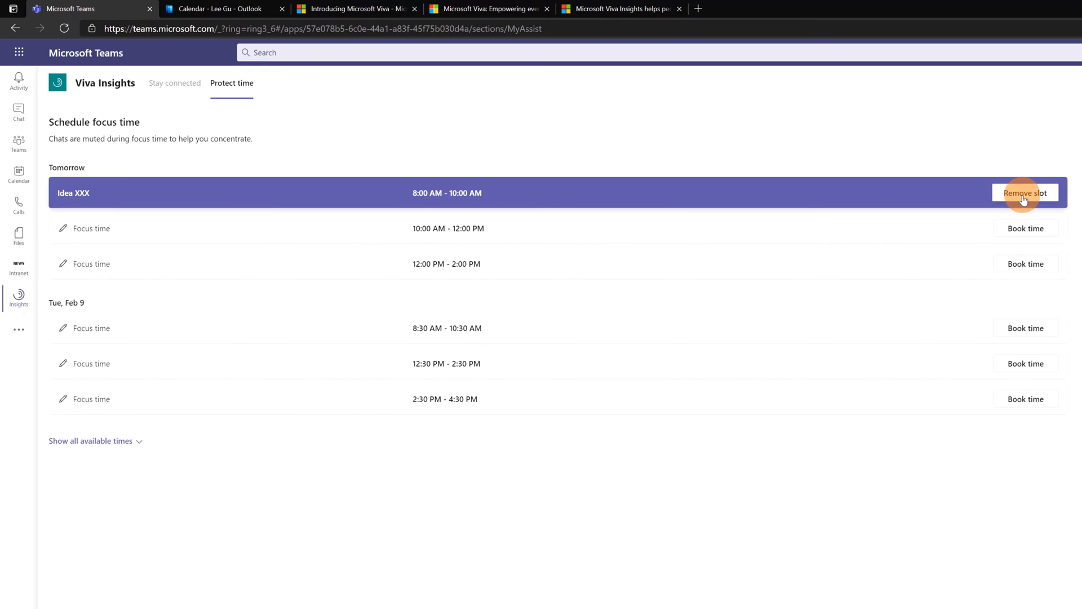
mouse_move(132, 445)
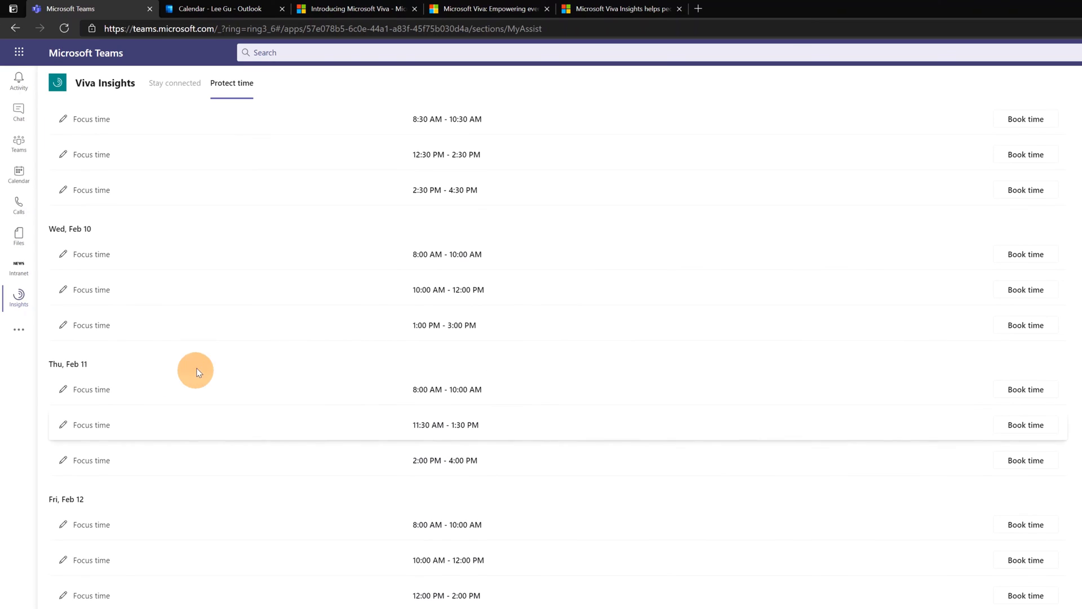
scroll(down, 3)
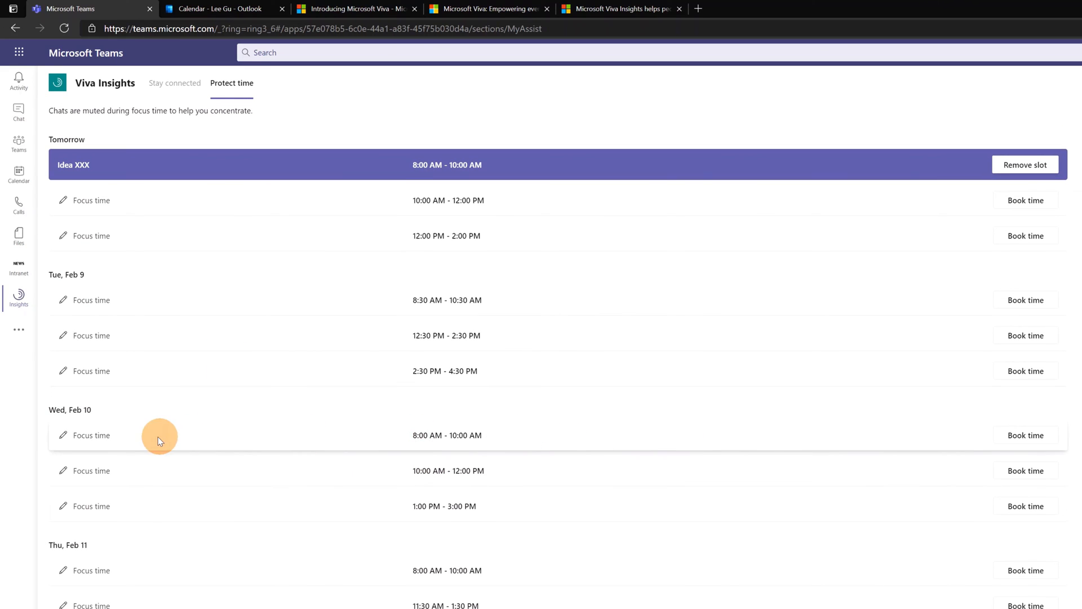
click(90, 435)
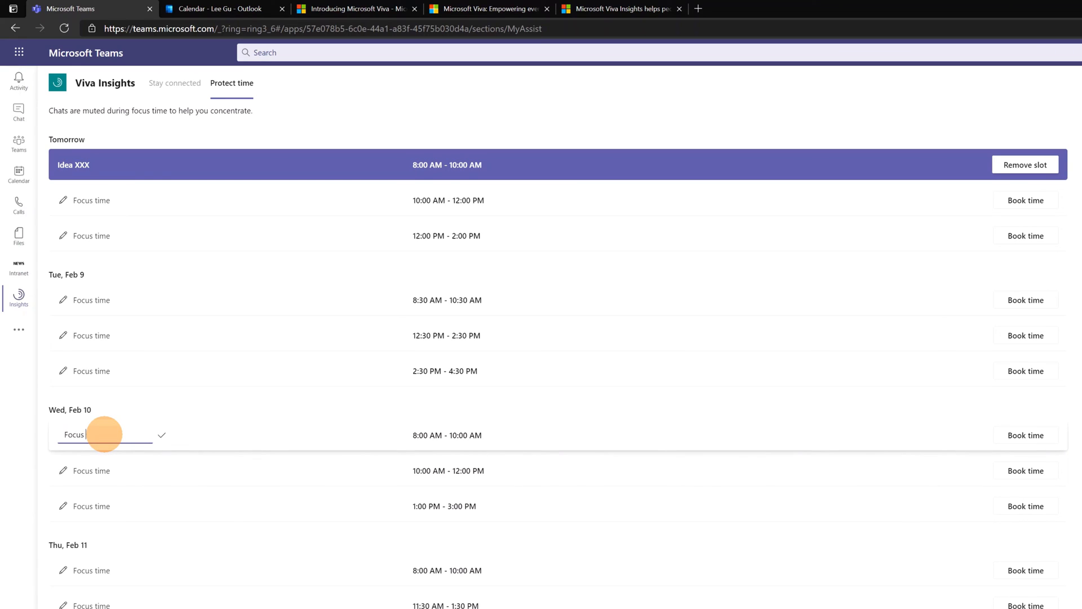
text(on Project Drone X)
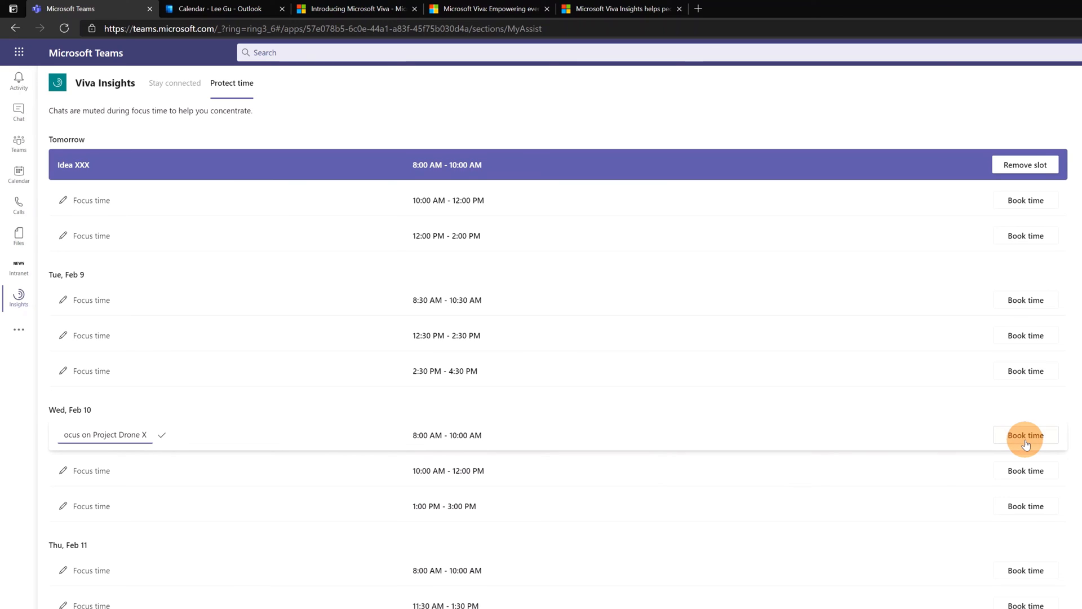
mouse_move(880, 427)
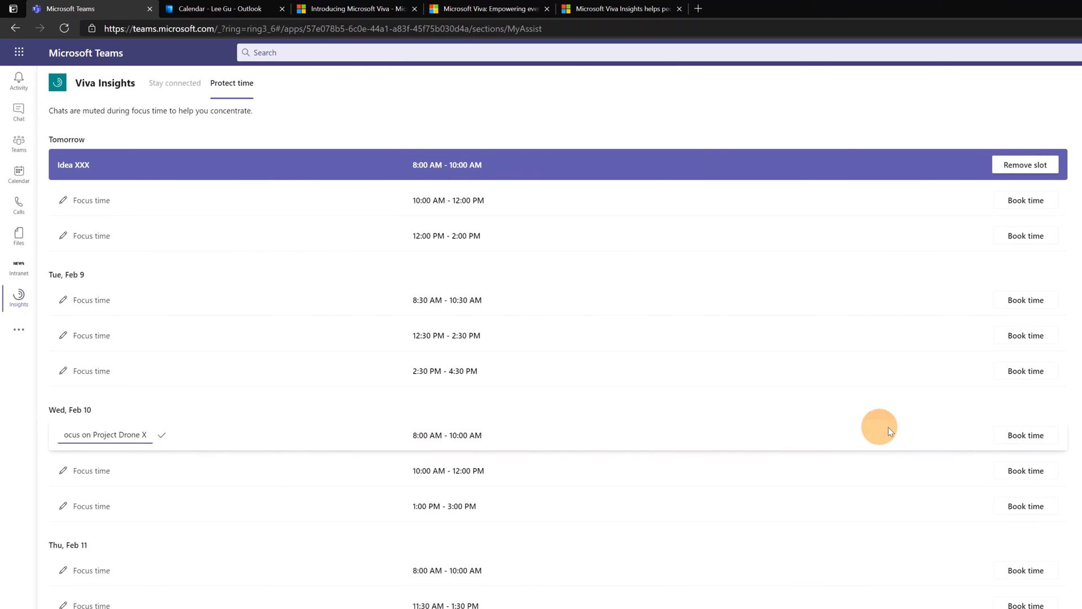
click(161, 435)
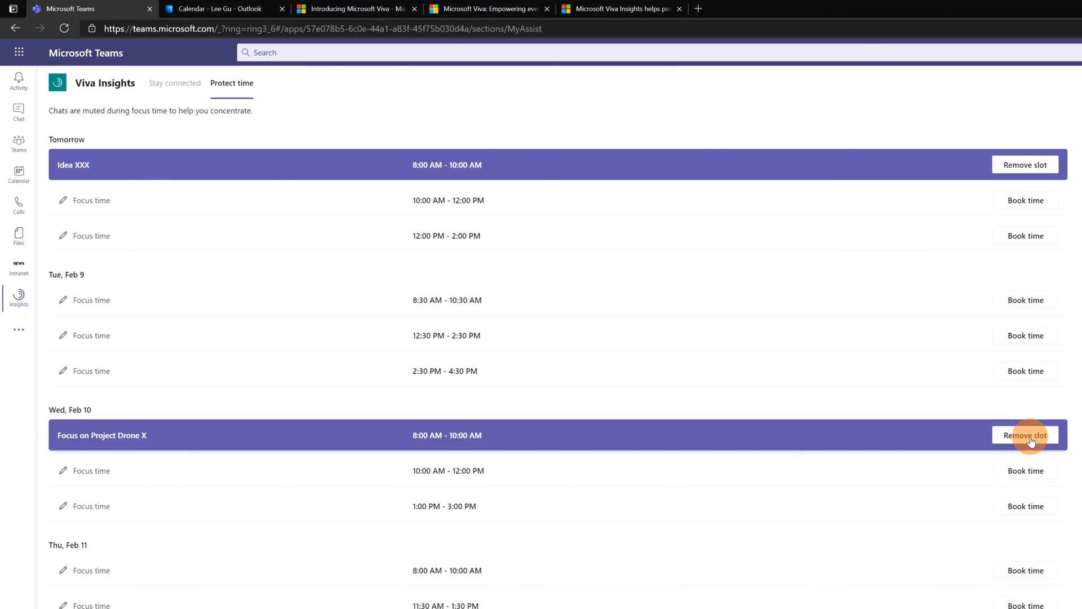
mouse_move(1043, 442)
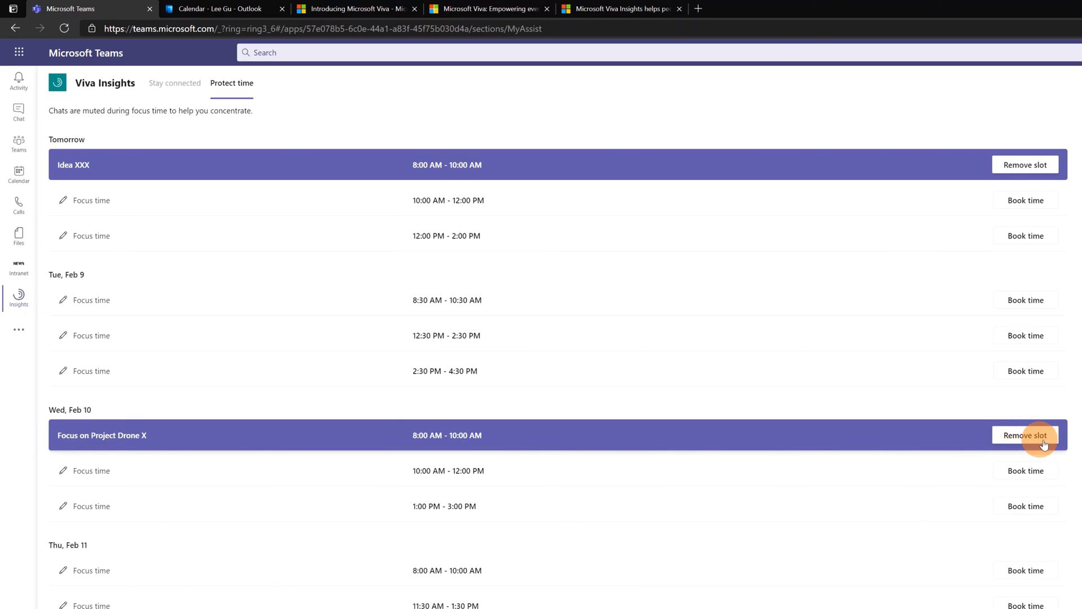
click(1025, 435)
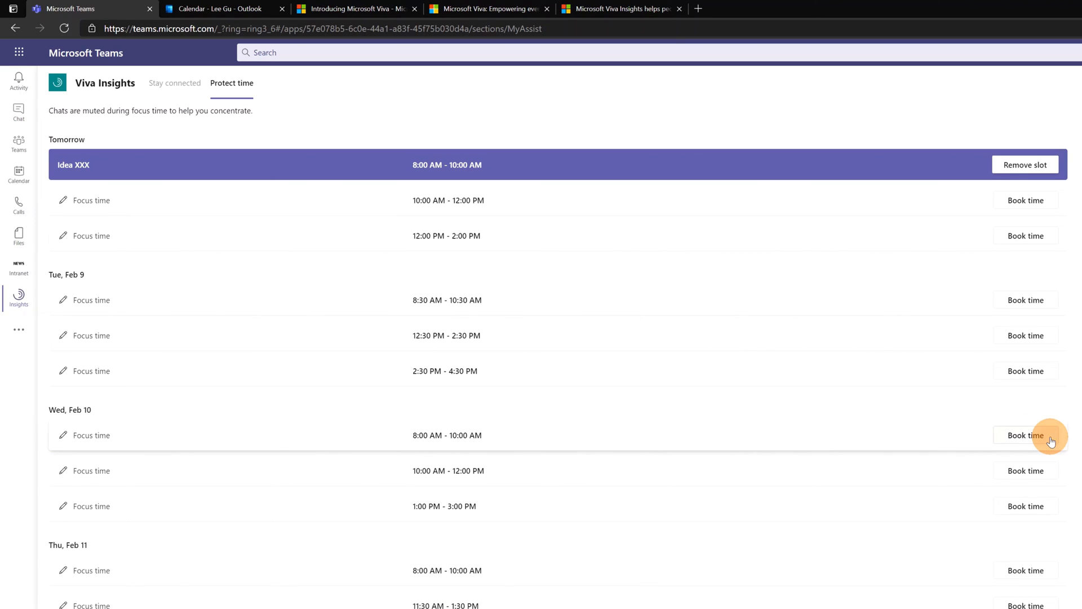
mouse_move(135, 450)
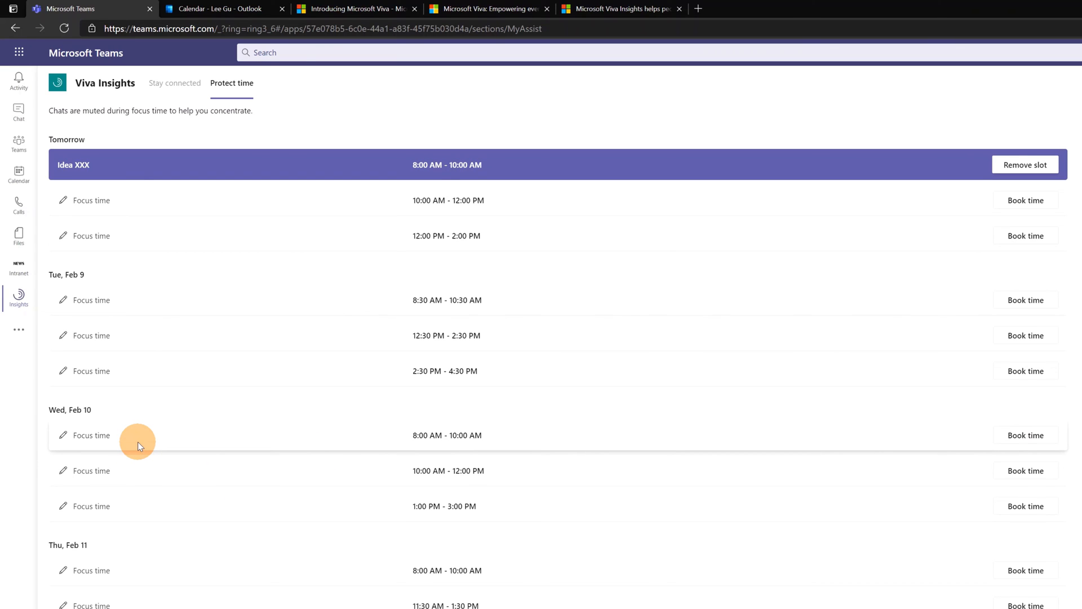
mouse_move(54, 178)
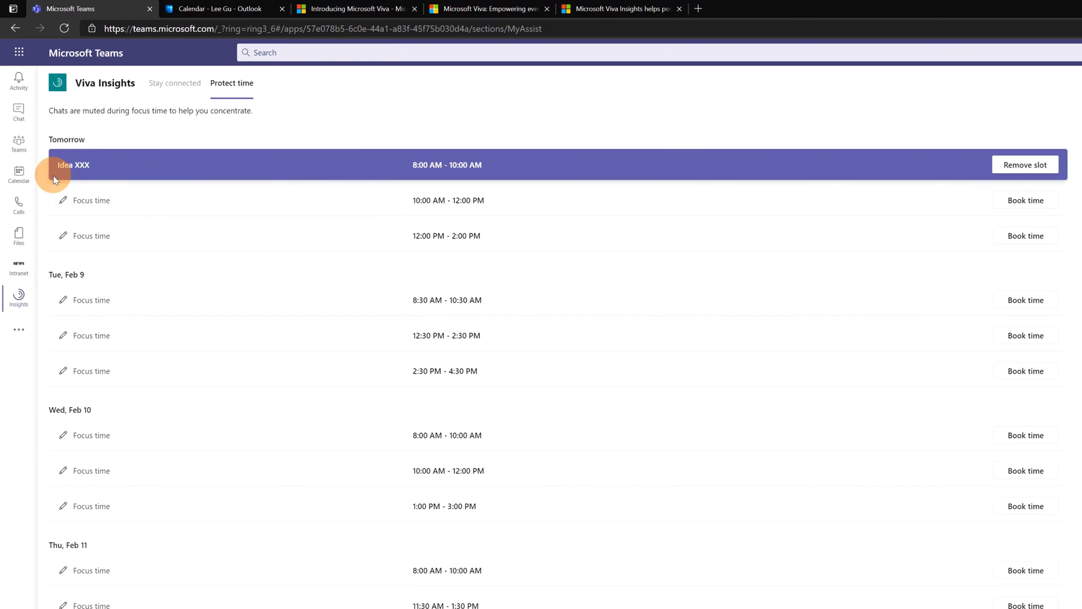
mouse_move(89, 173)
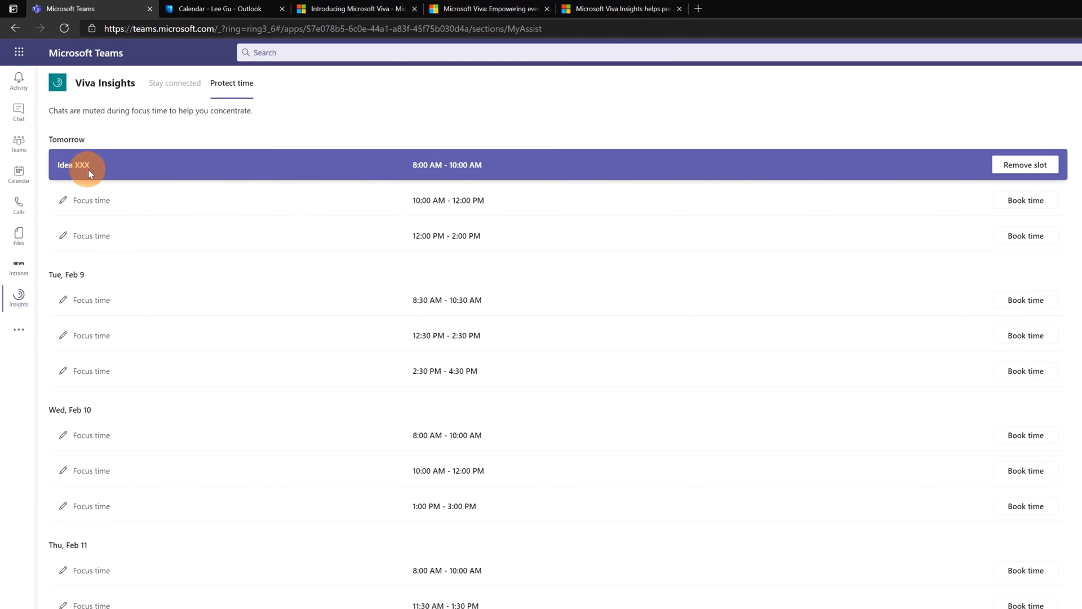
Step: Open the Teams calendar and scroll up to Monday's 8–10 AM Idea XXX block
click(18, 172)
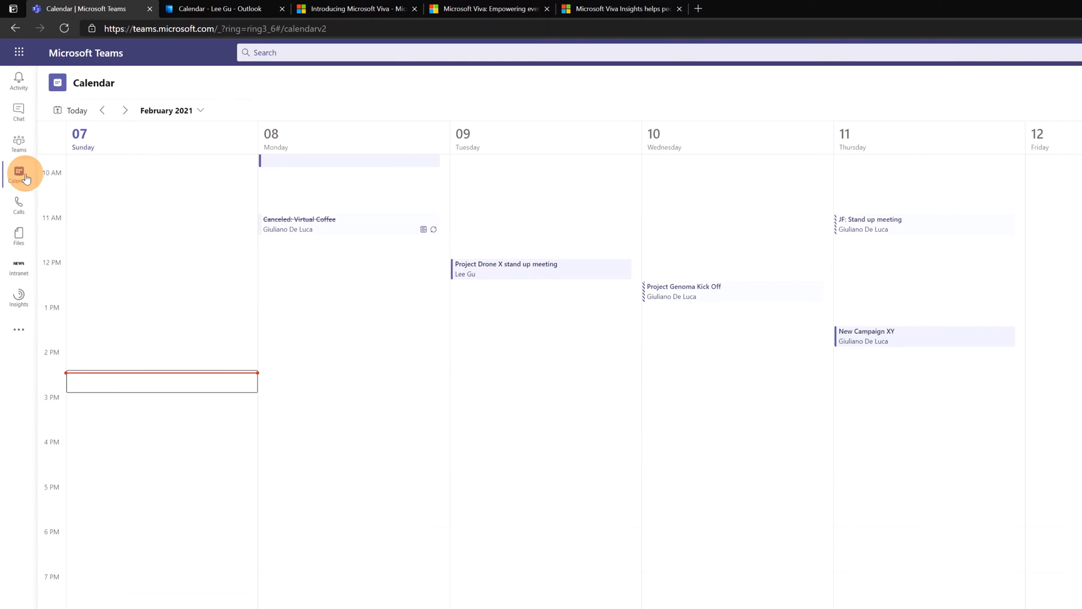
scroll(up, 3)
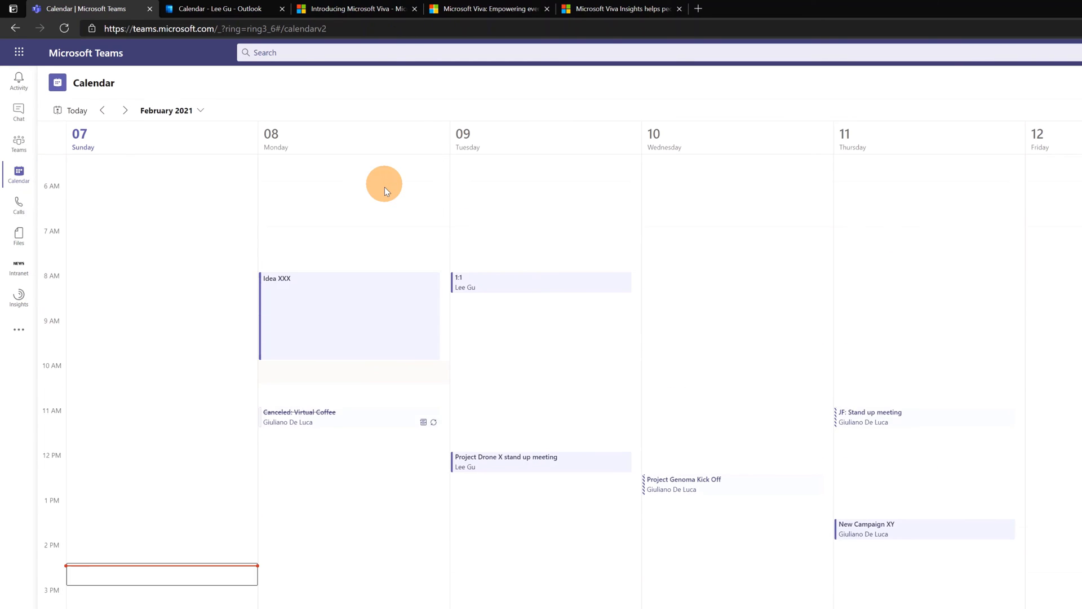
mouse_move(300, 289)
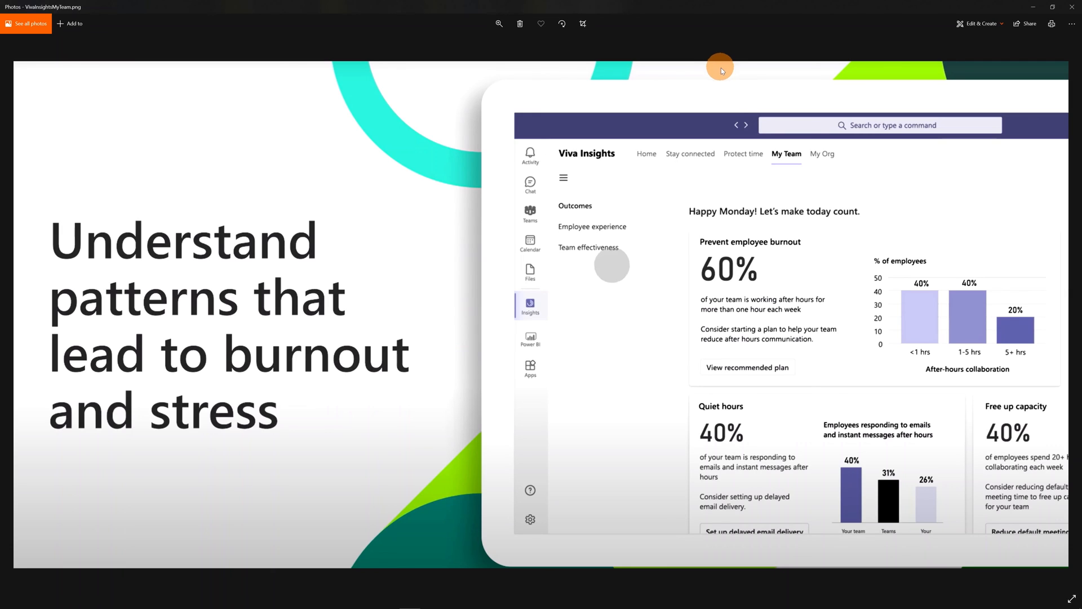
mouse_move(775, 147)
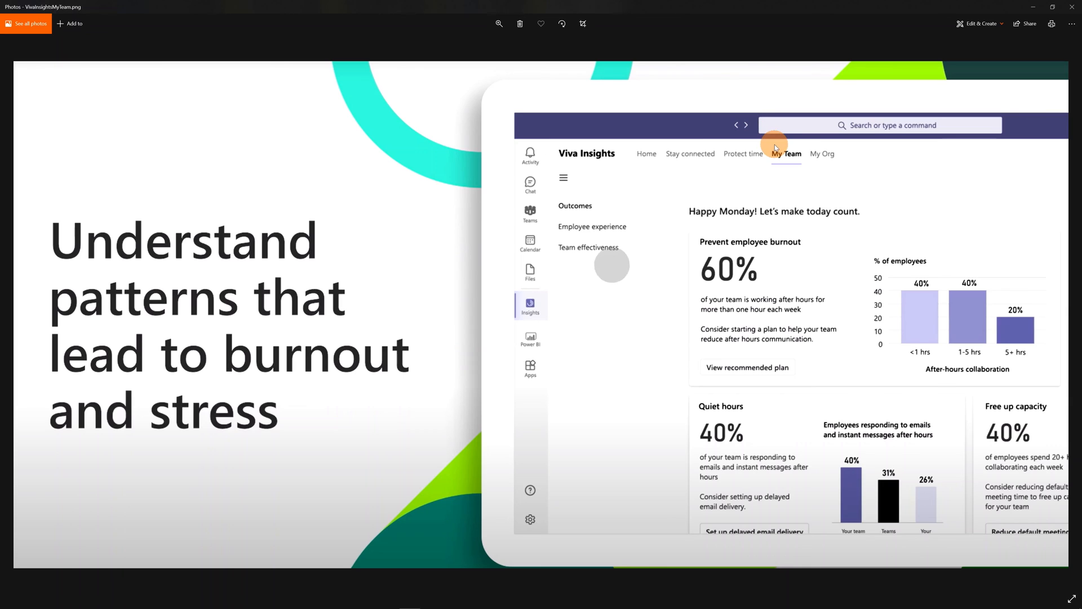
mouse_move(818, 171)
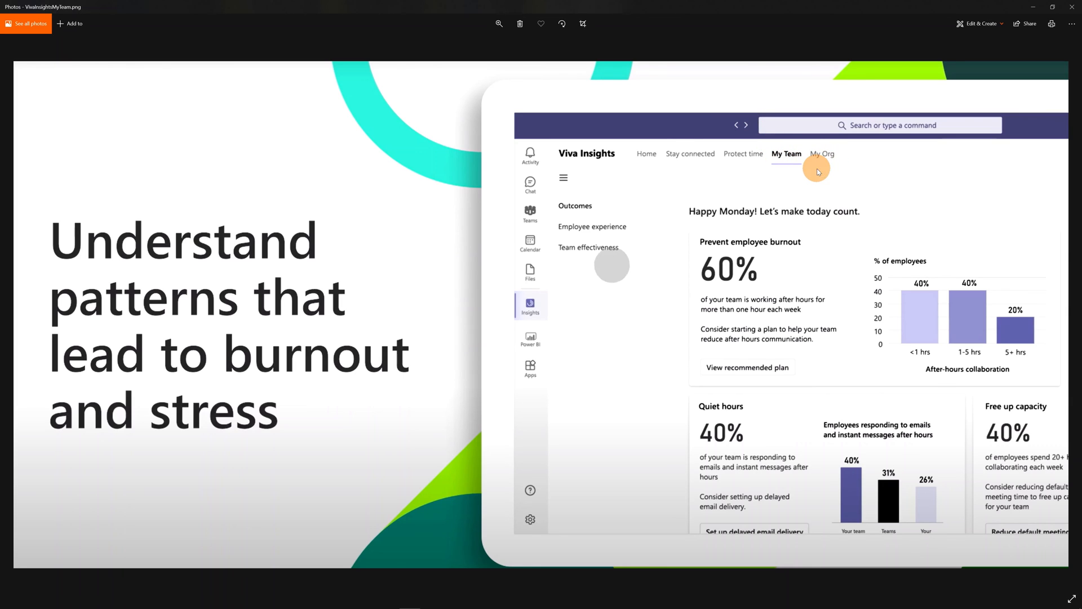
mouse_move(670, 175)
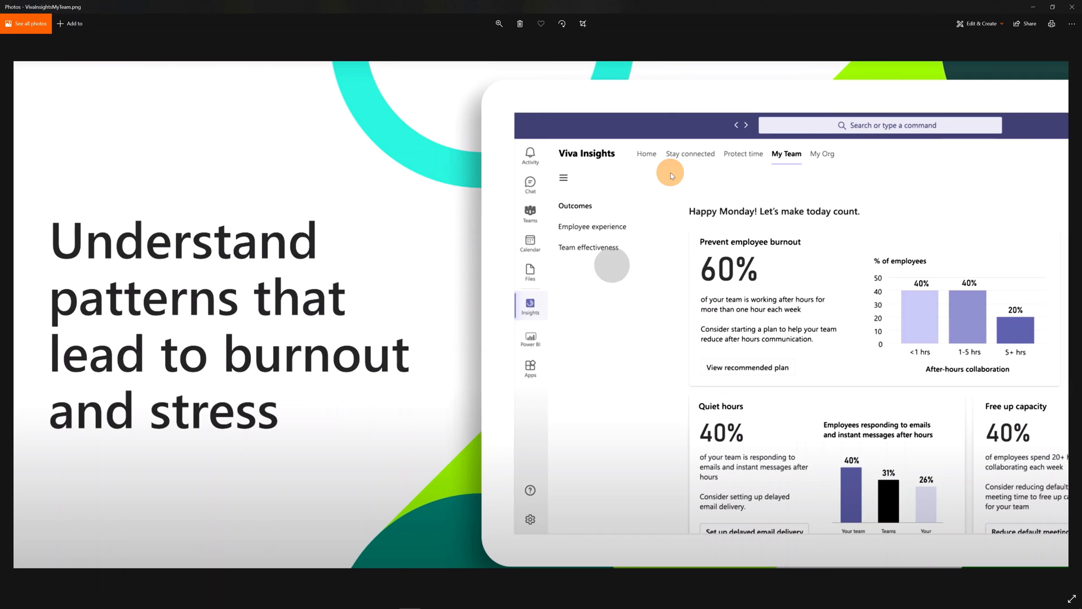
mouse_move(623, 205)
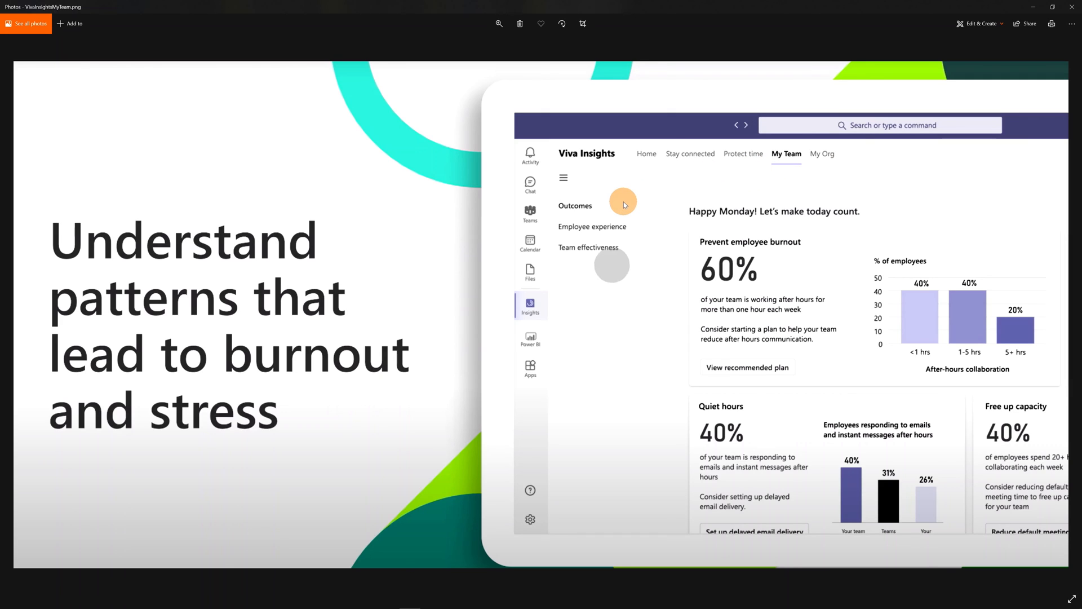
mouse_move(633, 213)
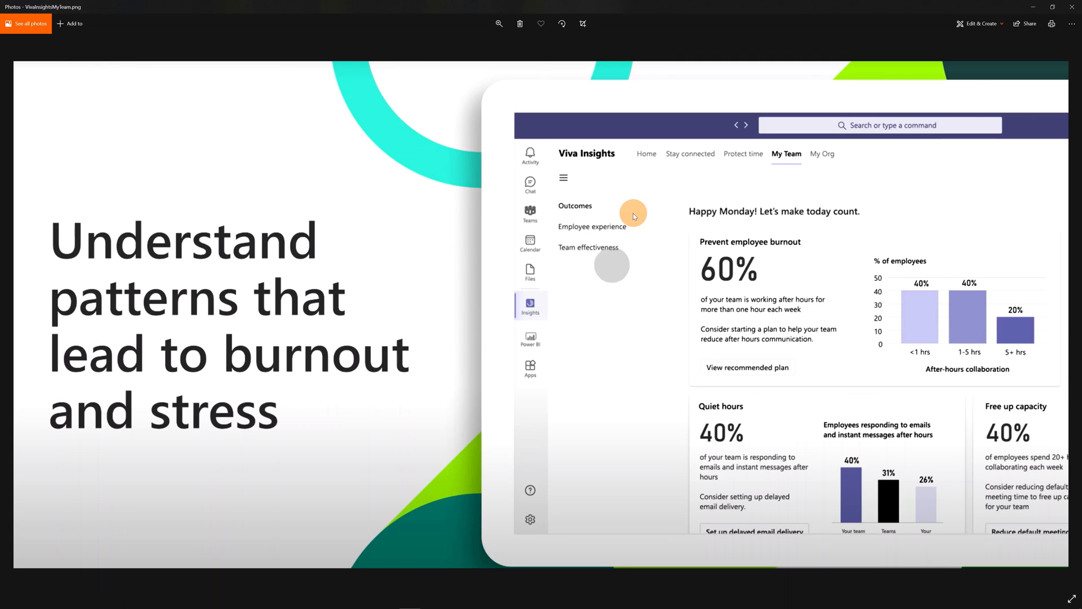
mouse_move(644, 229)
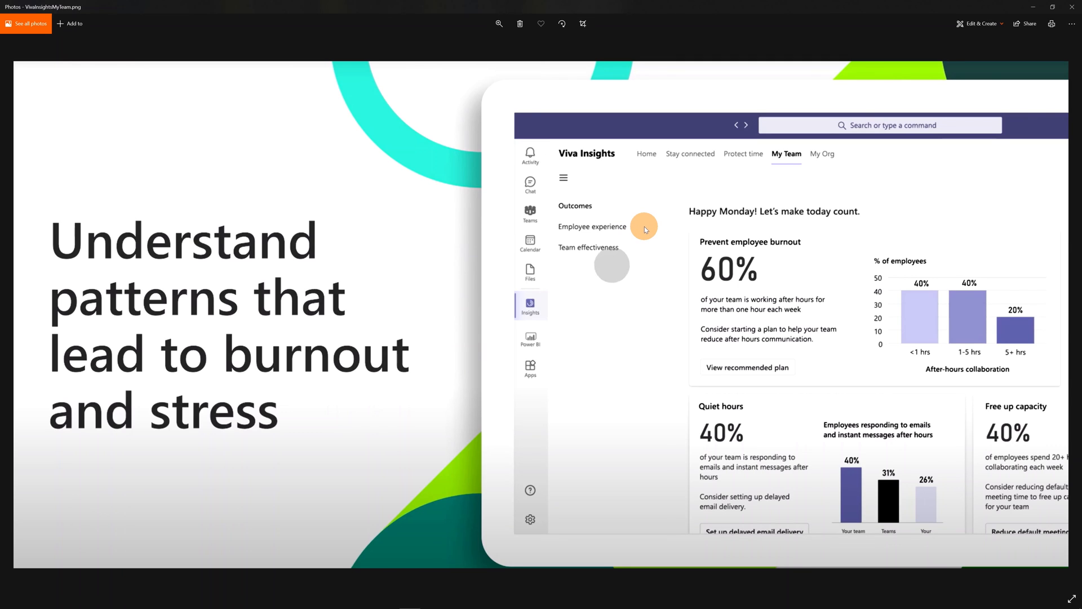
mouse_move(646, 251)
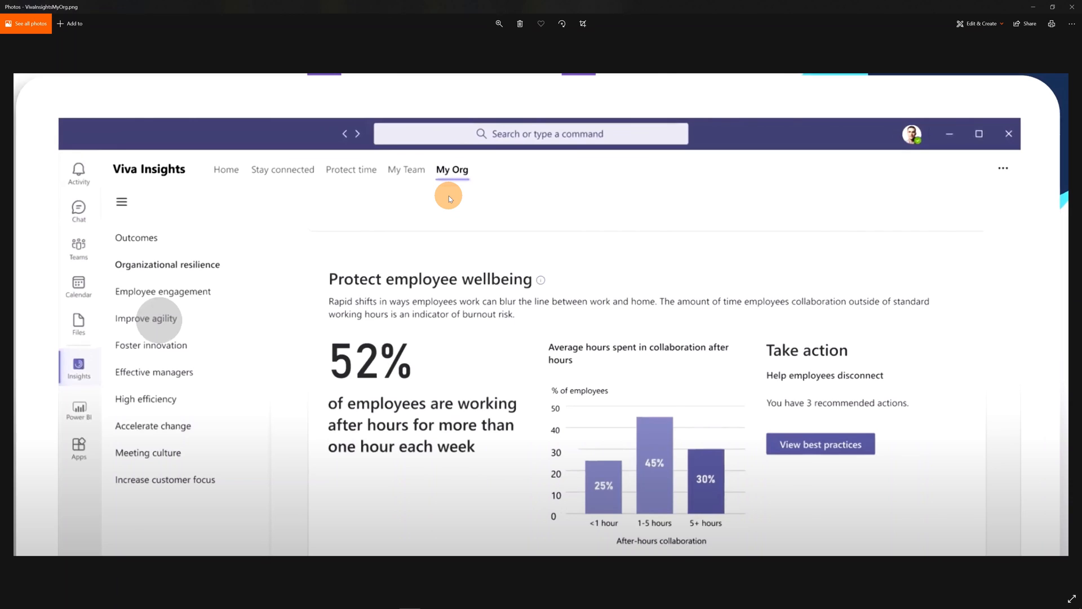
mouse_move(248, 242)
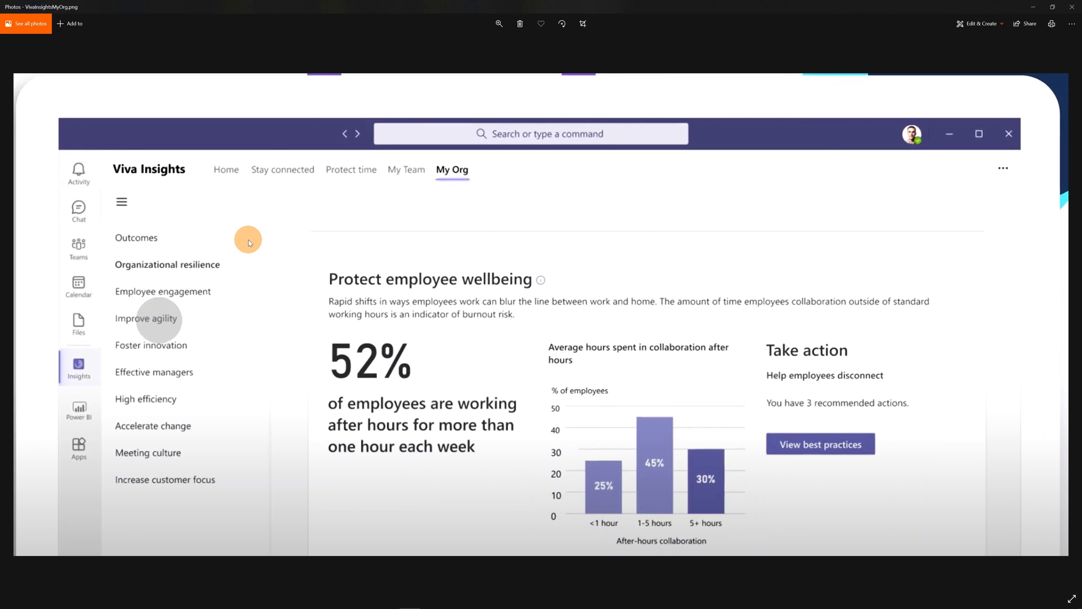
Step: Advance Photos to the VivaInsightsMyOrg.png preview about protecting employee wellbeing
click(607, 13)
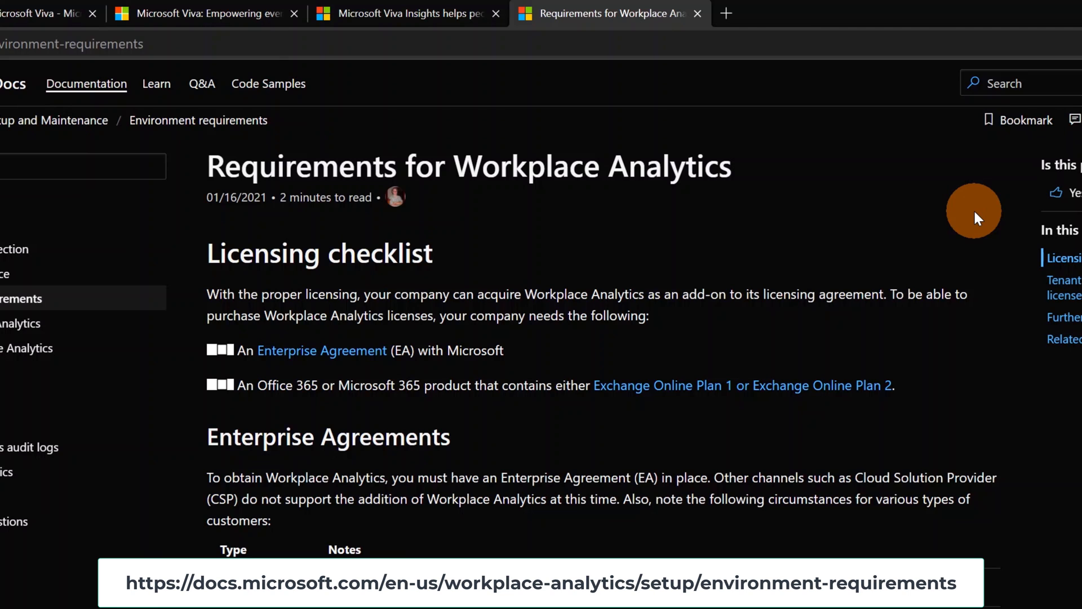
mouse_move(338, 386)
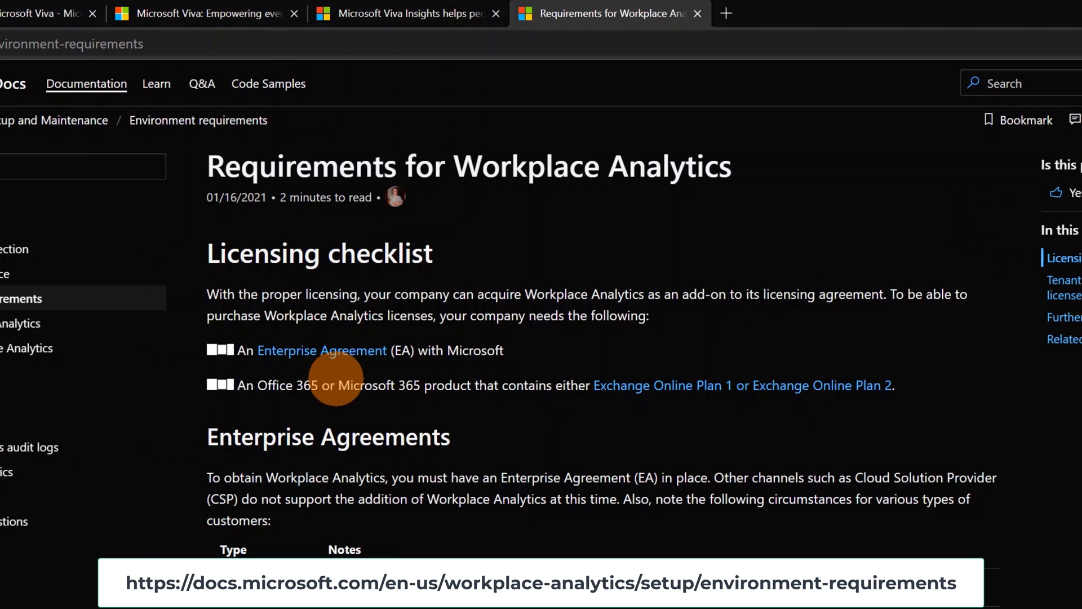
mouse_move(409, 403)
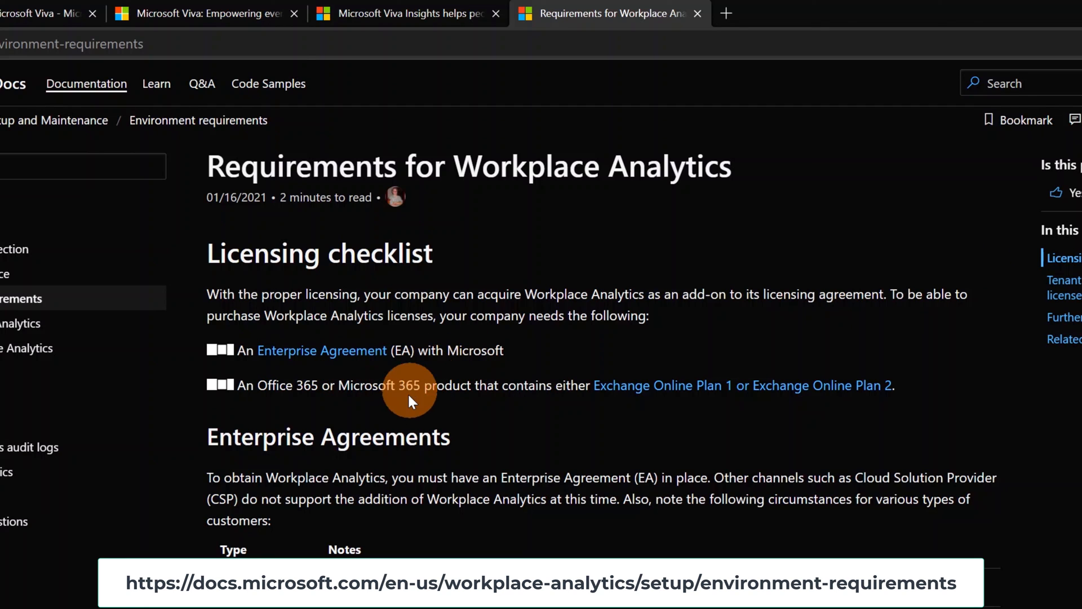
mouse_move(546, 424)
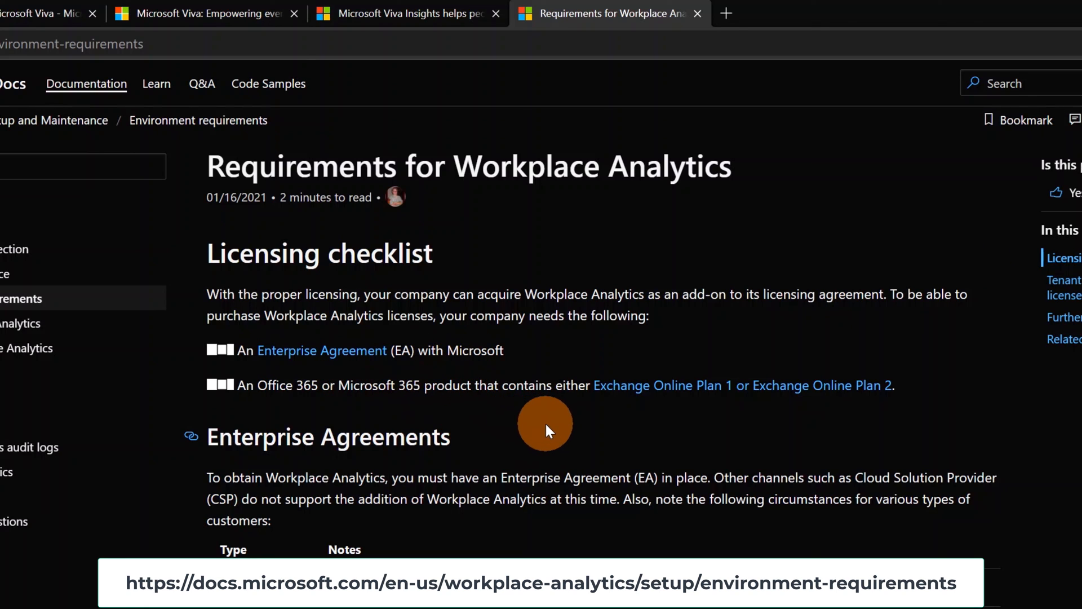
mouse_move(631, 422)
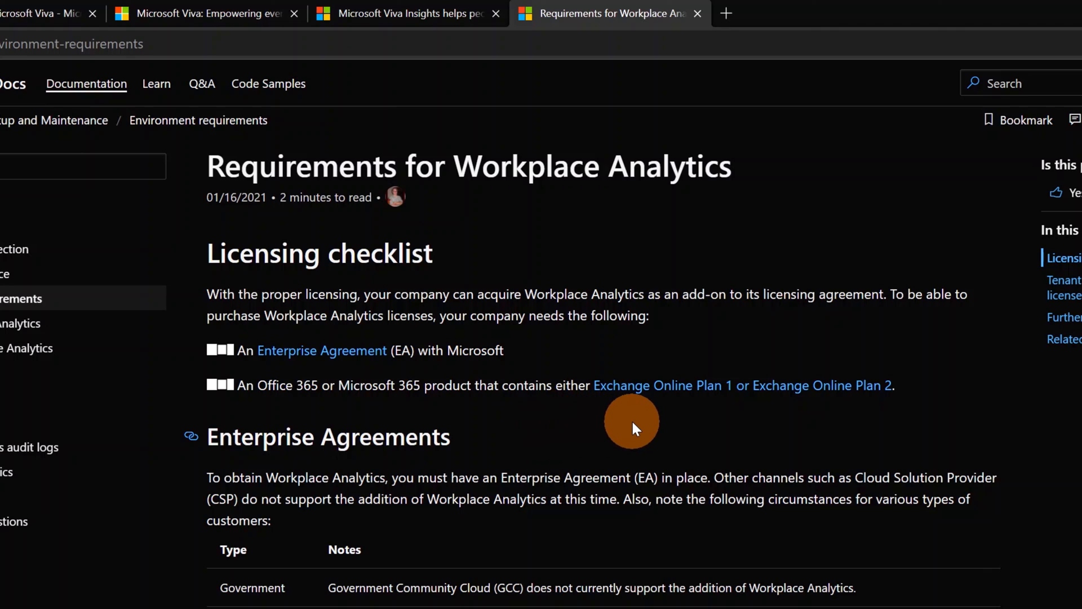